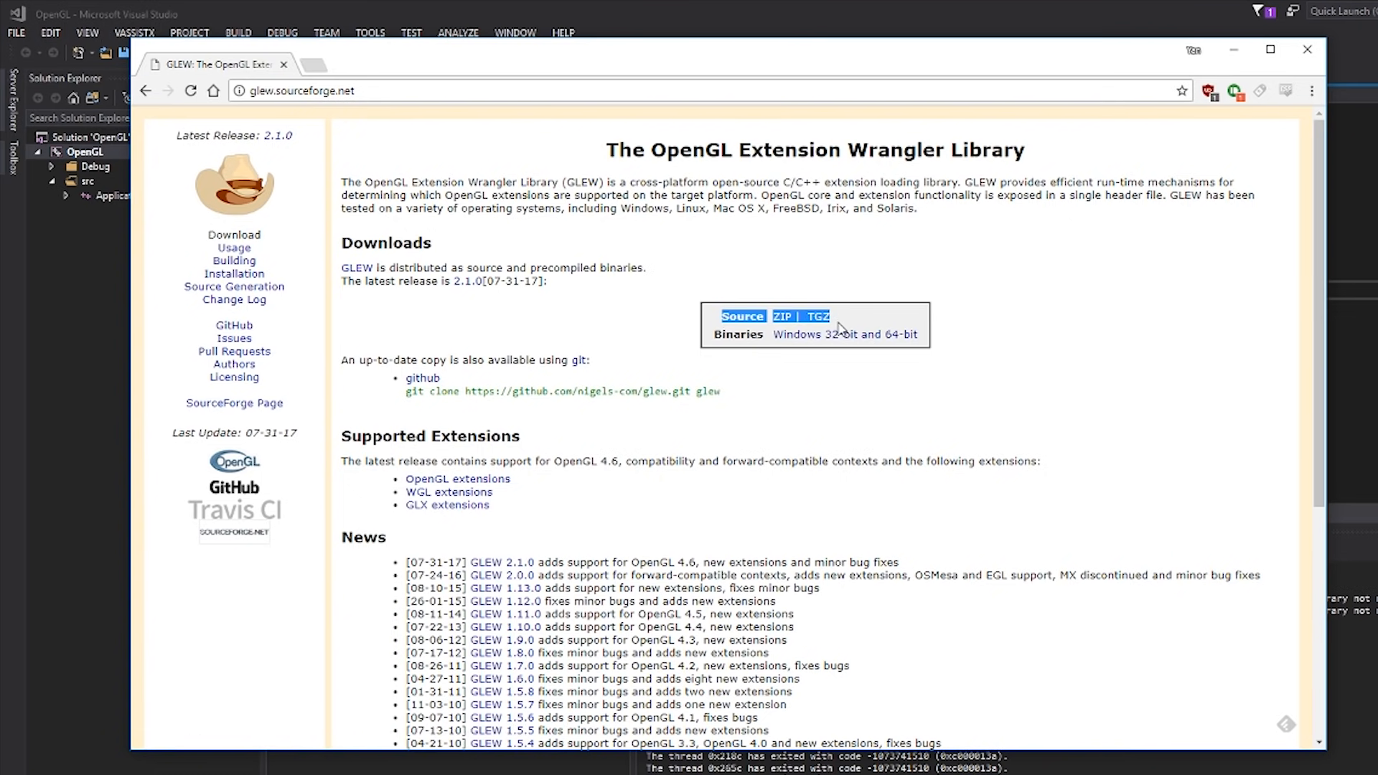
{"action": "mouse_move", "coordinate": [988, 324]}
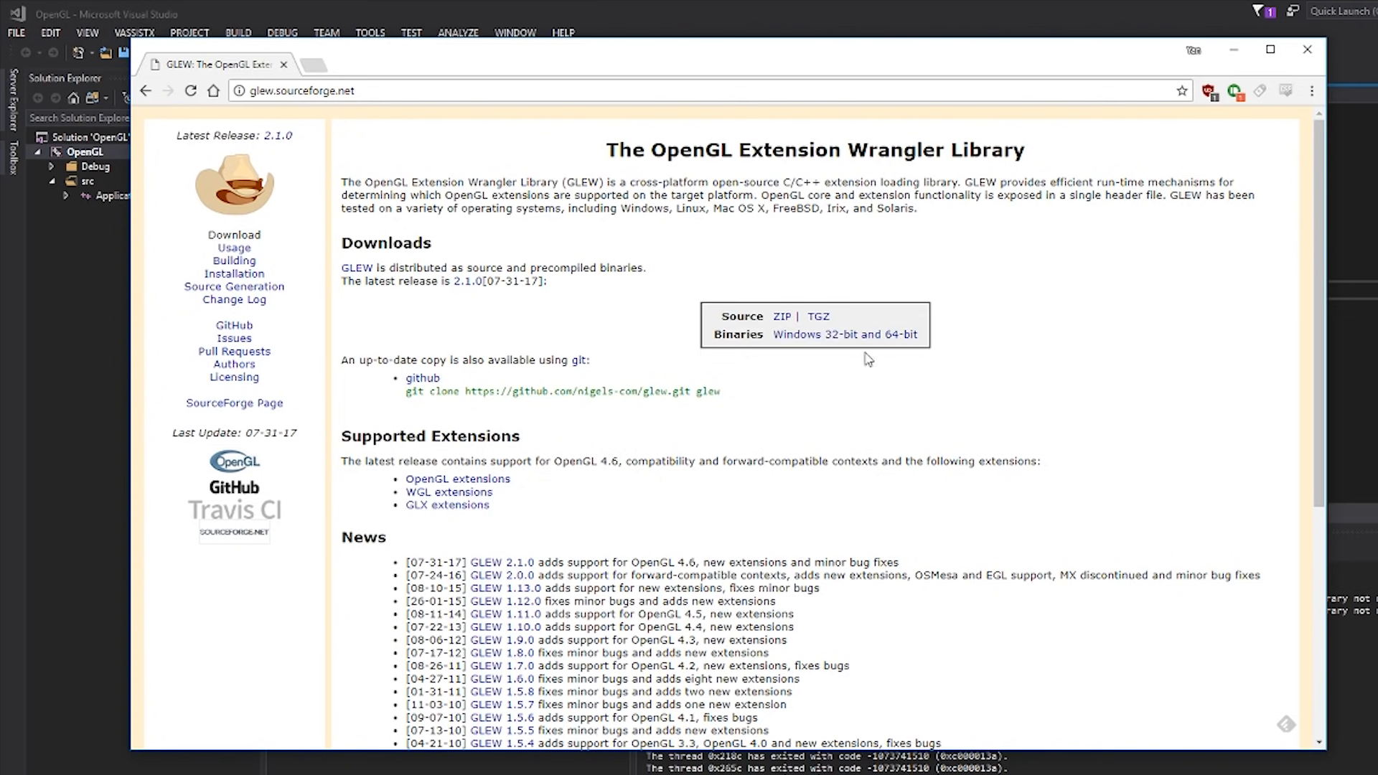
Download the 'Windows 32-bit and 64-bit' GLEW binaries zip from glew.sourceforge.net
{"action": "left_click", "coordinate": [844, 334]}
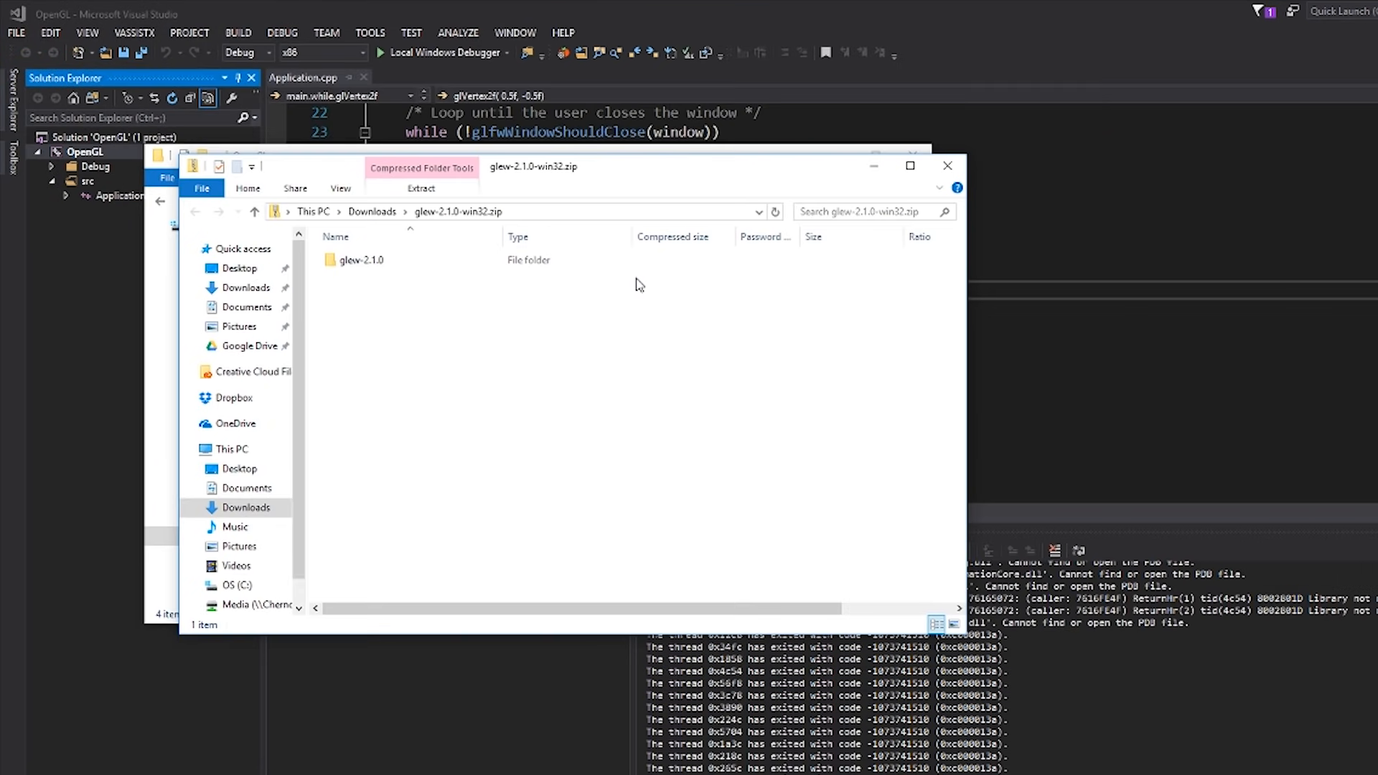
Select glew-2.1.0 in the zip, then open the project's Dependencies folder
{"action": "left_click", "coordinate": [360, 259]}
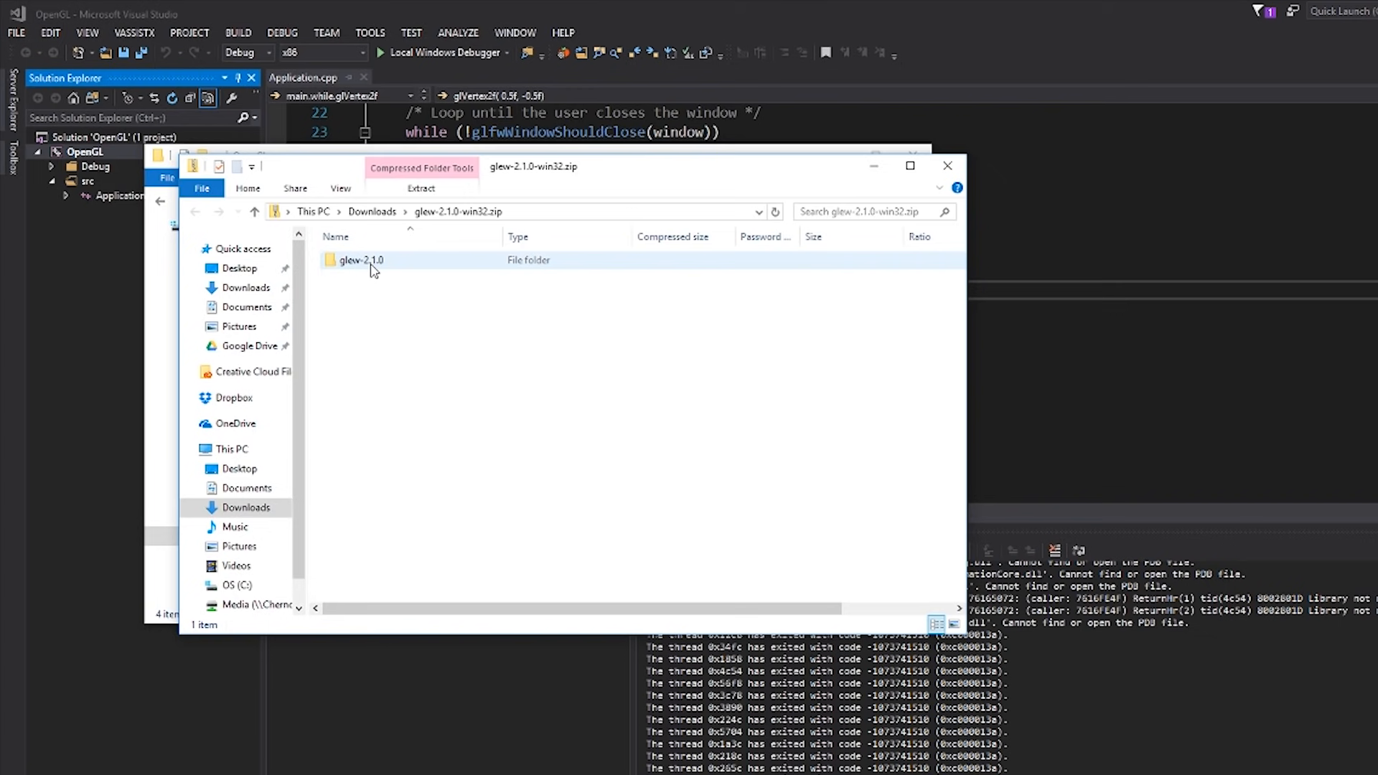
{"action": "left_click", "coordinate": [360, 259]}
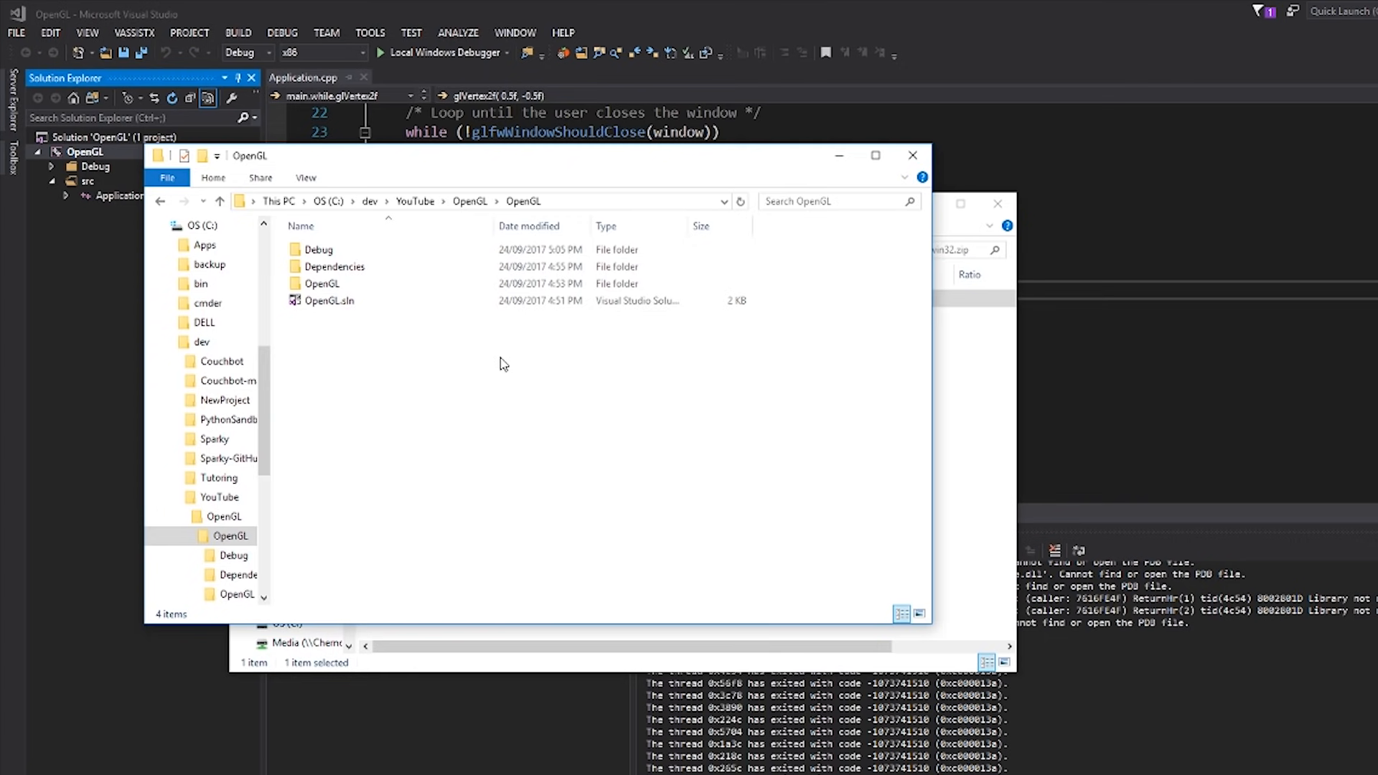
{"action": "mouse_move", "coordinate": [344, 340]}
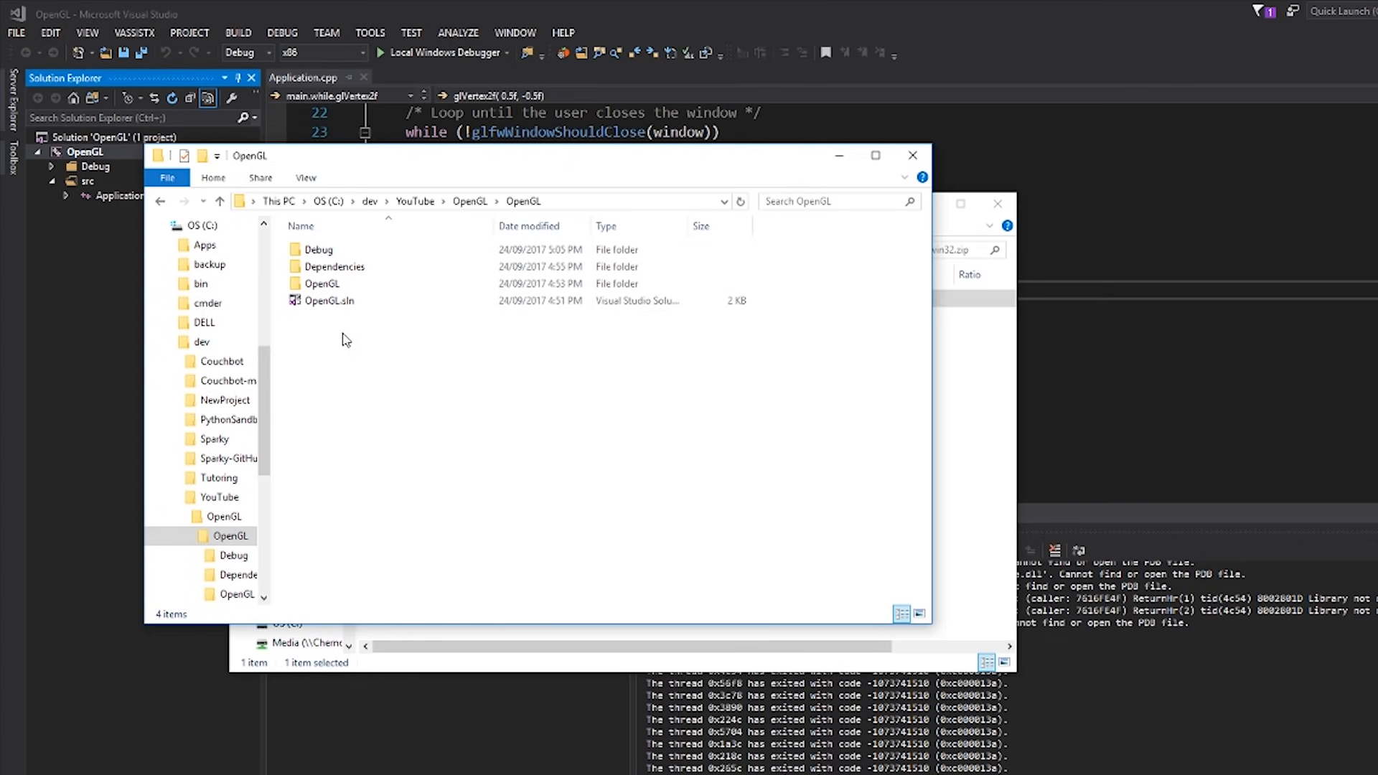
{"action": "left_click", "coordinate": [333, 267]}
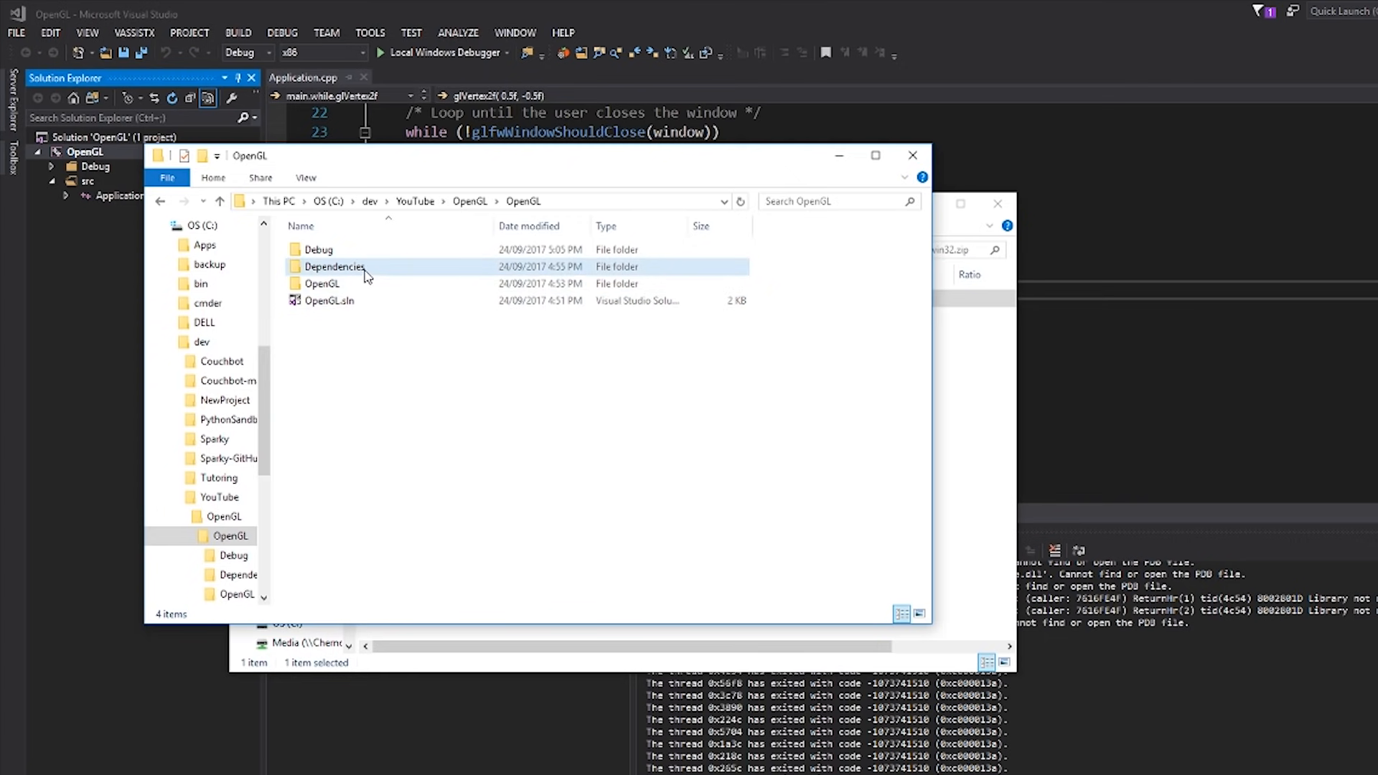
{"action": "double_click", "coordinate": [334, 266]}
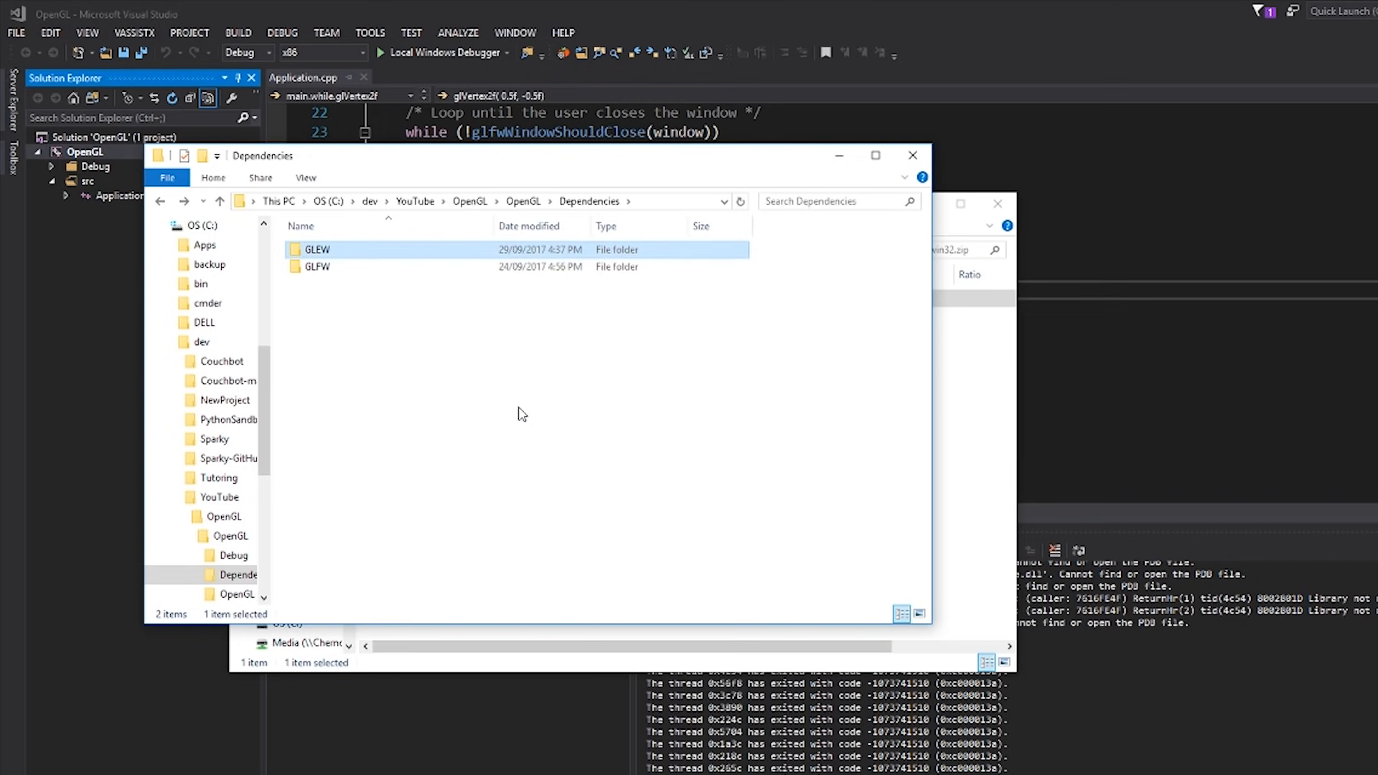
Open the GLEW folder, look over LICENSE.txt and include, and open a subfolder
{"action": "left_click", "coordinate": [317, 266]}
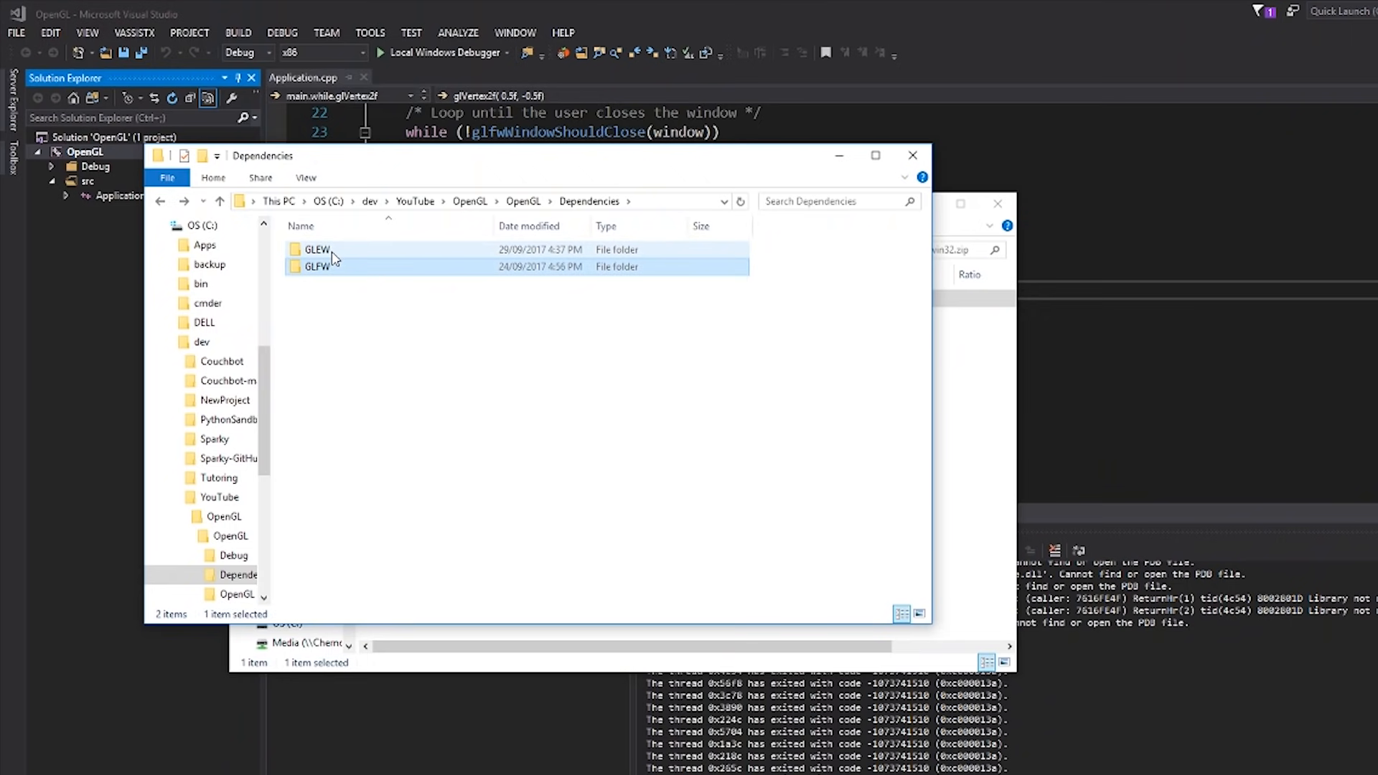
{"action": "double_click", "coordinate": [317, 250]}
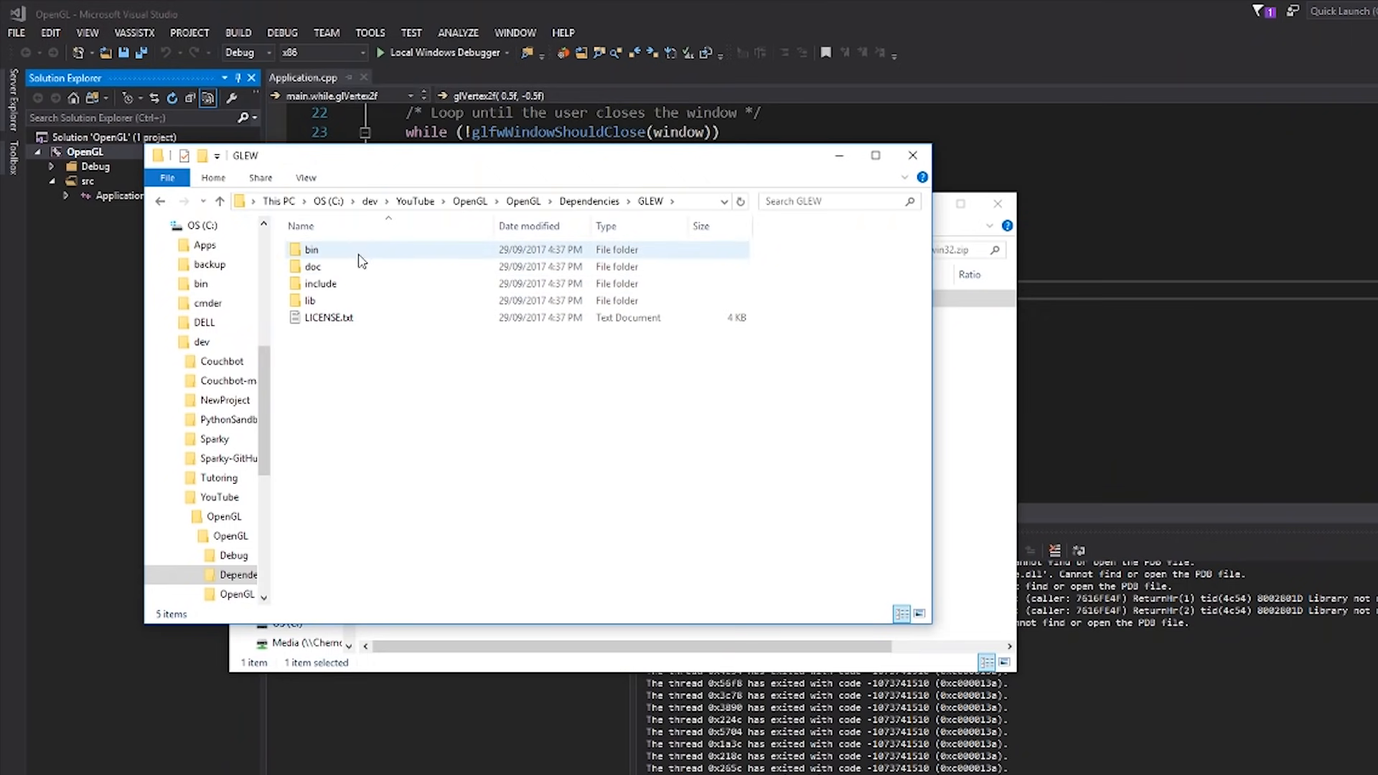
{"action": "left_click", "coordinate": [329, 317]}
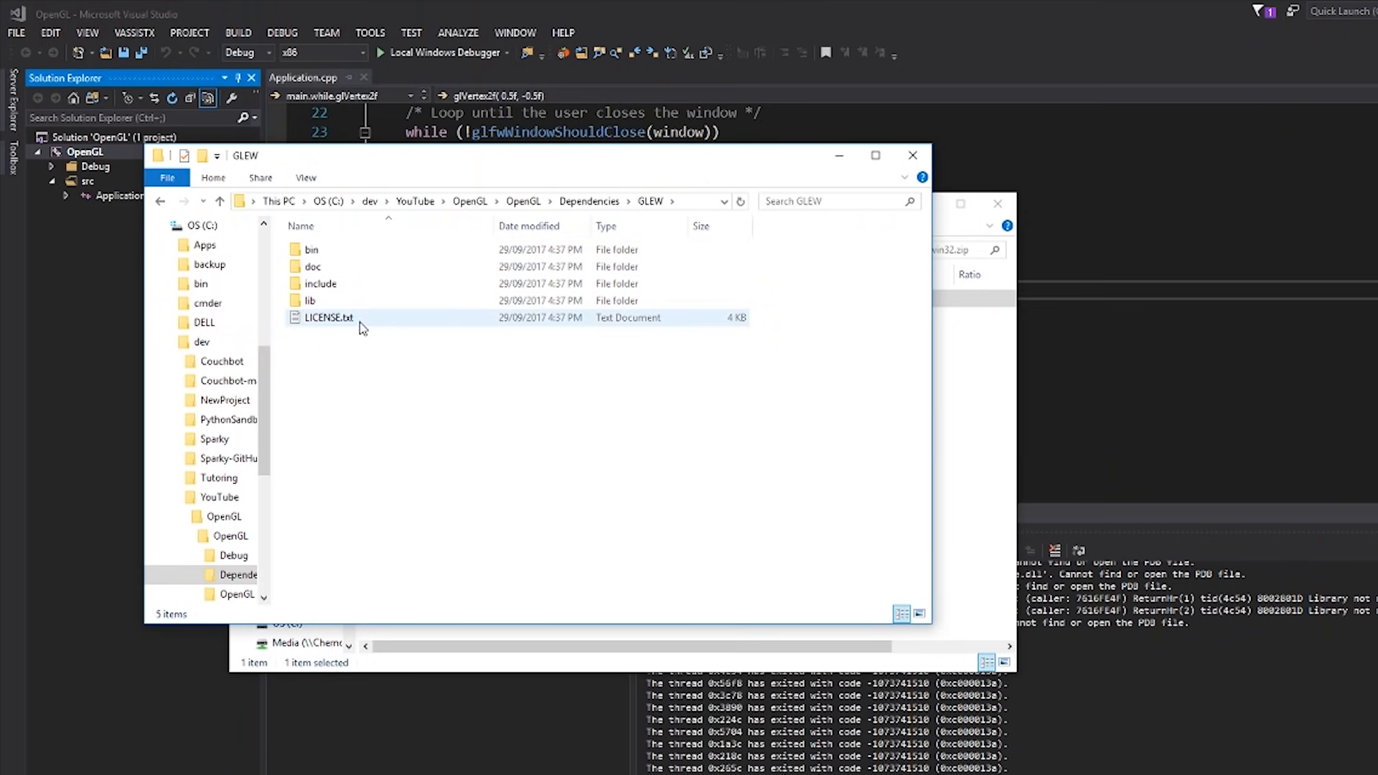
{"action": "left_click", "coordinate": [321, 283]}
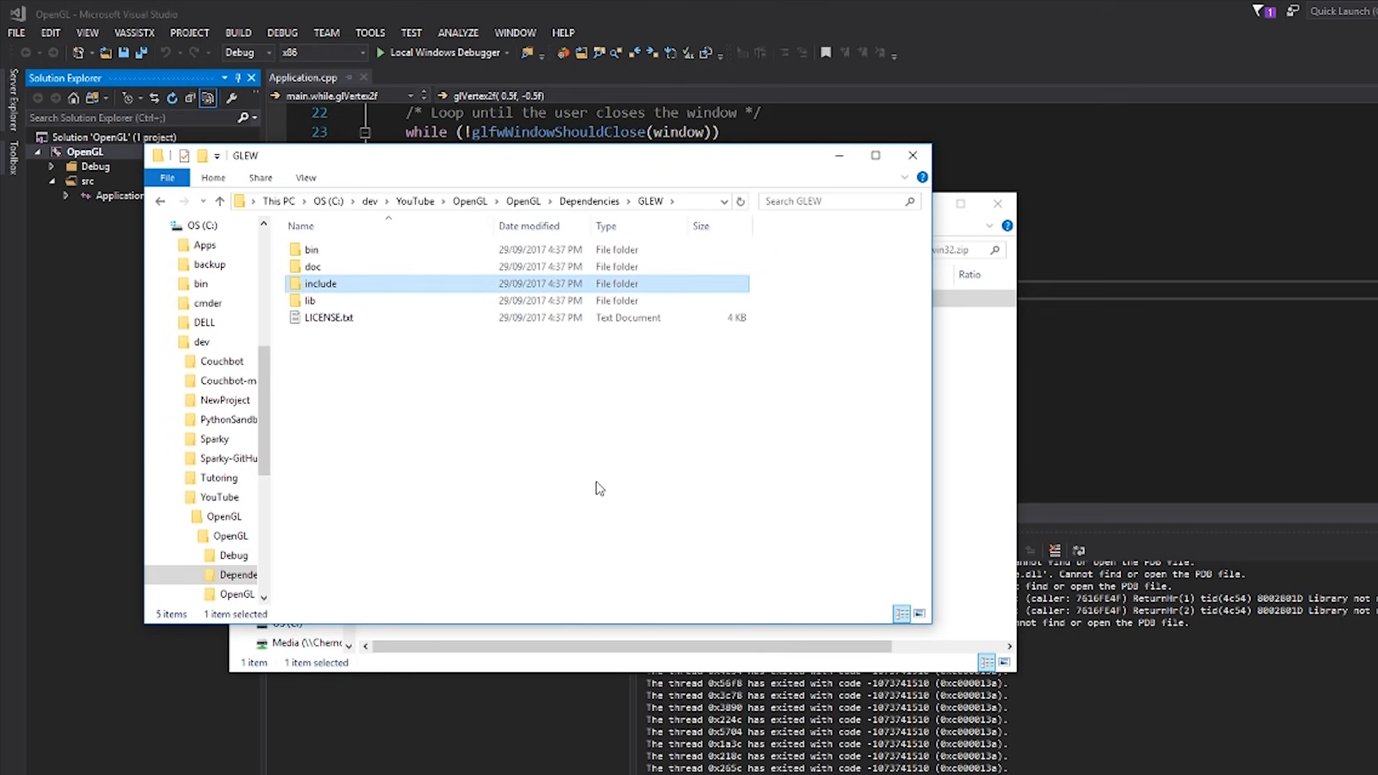
{"action": "double_click", "coordinate": [313, 266]}
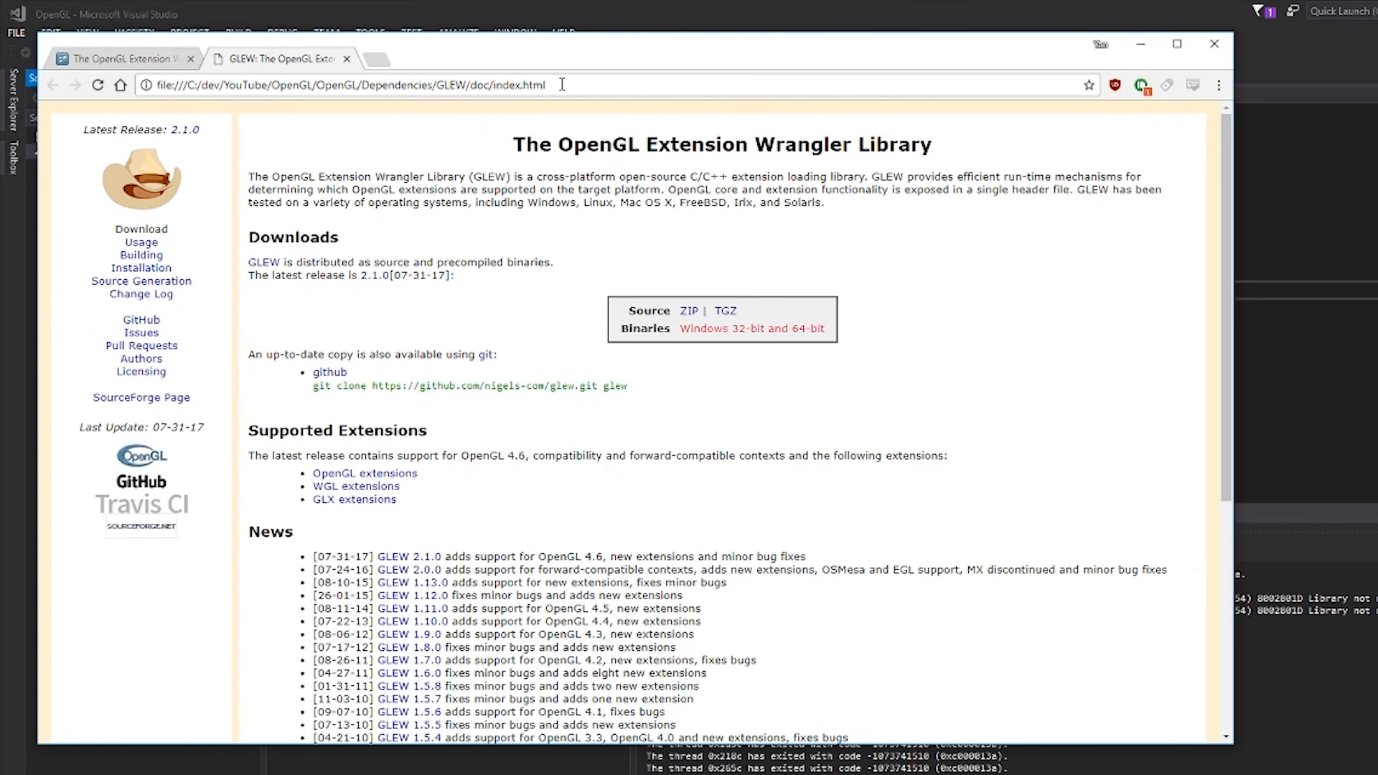
{"action": "mouse_move", "coordinate": [360, 353]}
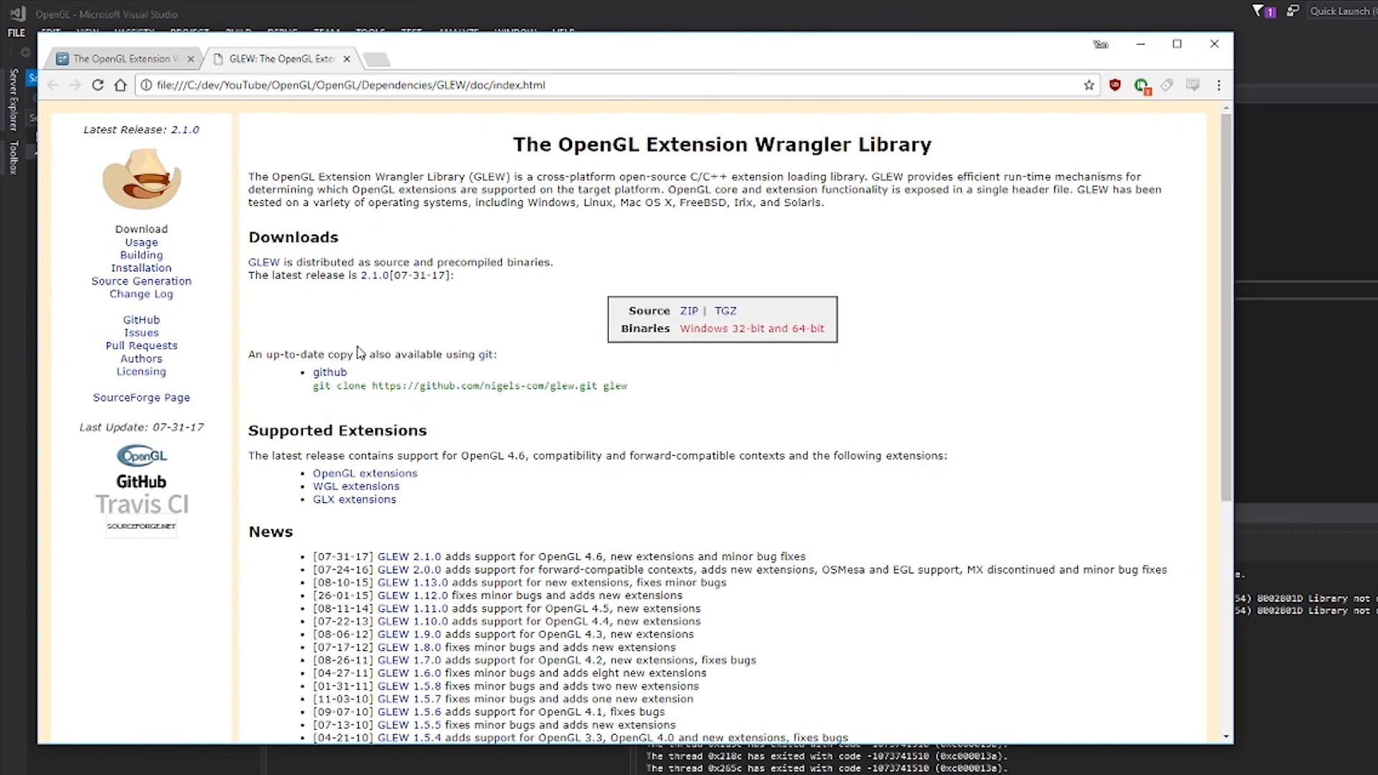
Open GLEW's local Usage page and highlight the example code and initialization note
{"action": "left_click", "coordinate": [140, 243]}
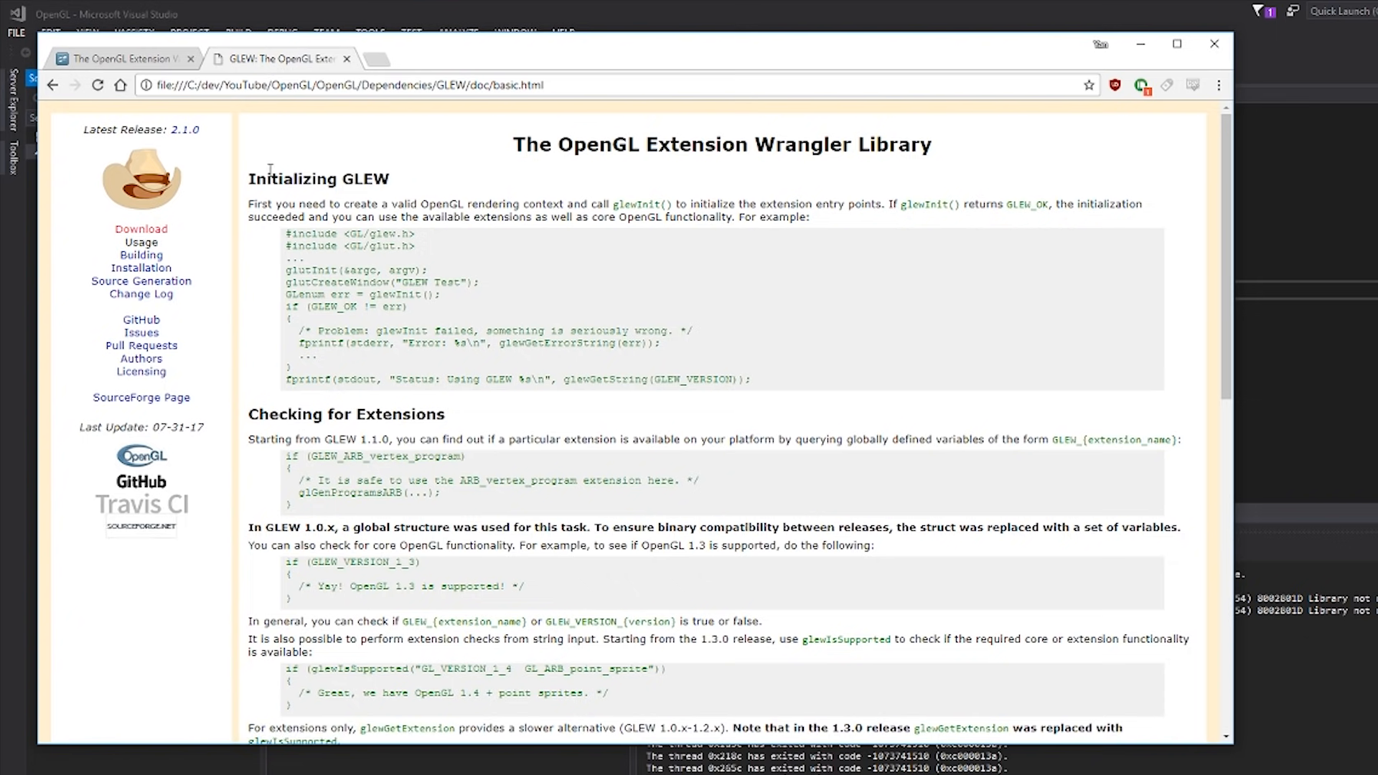
{"action": "mouse_move", "coordinate": [285, 306]}
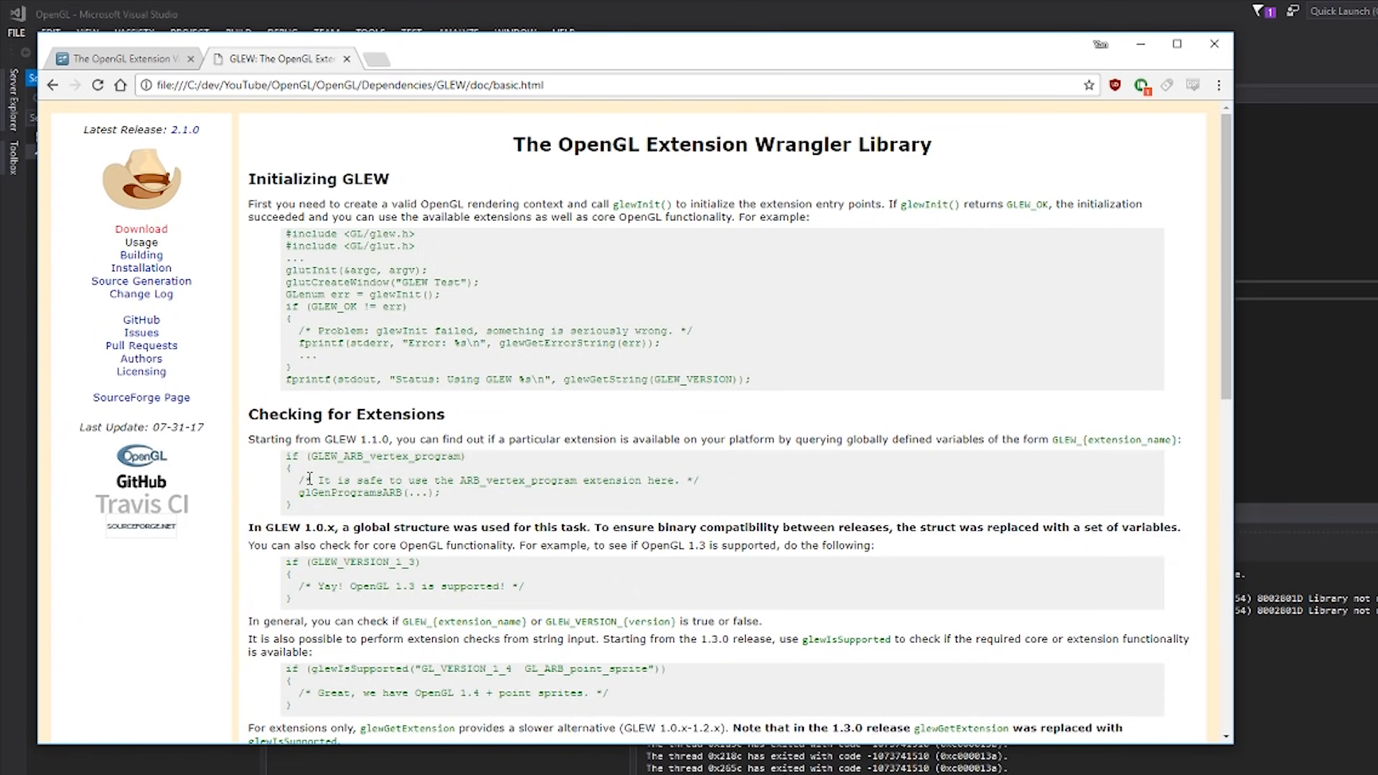
{"action": "left_click_drag", "start_coordinate": [249, 203], "coordinate": [414, 234]}
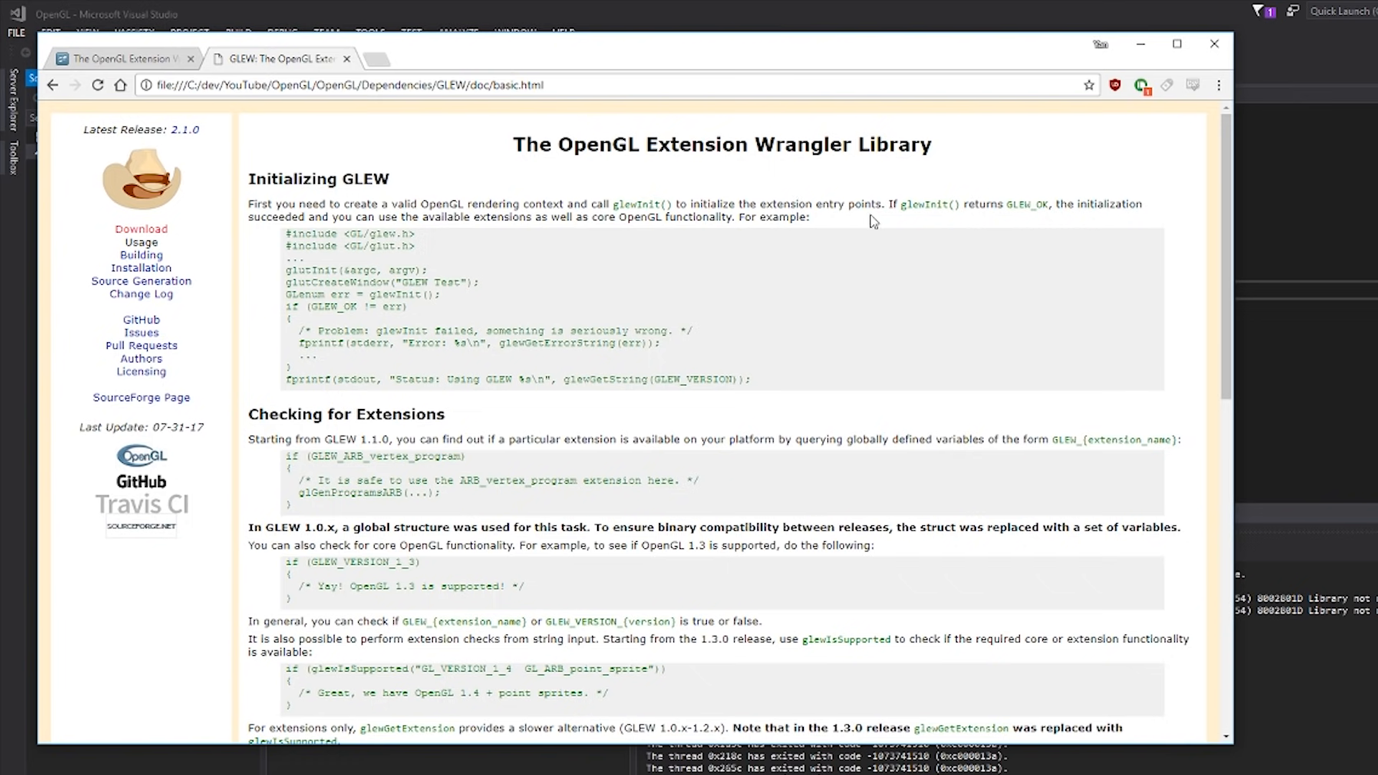
{"action": "left_click_drag", "start_coordinate": [300, 204], "coordinate": [490, 204]}
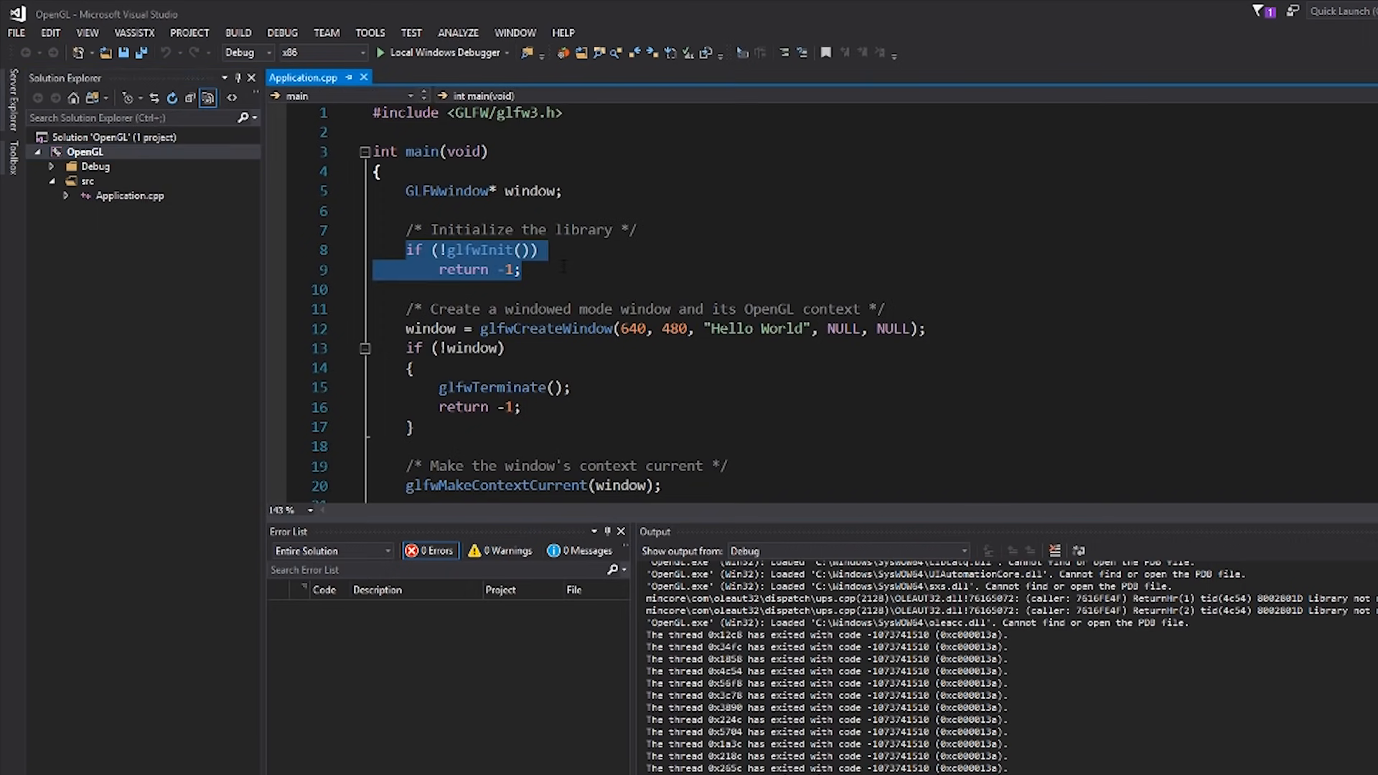
{"action": "type", "text": "glew"}
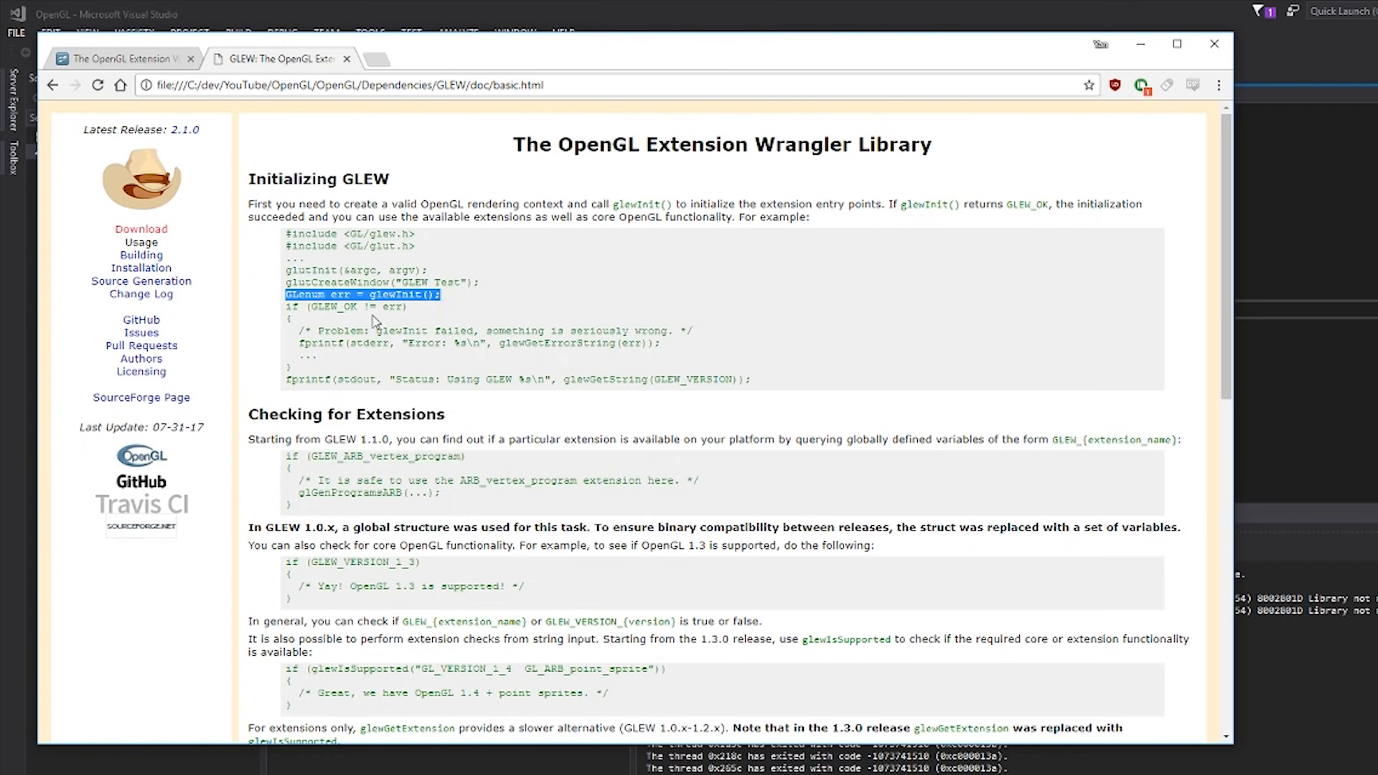
Pick out a word in the Usage error-check example and scroll through the page
{"action": "left_click", "coordinate": [361, 294]}
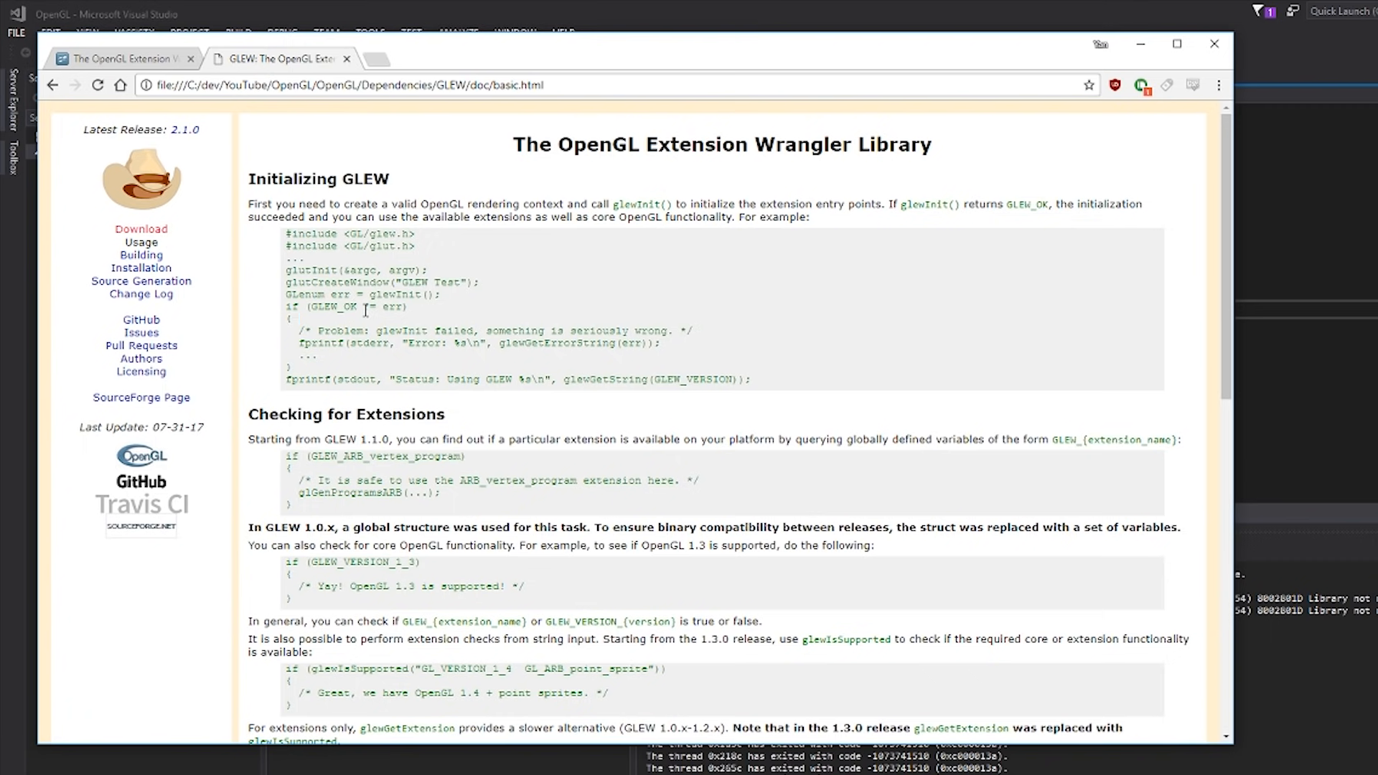
{"action": "double_click", "coordinate": [332, 307]}
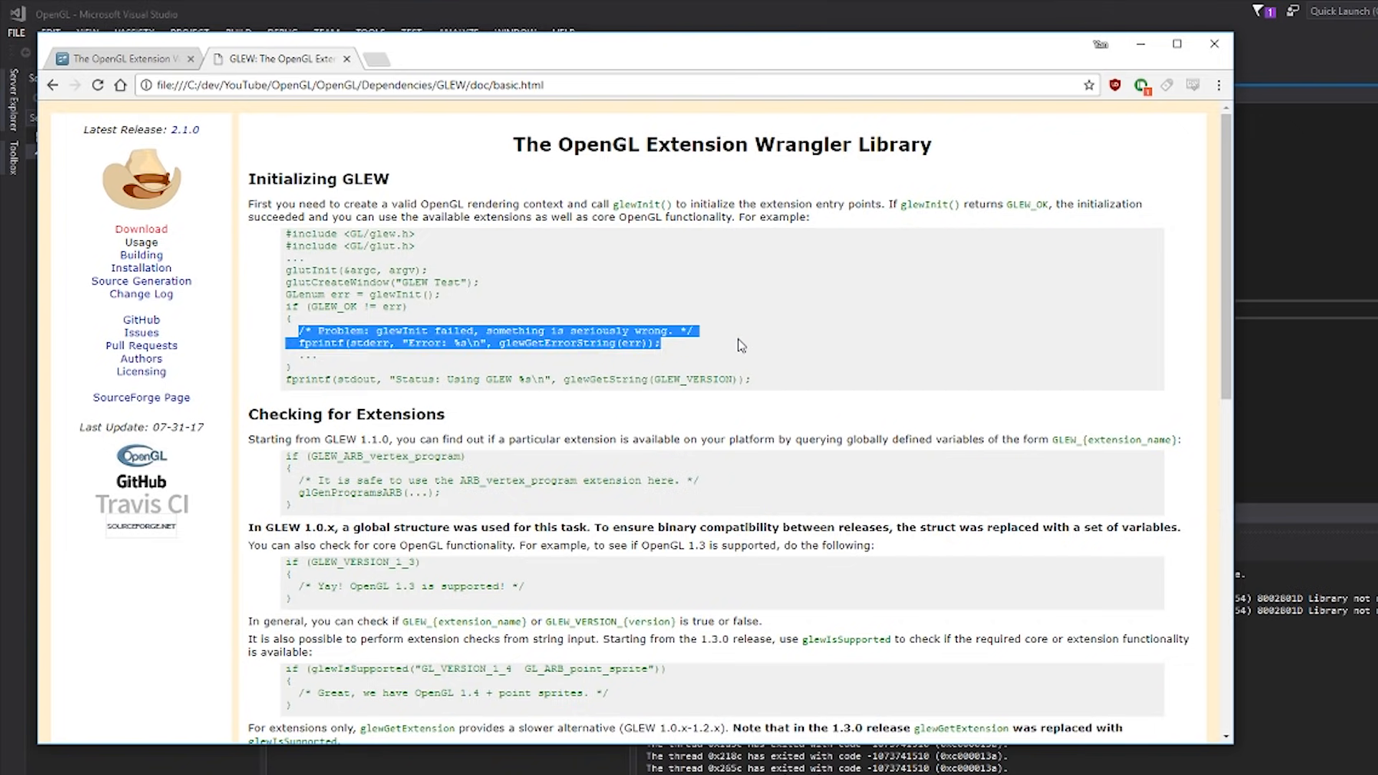
{"action": "scroll", "scroll_direction": "down", "scroll_amount": 3}
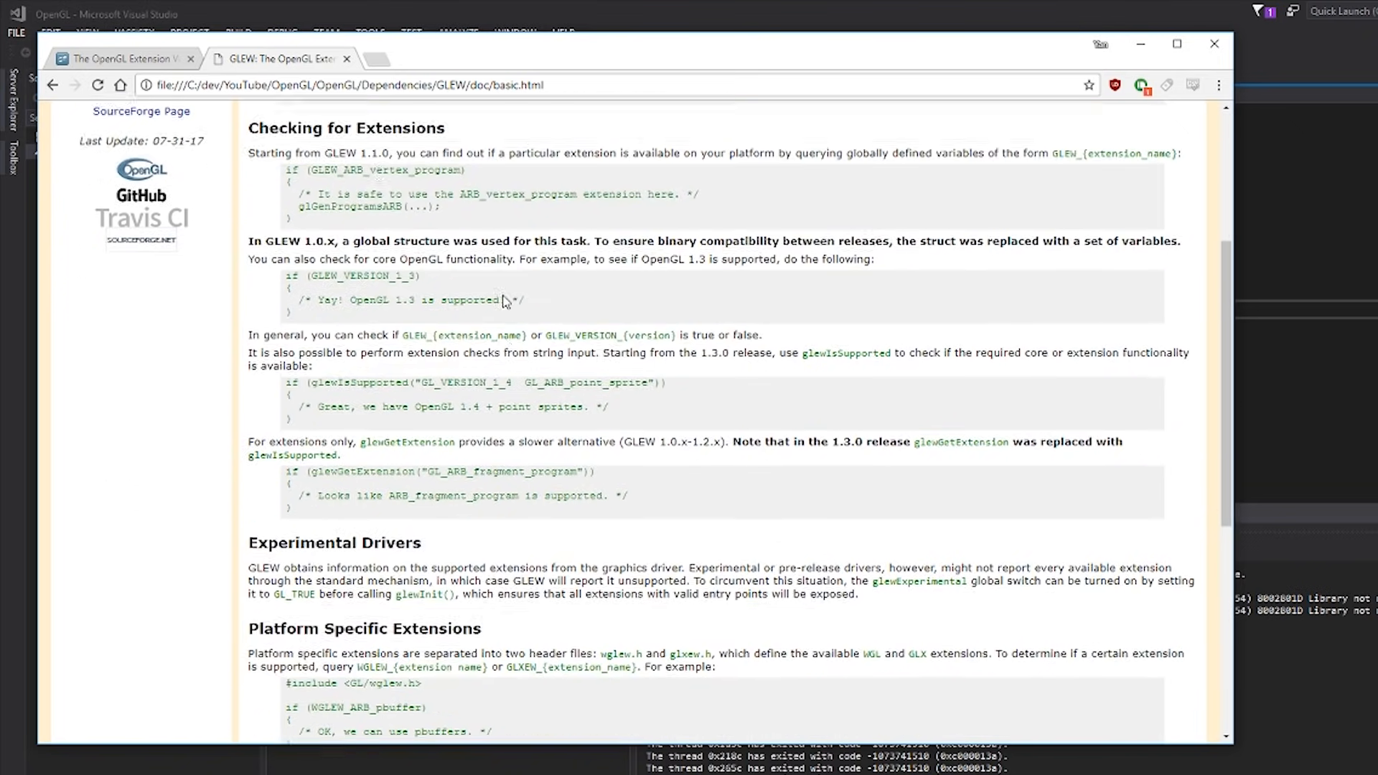
{"action": "scroll", "scroll_direction": "down", "scroll_amount": 3}
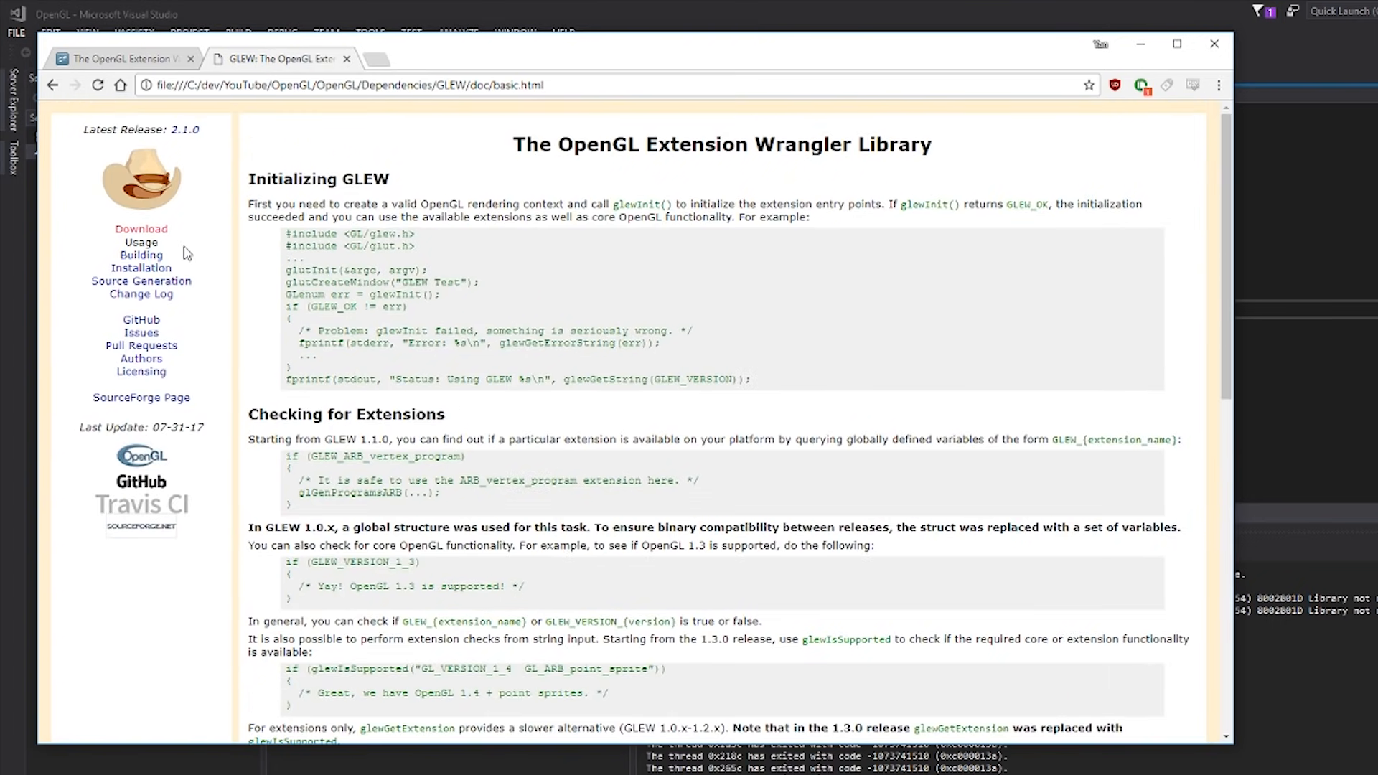
Open the Building GLEW page and scroll through its instructions
{"action": "left_click", "coordinate": [141, 255]}
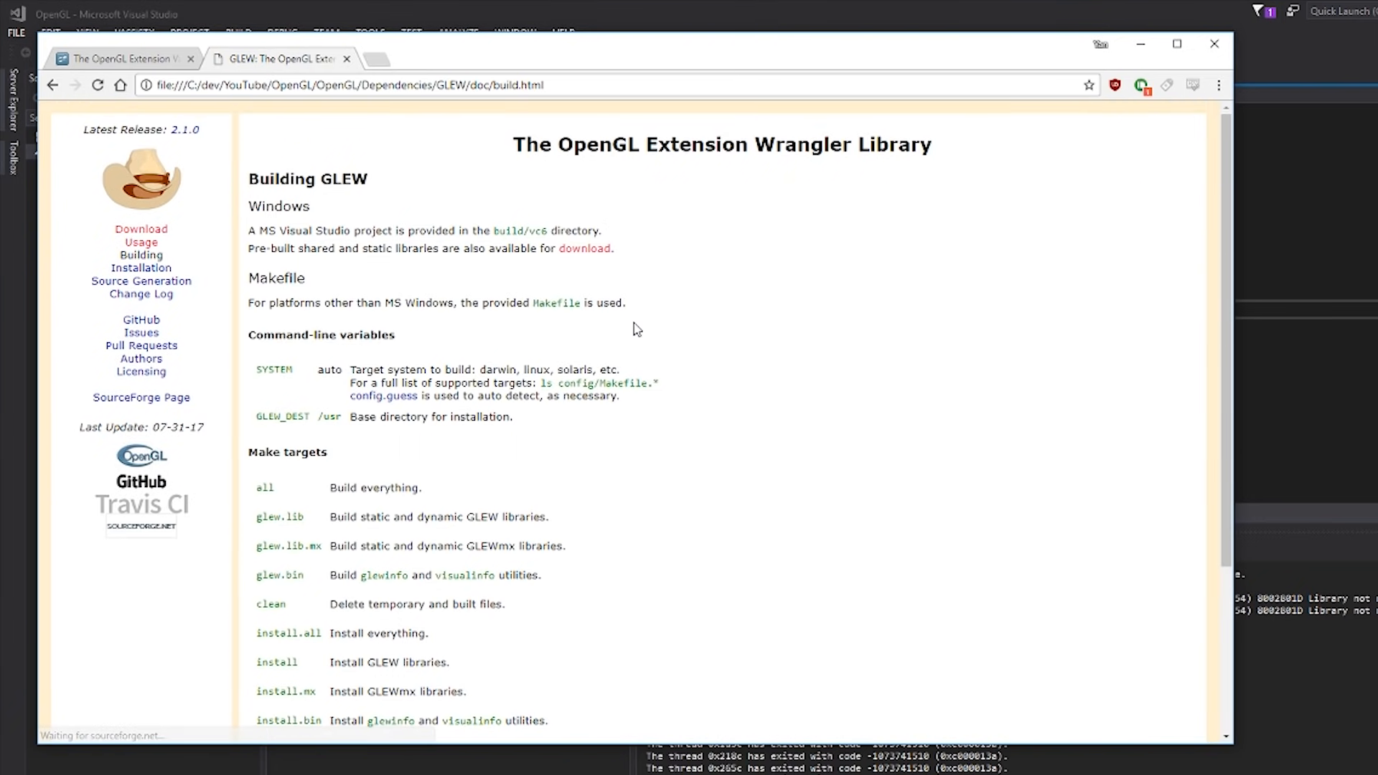
{"action": "scroll", "scroll_direction": "down", "scroll_amount": 3}
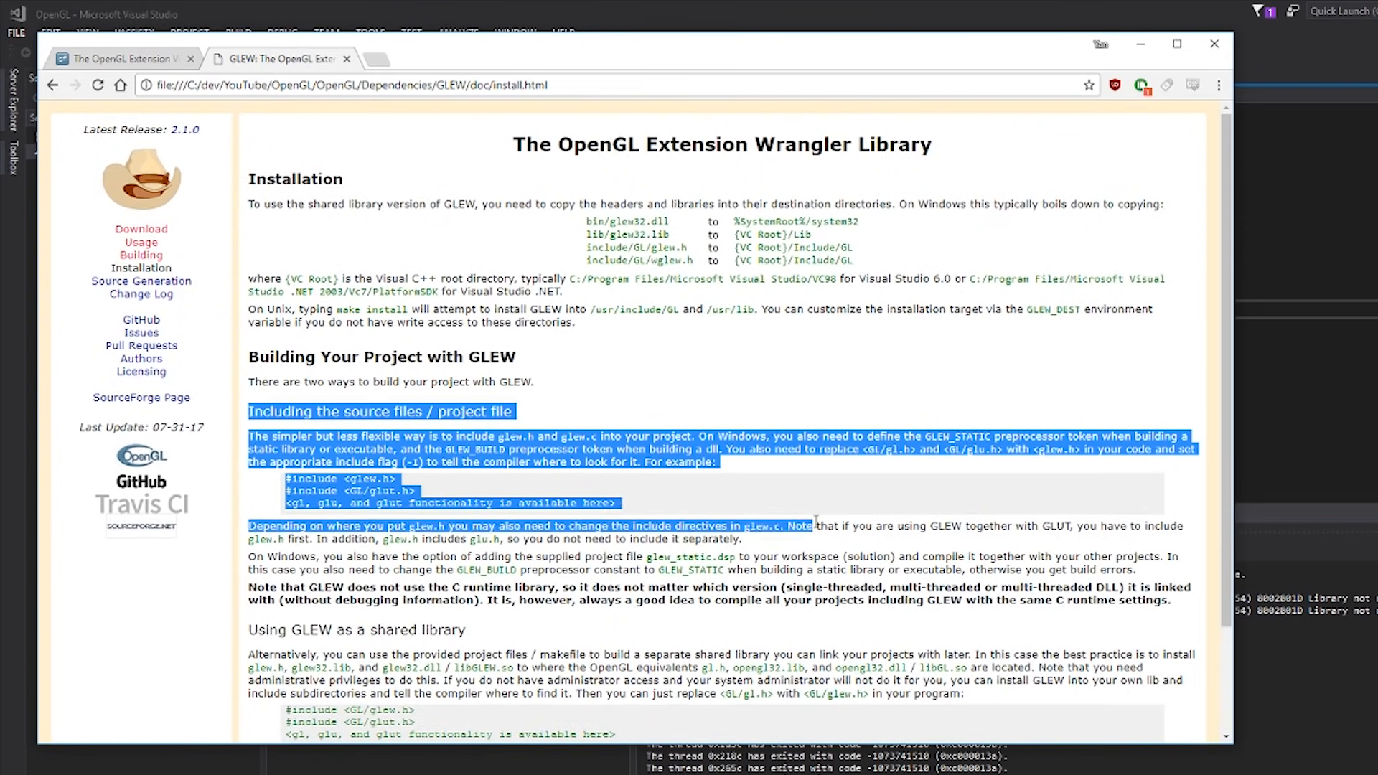
{"action": "scroll", "scroll_direction": "down", "scroll_amount": 3}
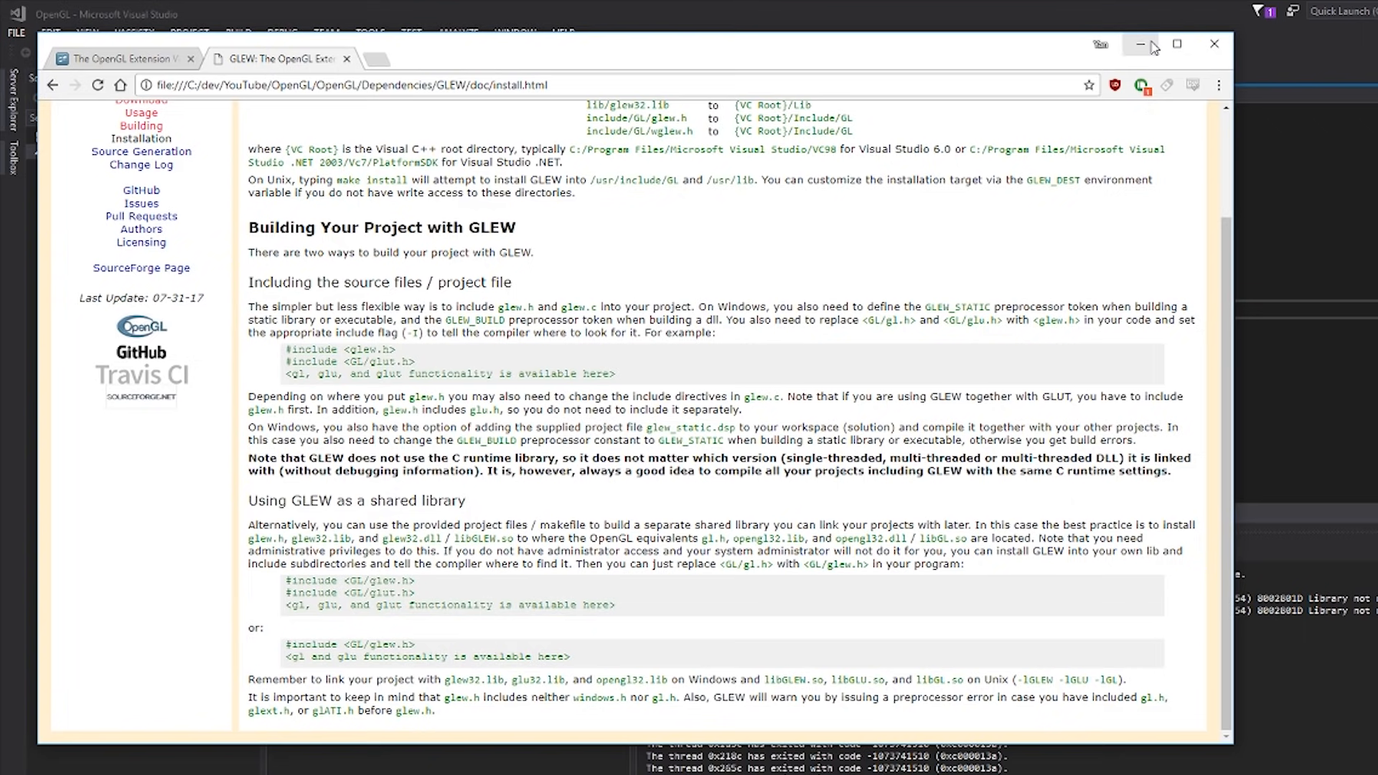
Minimize Chrome to reveal the project folders in File Explorer
{"action": "left_click", "coordinate": [1140, 44]}
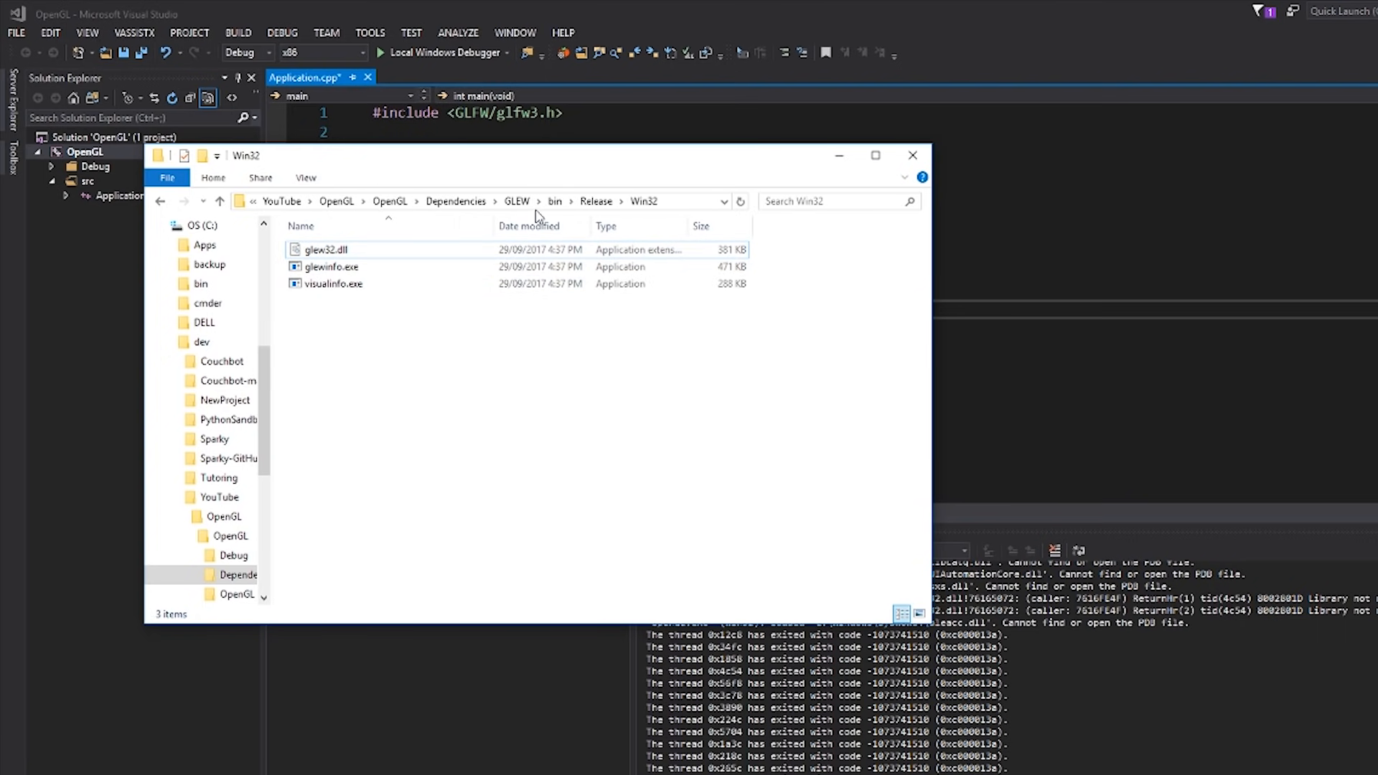
{"action": "mouse_move", "coordinate": [562, 330]}
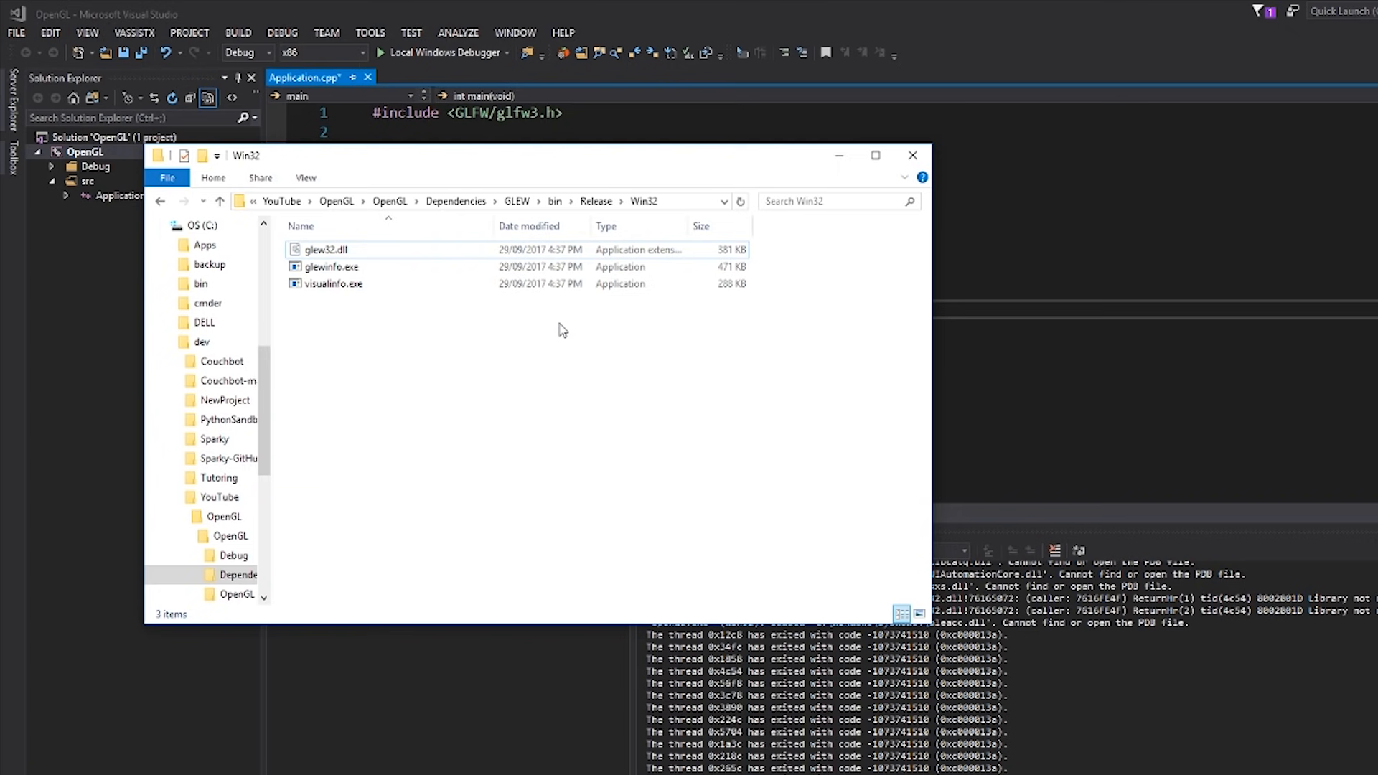
{"action": "mouse_move", "coordinate": [519, 202]}
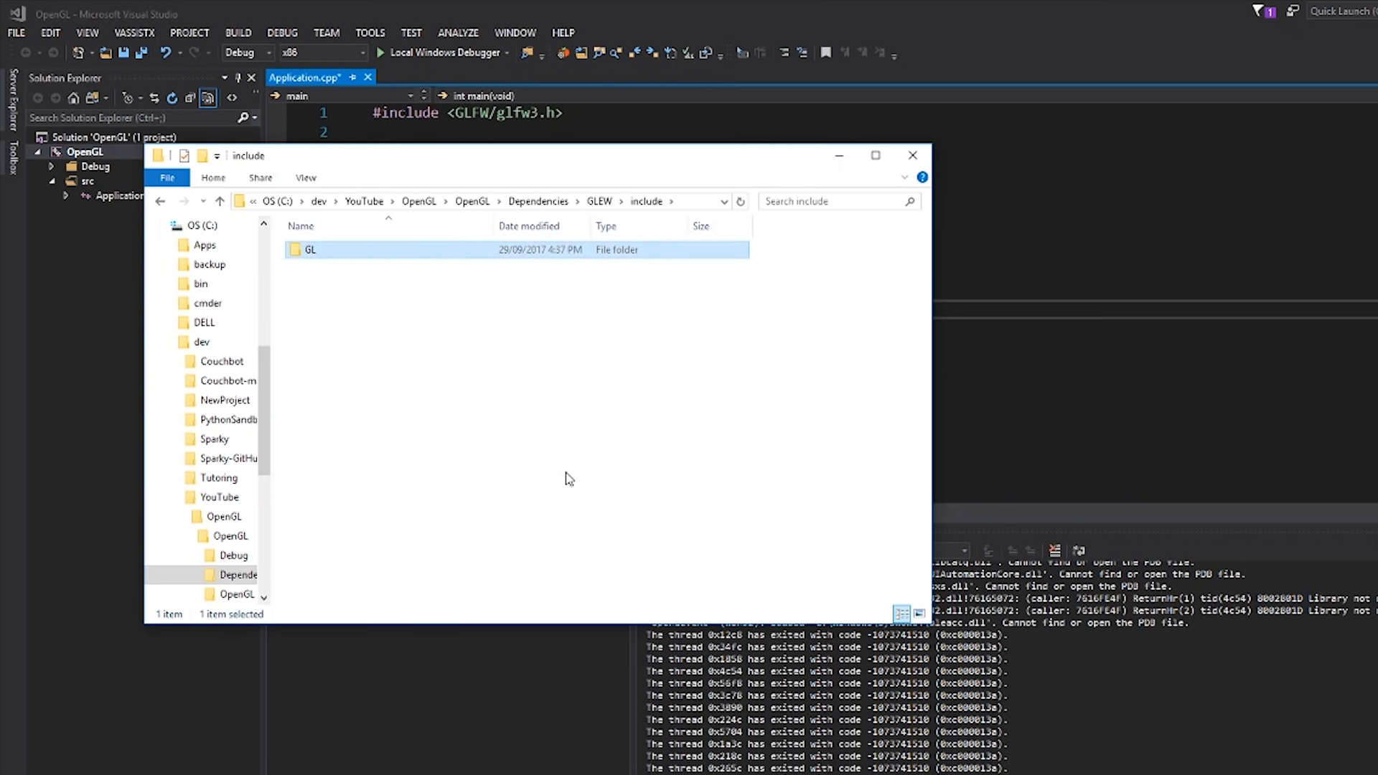
View the GL headers, return to GLEW's include folder, and reveal its full path
{"action": "double_click", "coordinate": [310, 250]}
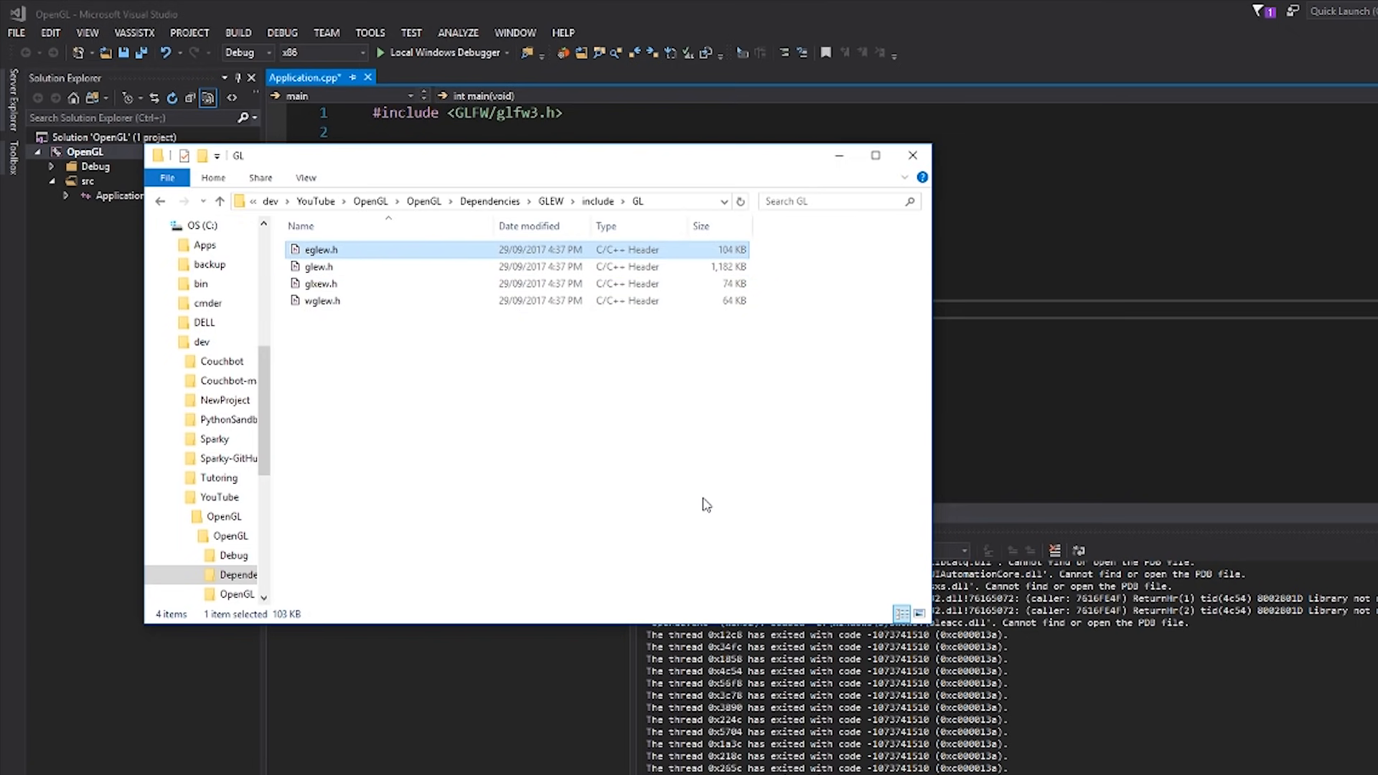
{"action": "left_click", "coordinate": [645, 201]}
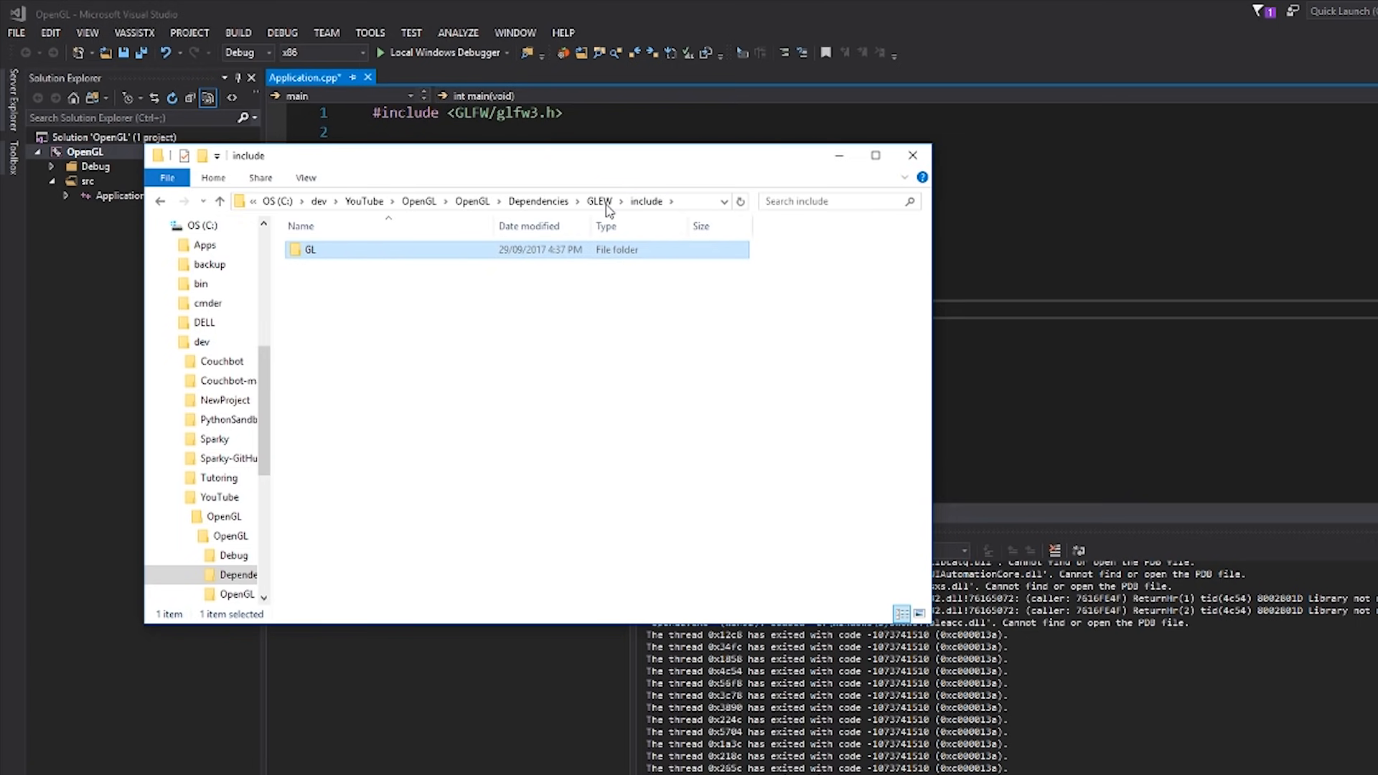
{"action": "mouse_move", "coordinate": [733, 528]}
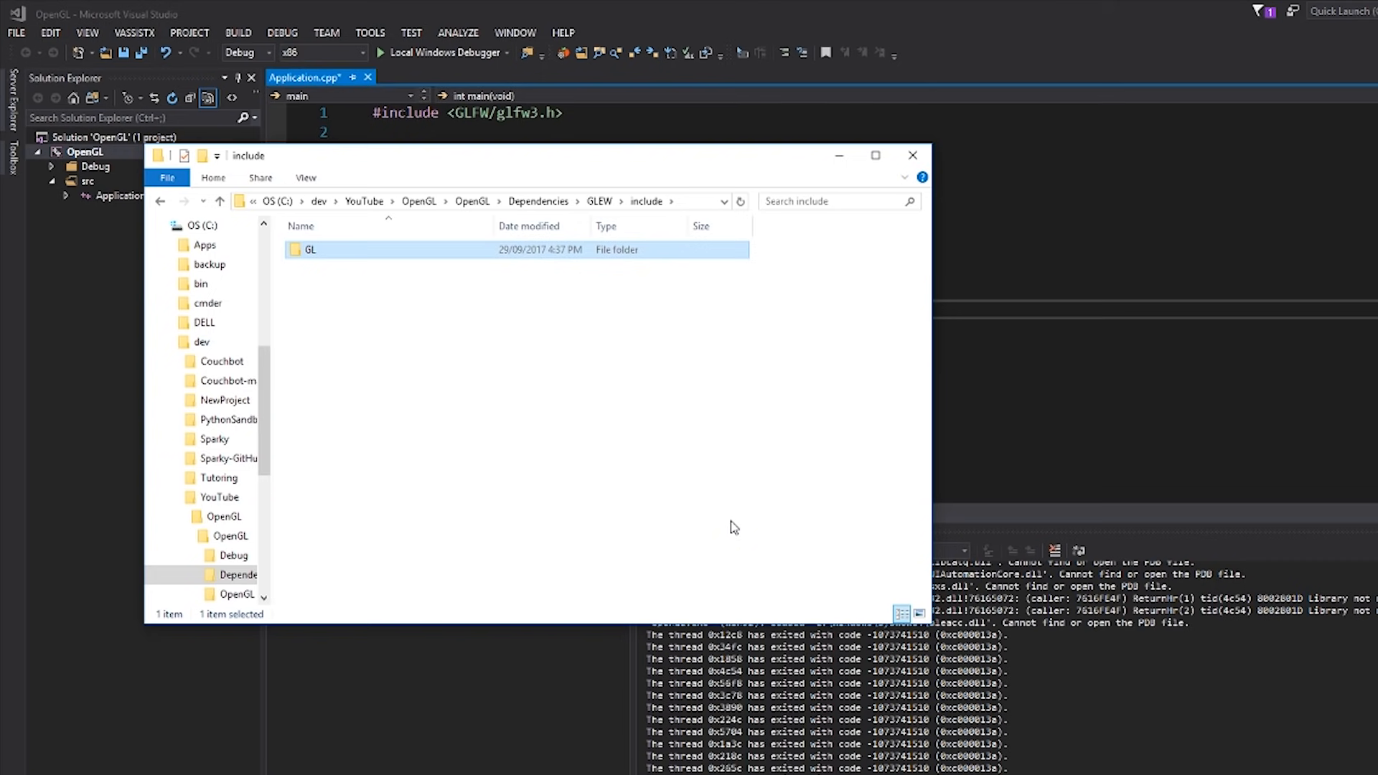
{"action": "left_click", "coordinate": [483, 201]}
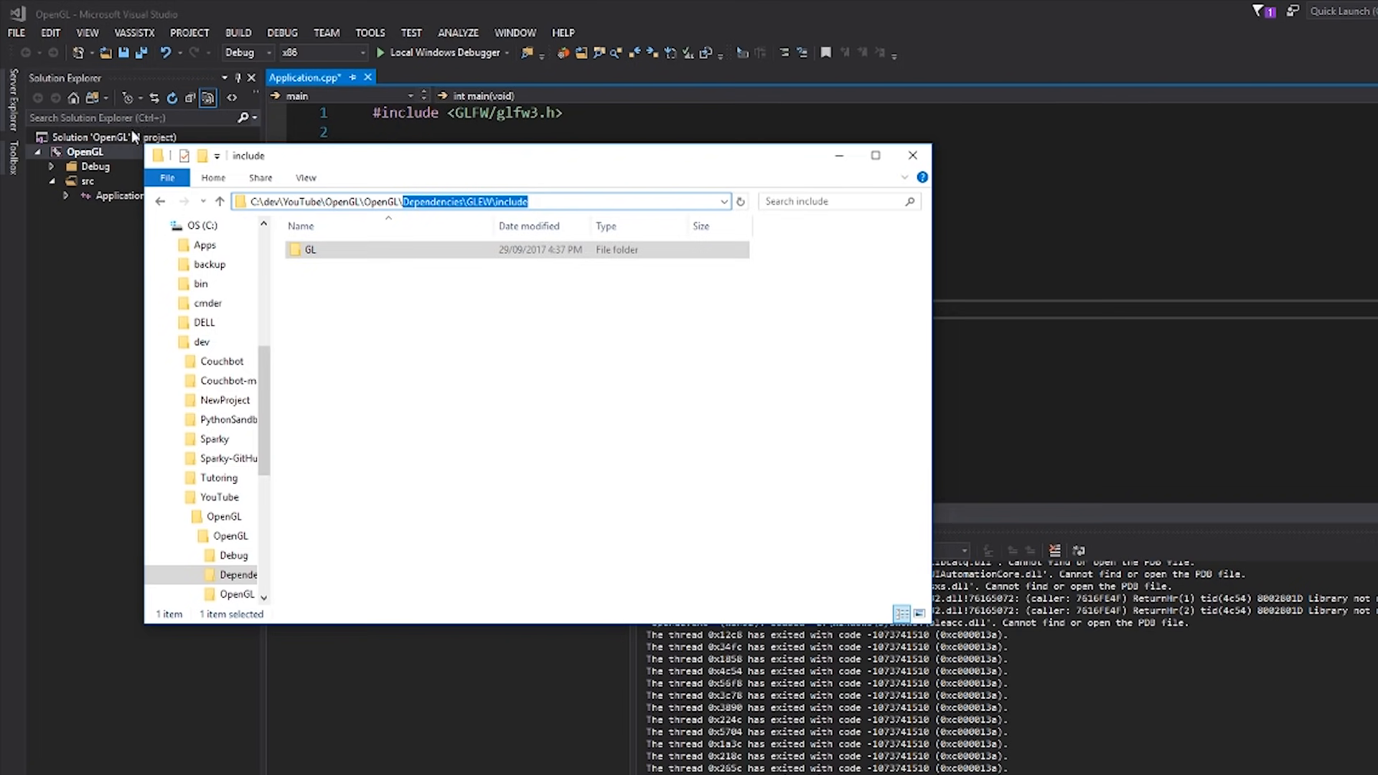
Append ;Dependencies\GLEW\include to C/C++ Additional Include Directories for All Configurations
{"action": "right_click", "coordinate": [85, 151]}
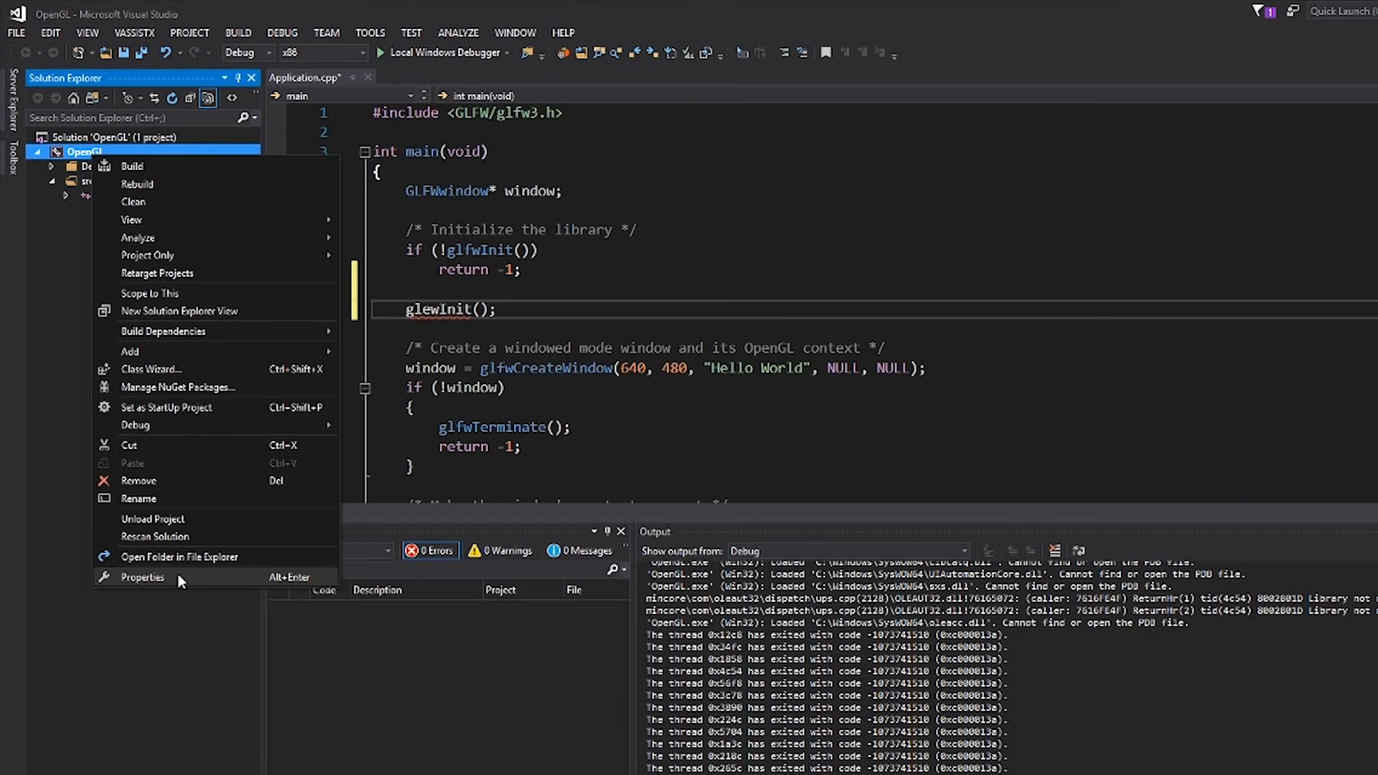
{"action": "left_click", "coordinate": [142, 576]}
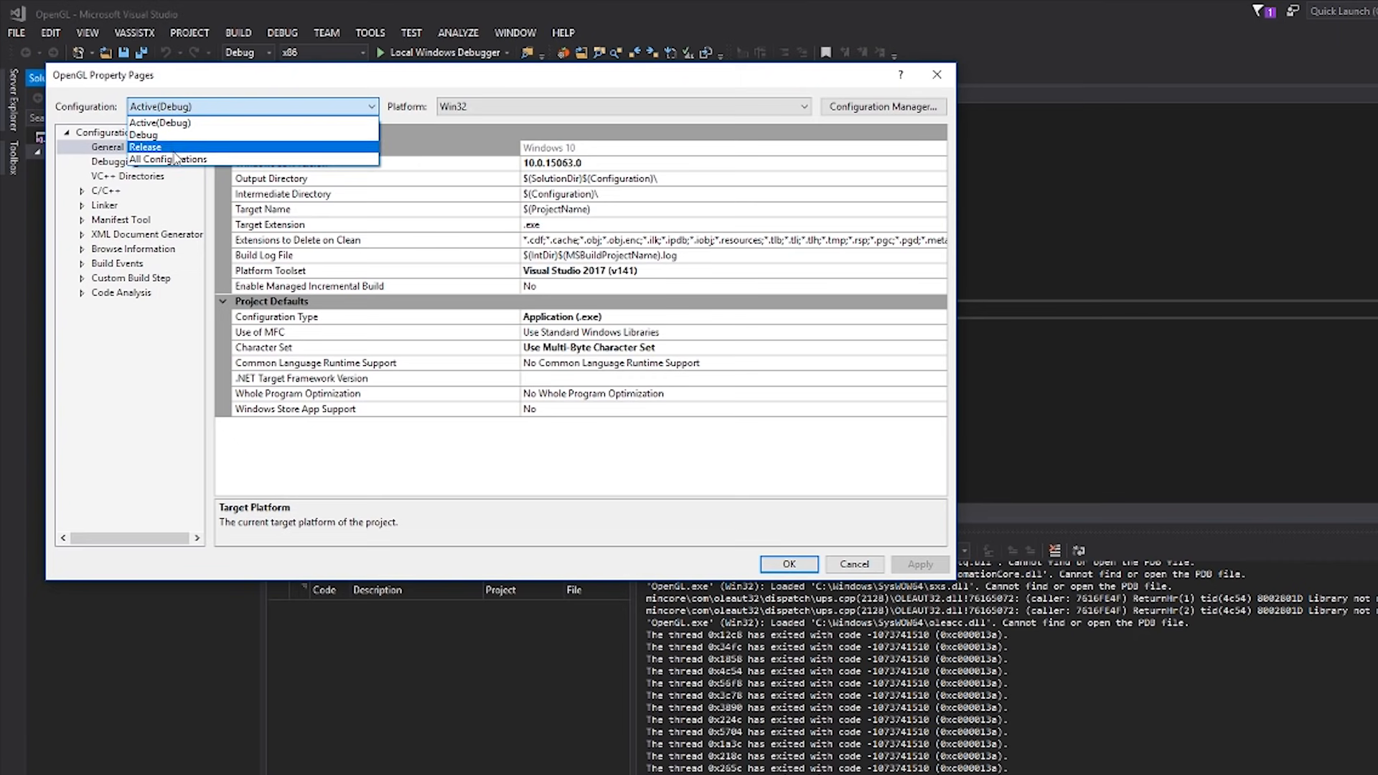
{"action": "left_click", "coordinate": [166, 159]}
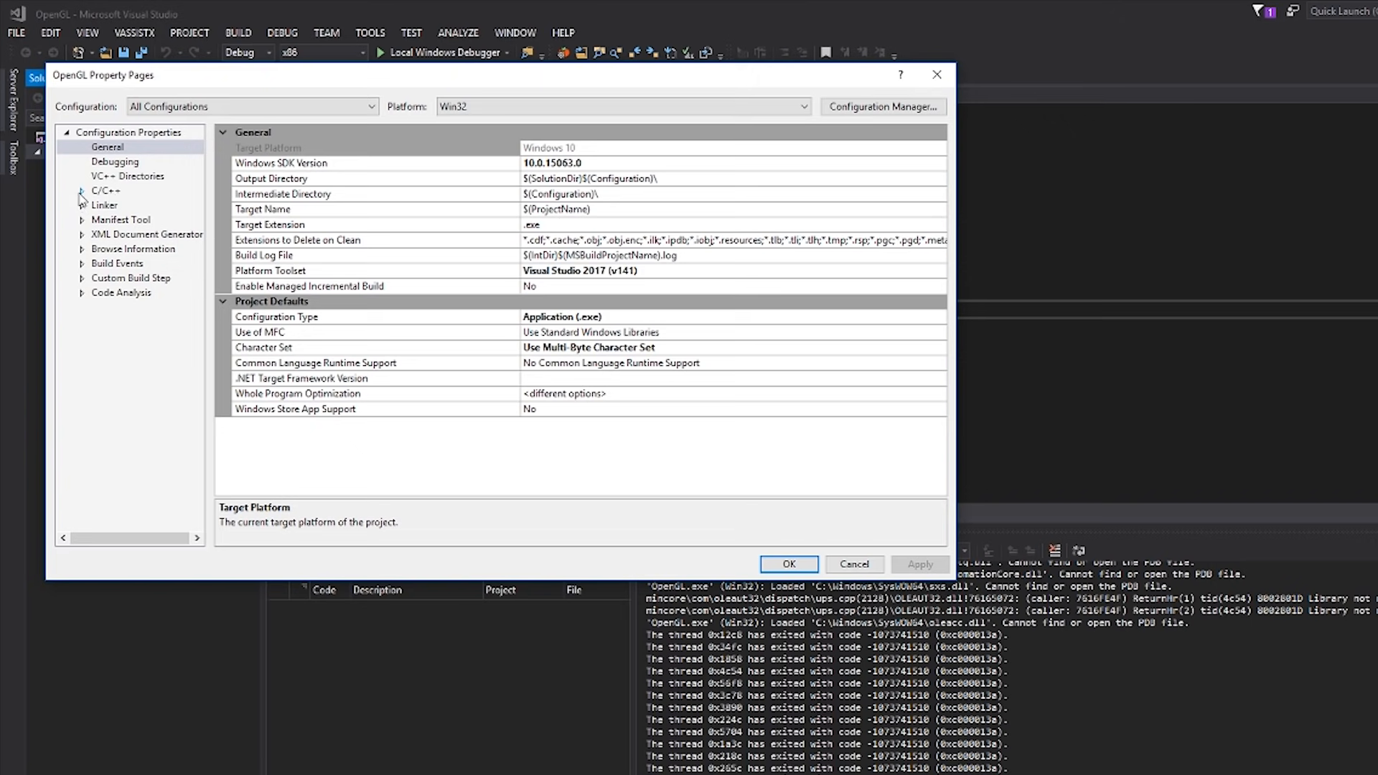
{"action": "left_click", "coordinate": [105, 191]}
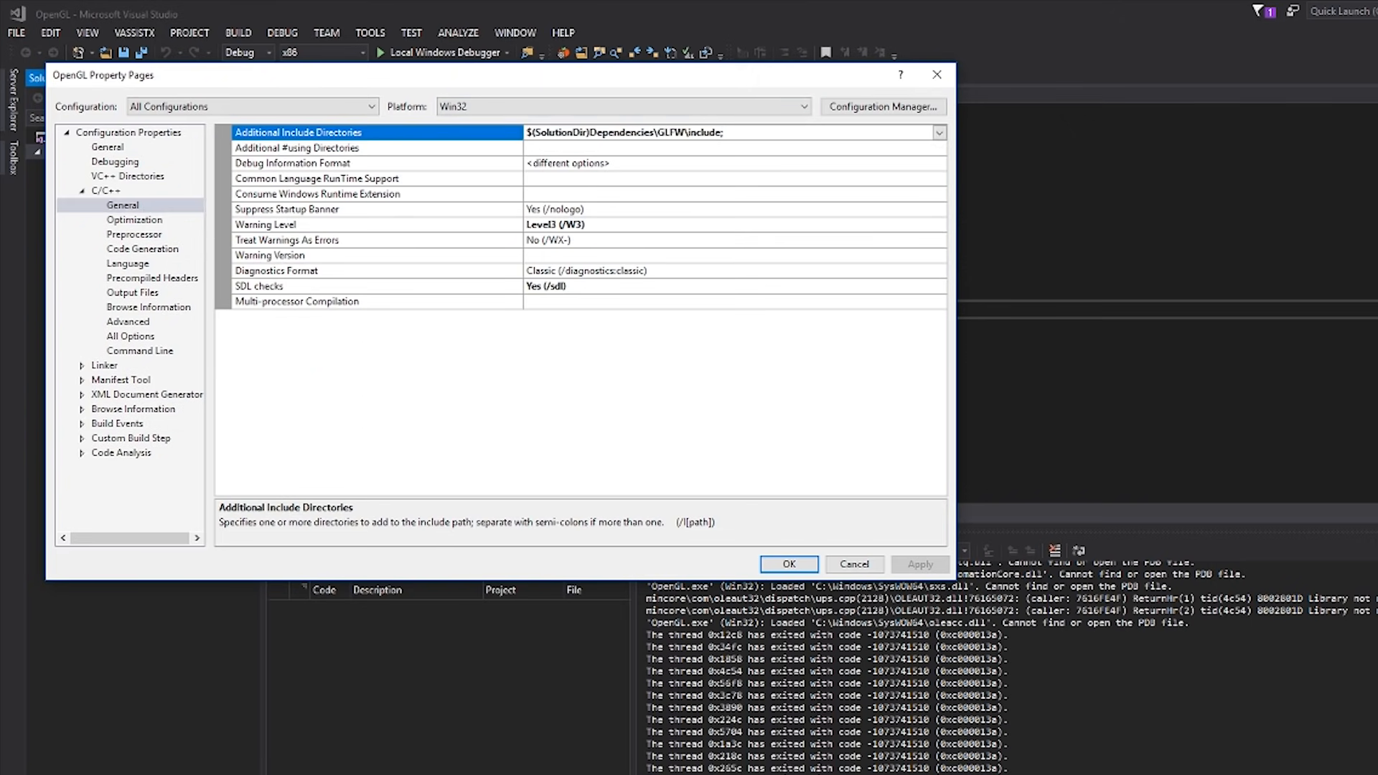
{"action": "type", "text": ";Dependencies\\GLEW\\include"}
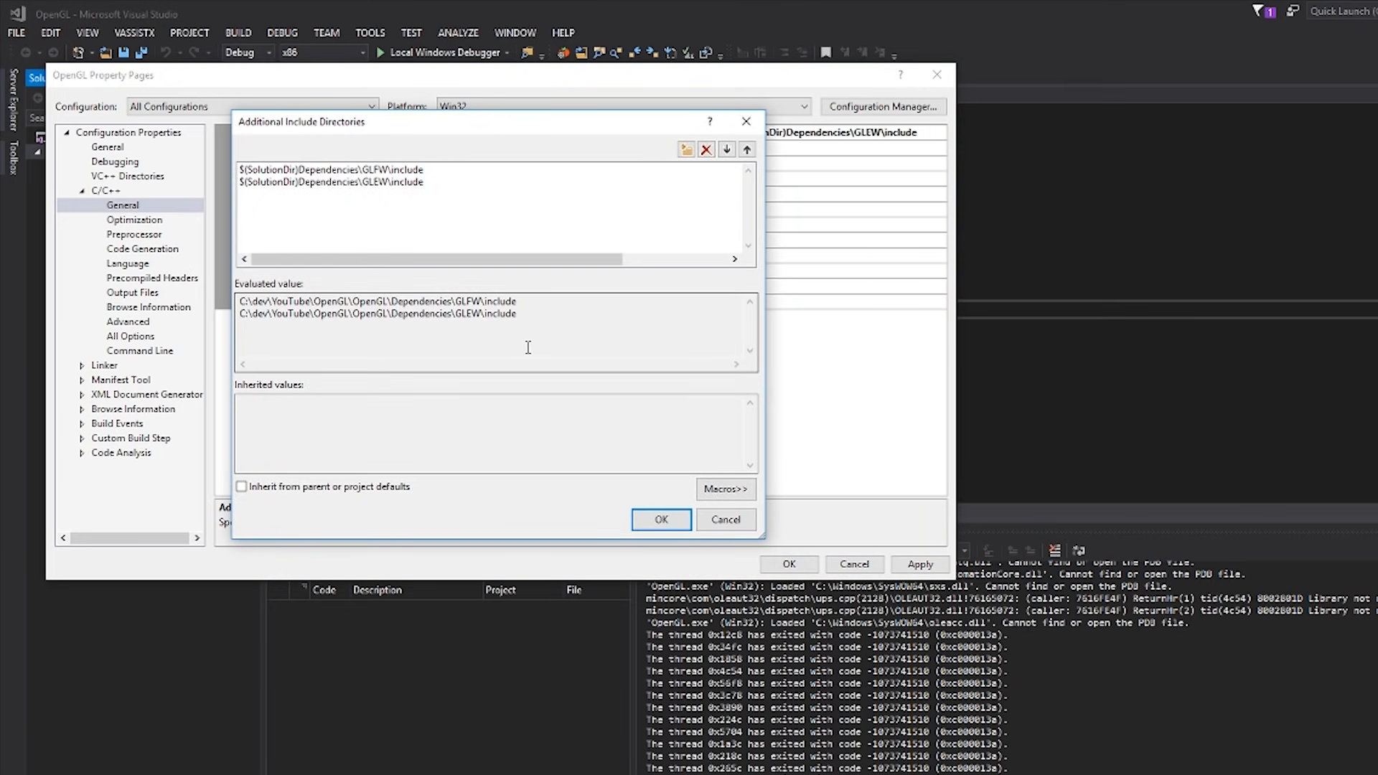
{"action": "left_click", "coordinate": [660, 520]}
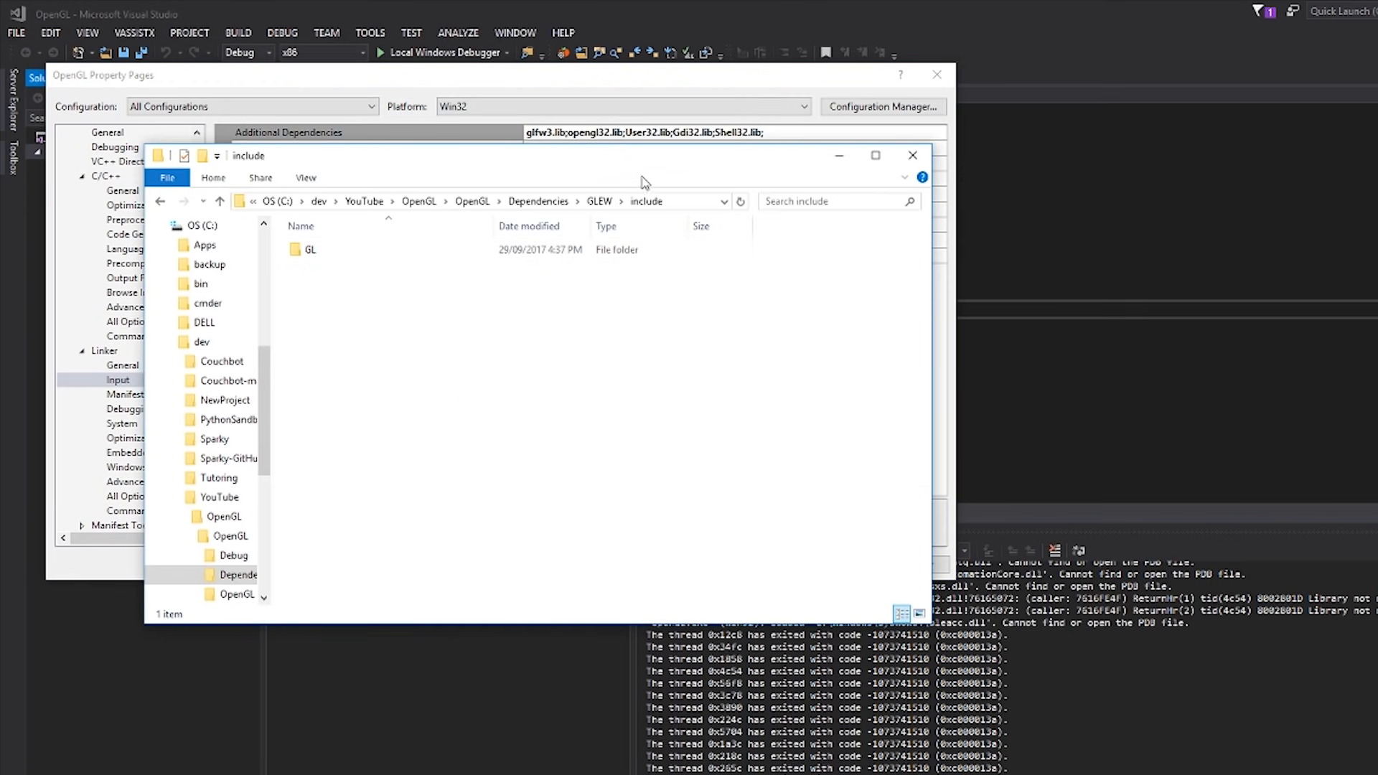
Go to GLEW's lib\Release\Win32 folder and compare glew32.lib with static glew32s.lib
{"action": "left_click", "coordinate": [523, 201]}
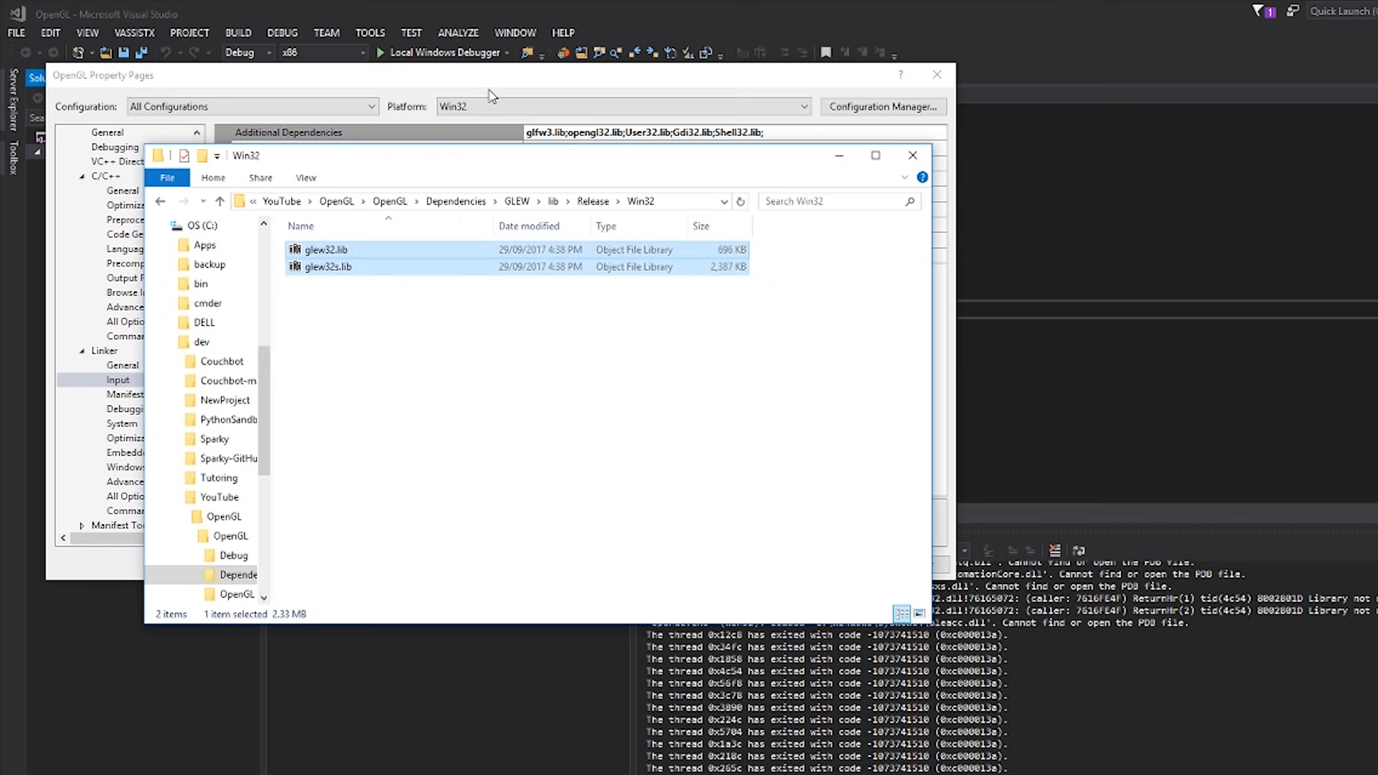
{"action": "left_click", "coordinate": [440, 446]}
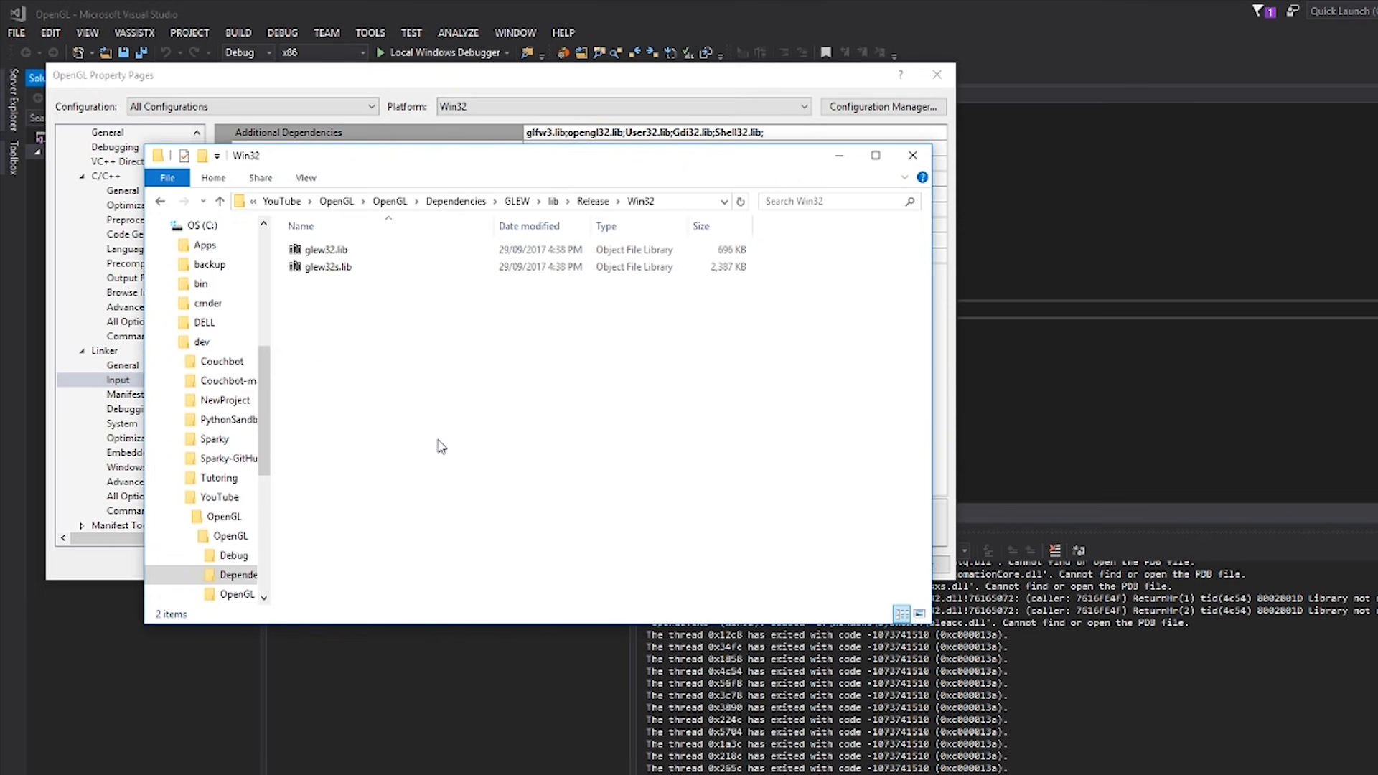
{"action": "left_click", "coordinate": [324, 250]}
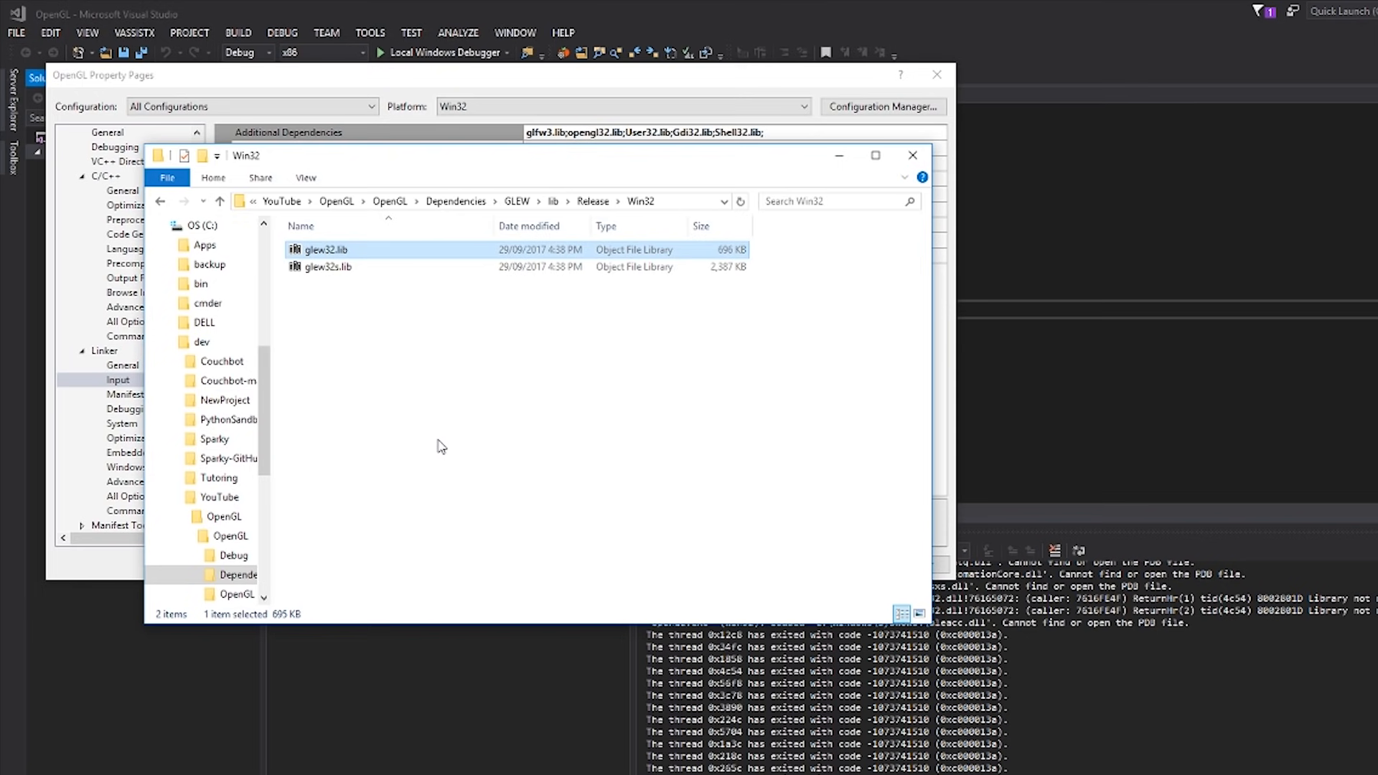
{"action": "left_click", "coordinate": [327, 266]}
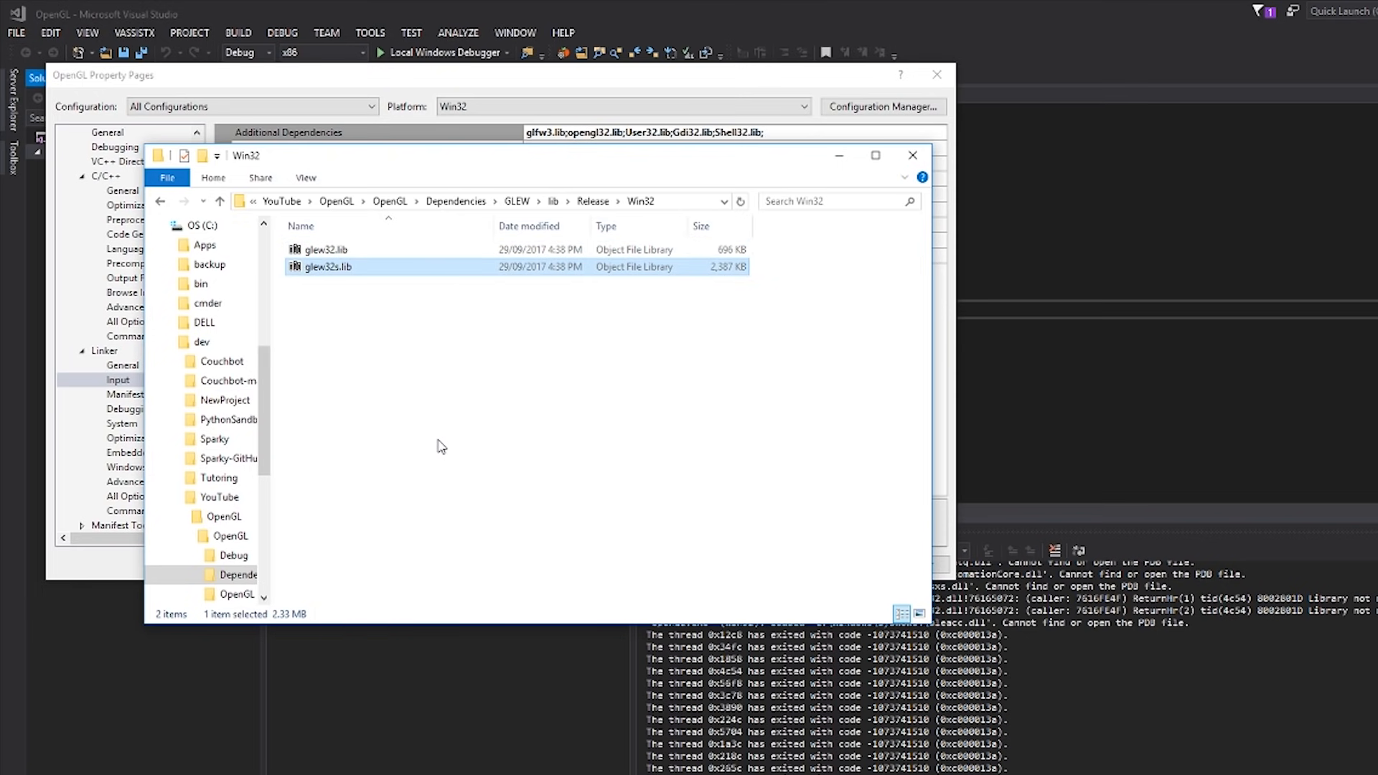
{"action": "mouse_move", "coordinate": [325, 267]}
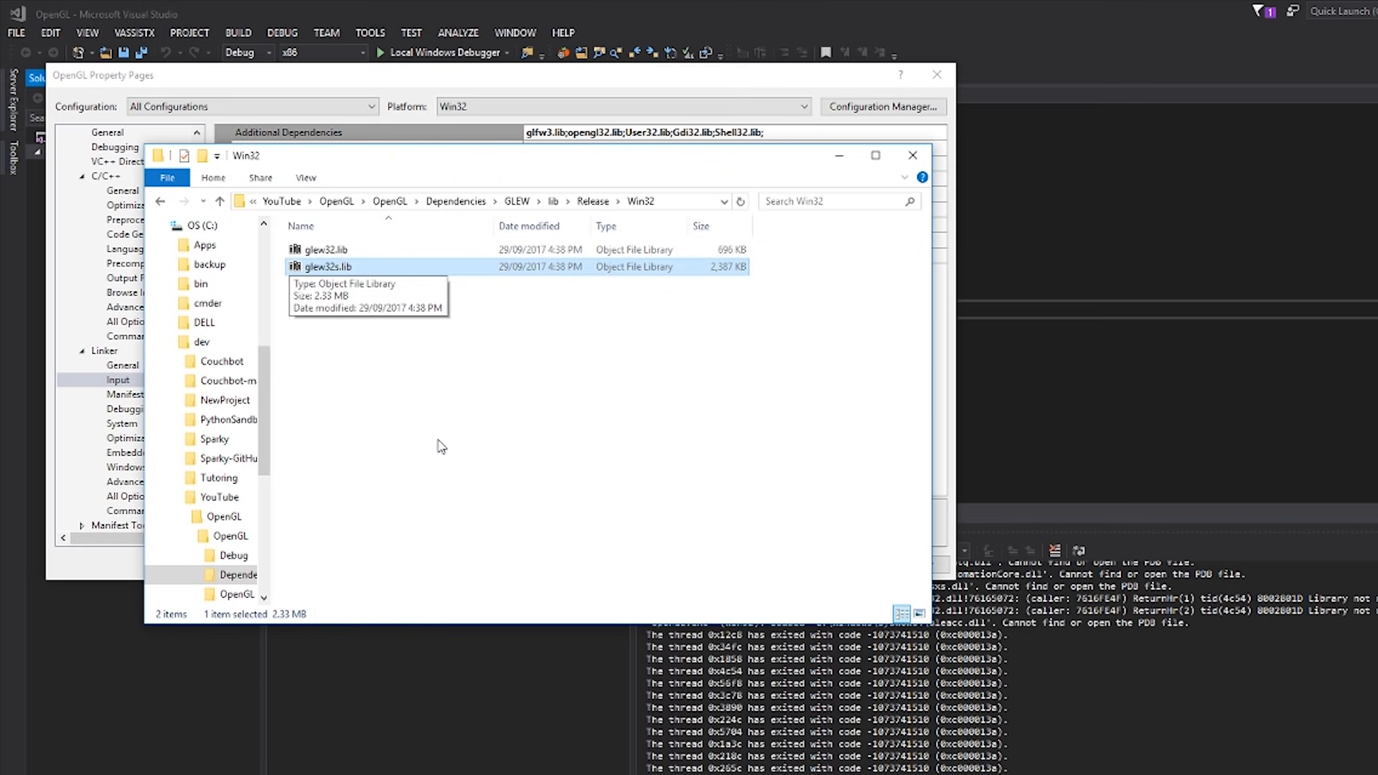
{"action": "mouse_move", "coordinate": [341, 277]}
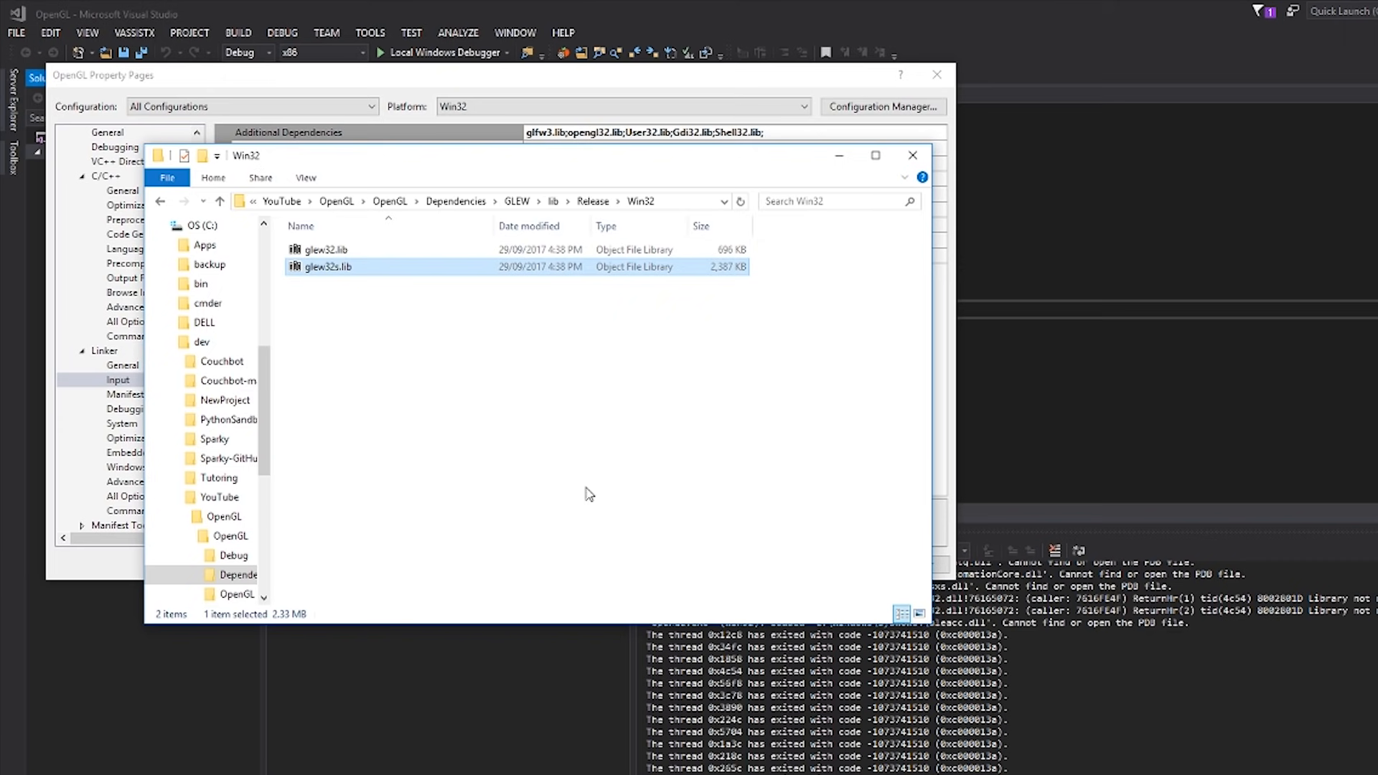
{"action": "mouse_move", "coordinate": [644, 293]}
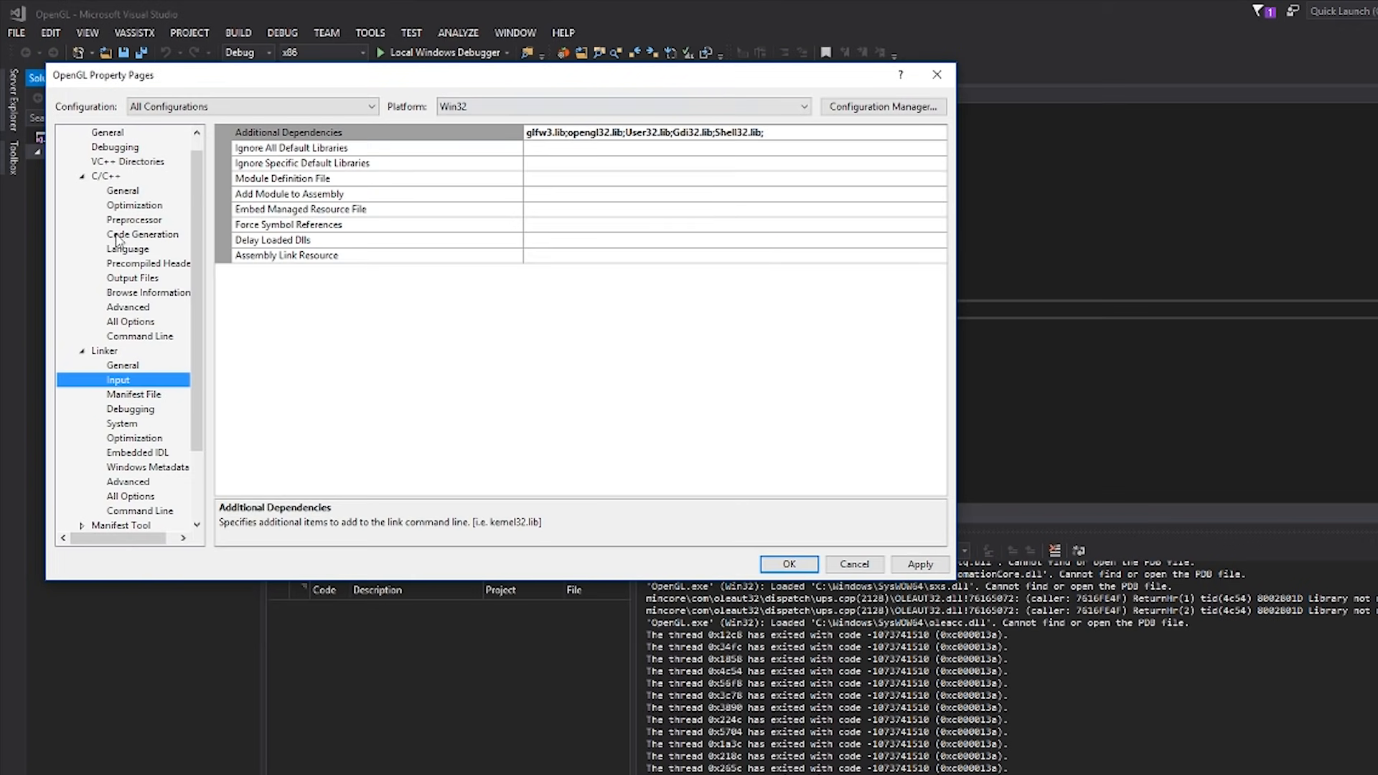
Add GLEW's lib\Release\Win32 directory under Linker General and glew32s.lib as a dependency
{"action": "left_click", "coordinate": [122, 365]}
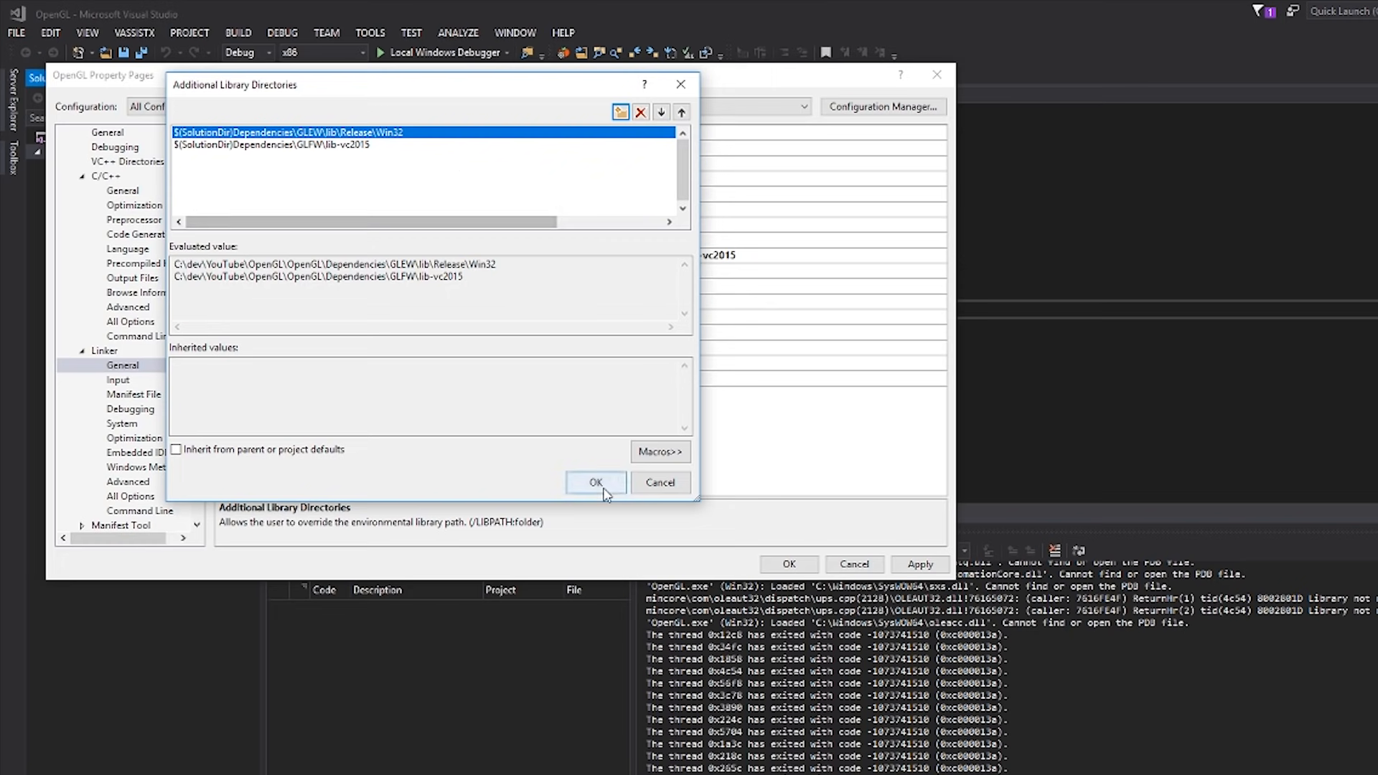
{"action": "left_click", "coordinate": [596, 483]}
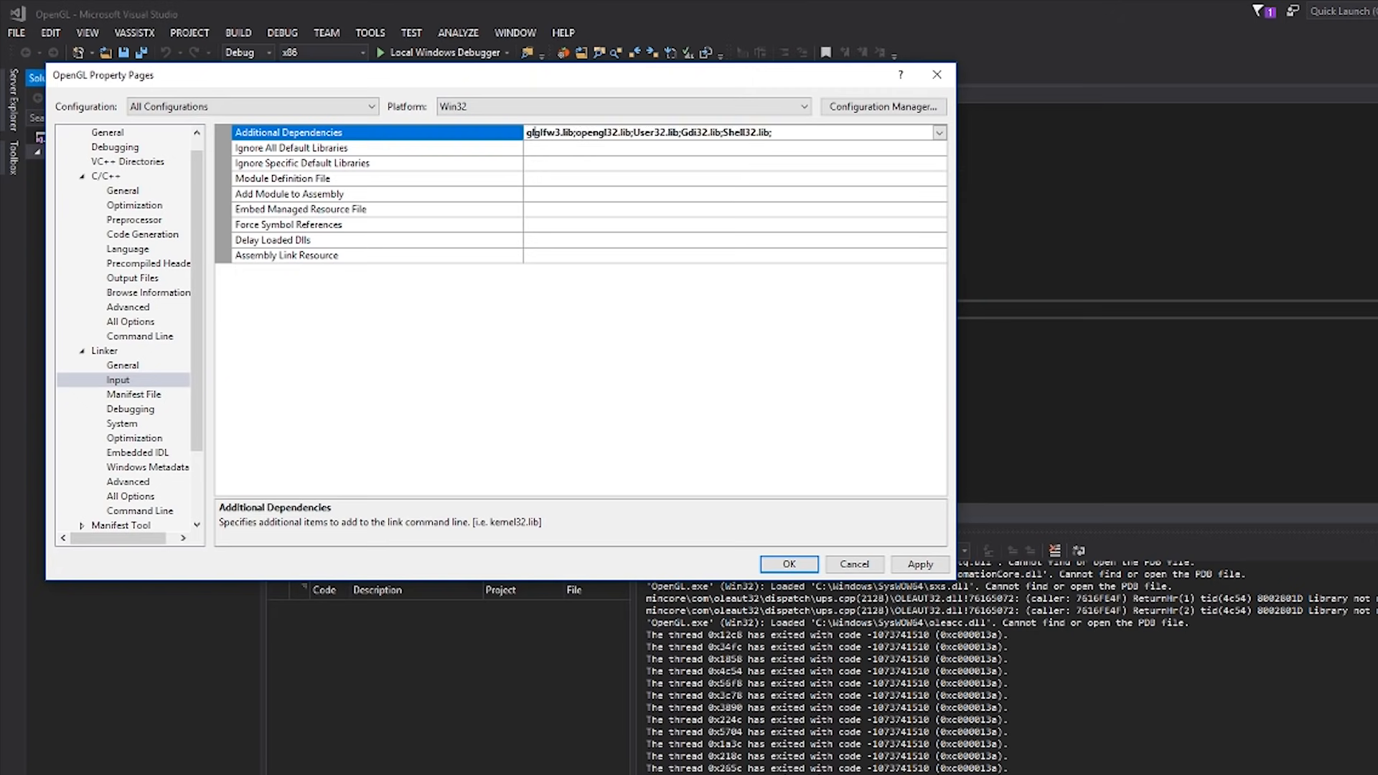
{"action": "type", "text": "glew32s.lib;"}
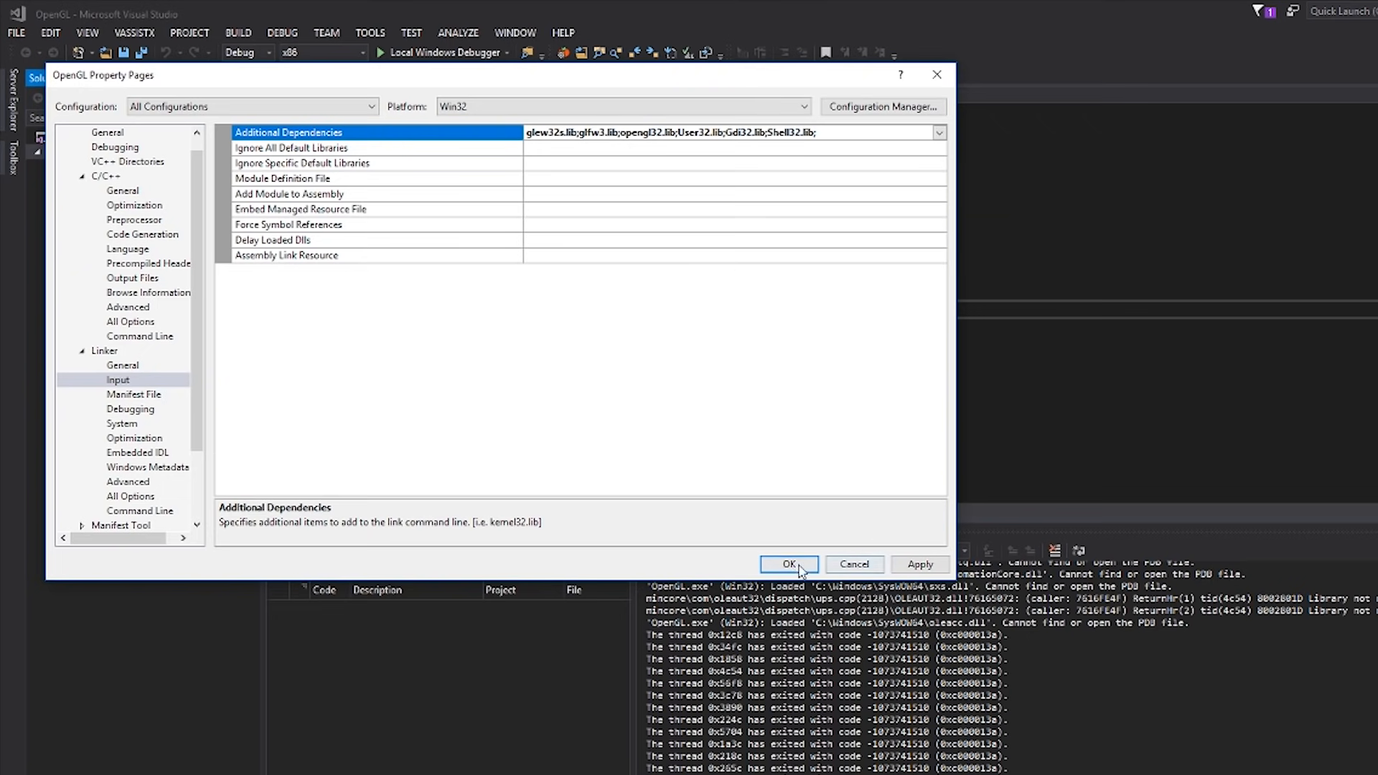
{"action": "left_click", "coordinate": [787, 563]}
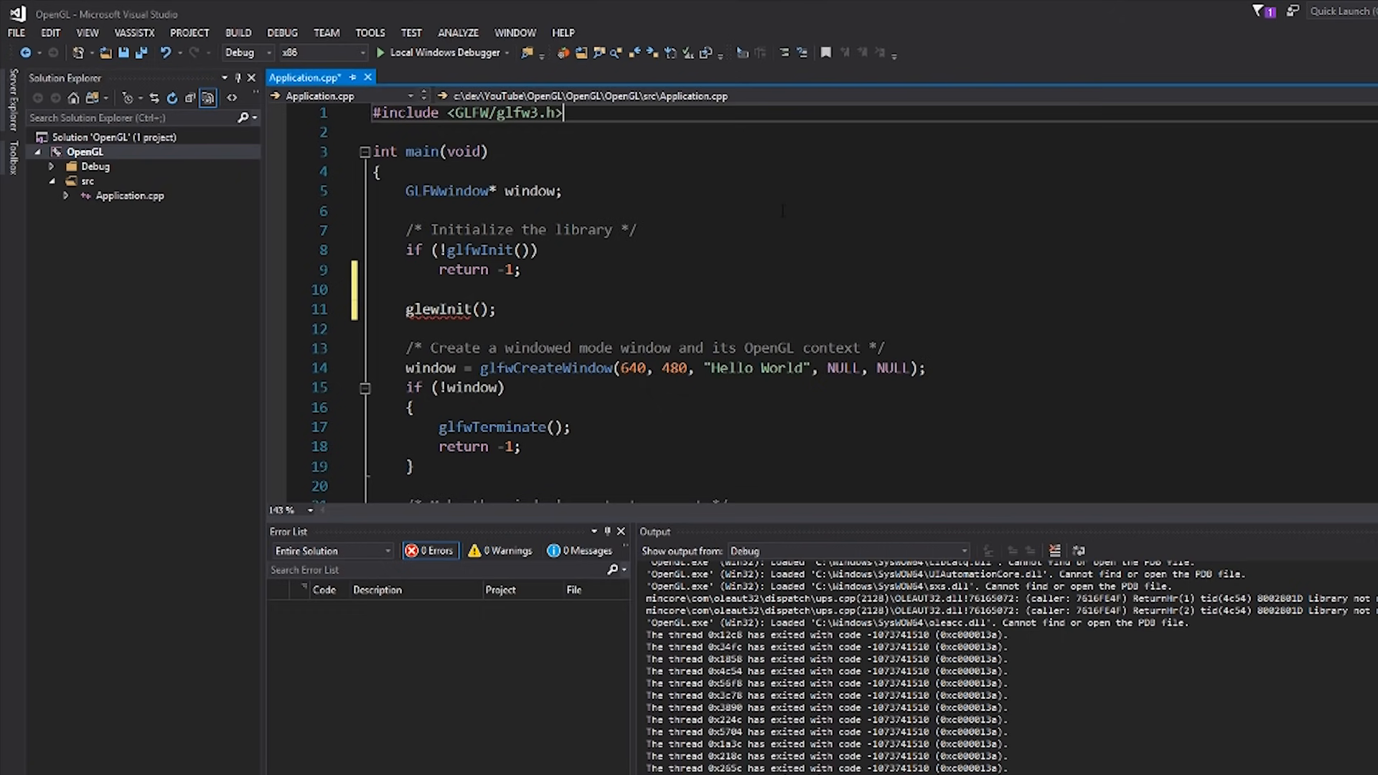
Add #include <GL/glew.h> on line 2 of Application.cpp
{"action": "type", "text": "#include <>"}
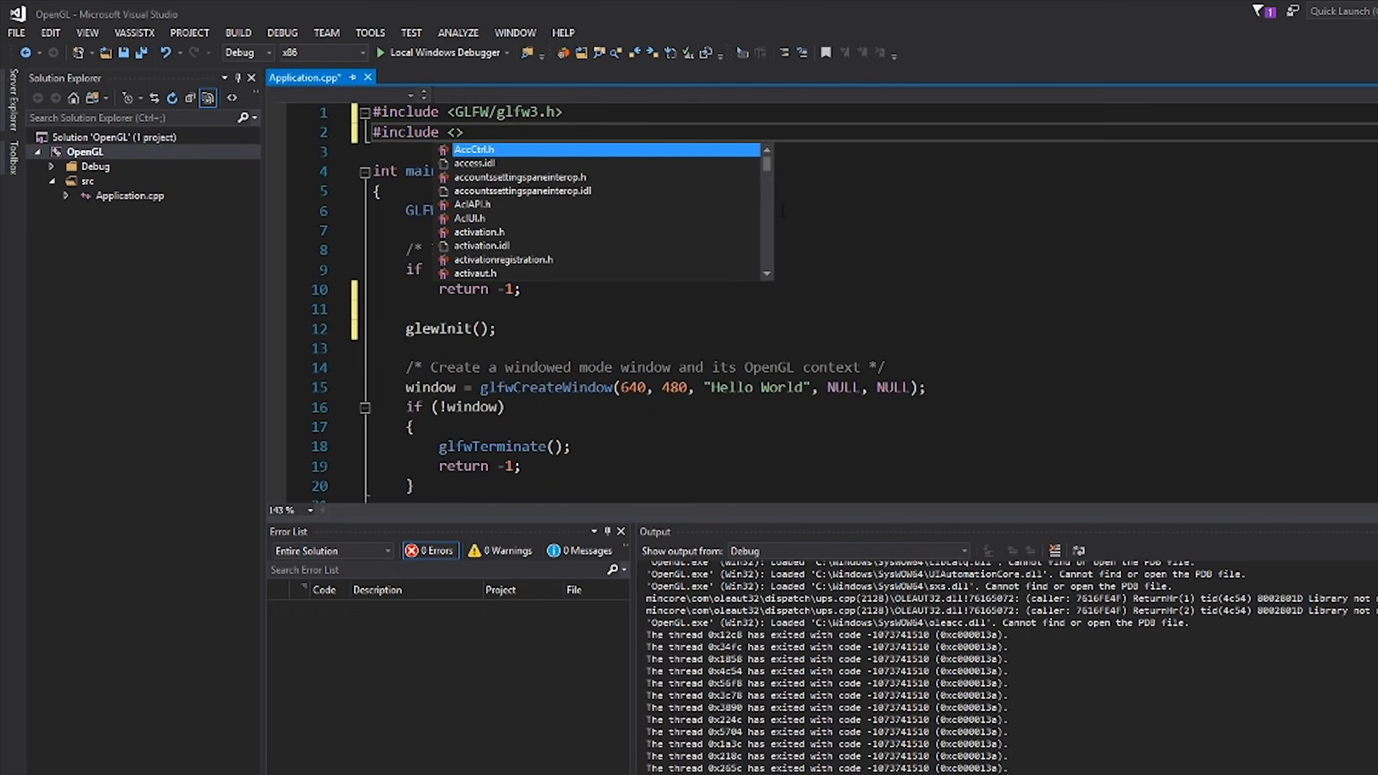
{"action": "type", "text": "GL/glew.h"}
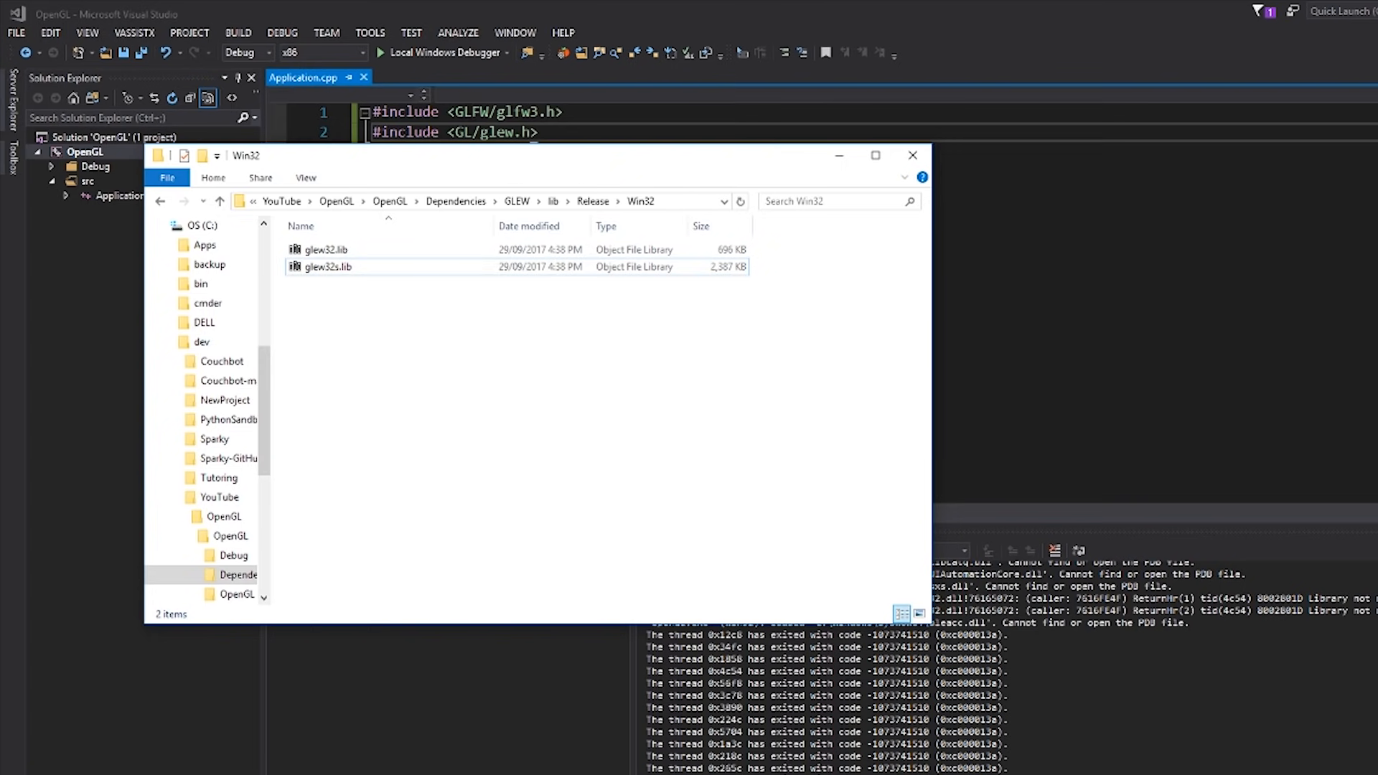
{"action": "mouse_move", "coordinate": [518, 201]}
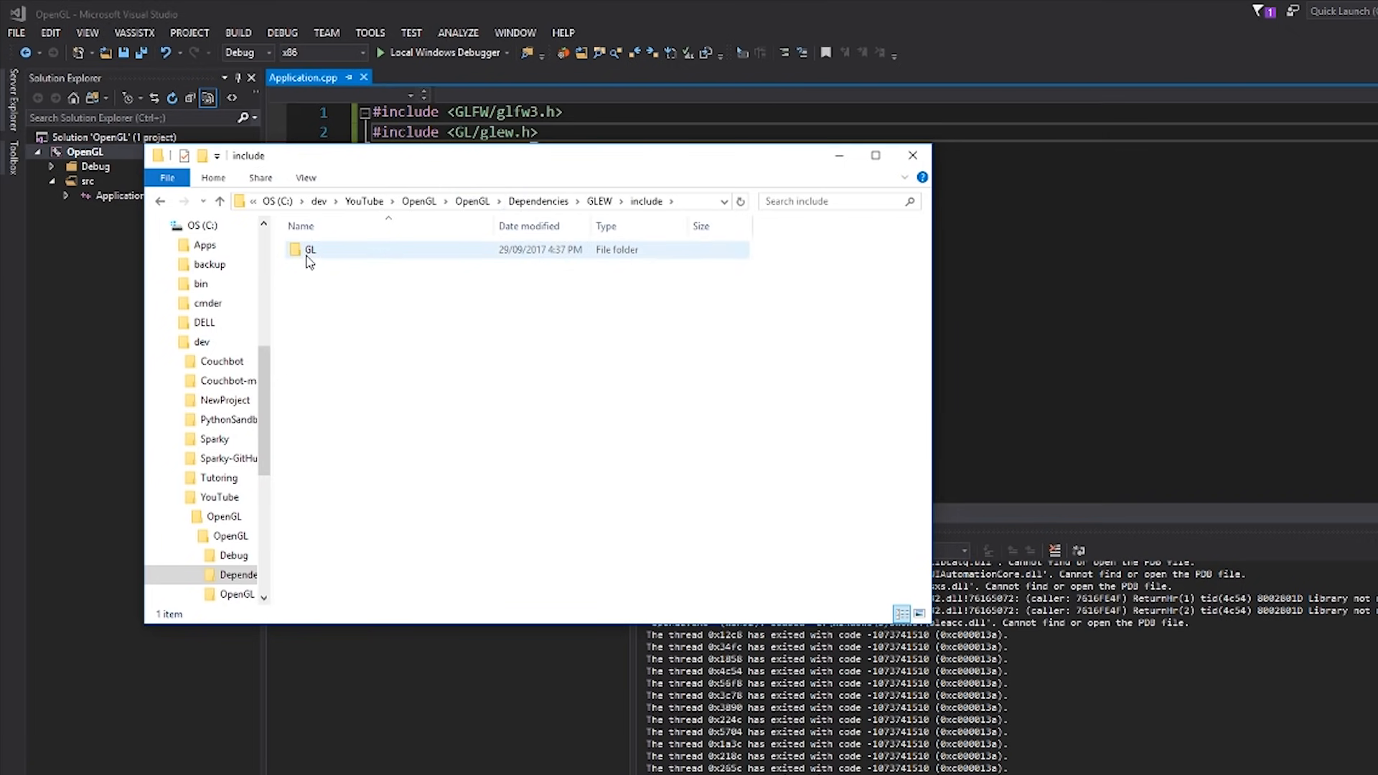
Confirm the GL folder is inside GLEW's include folder, then return to the code editor
{"action": "double_click", "coordinate": [310, 250]}
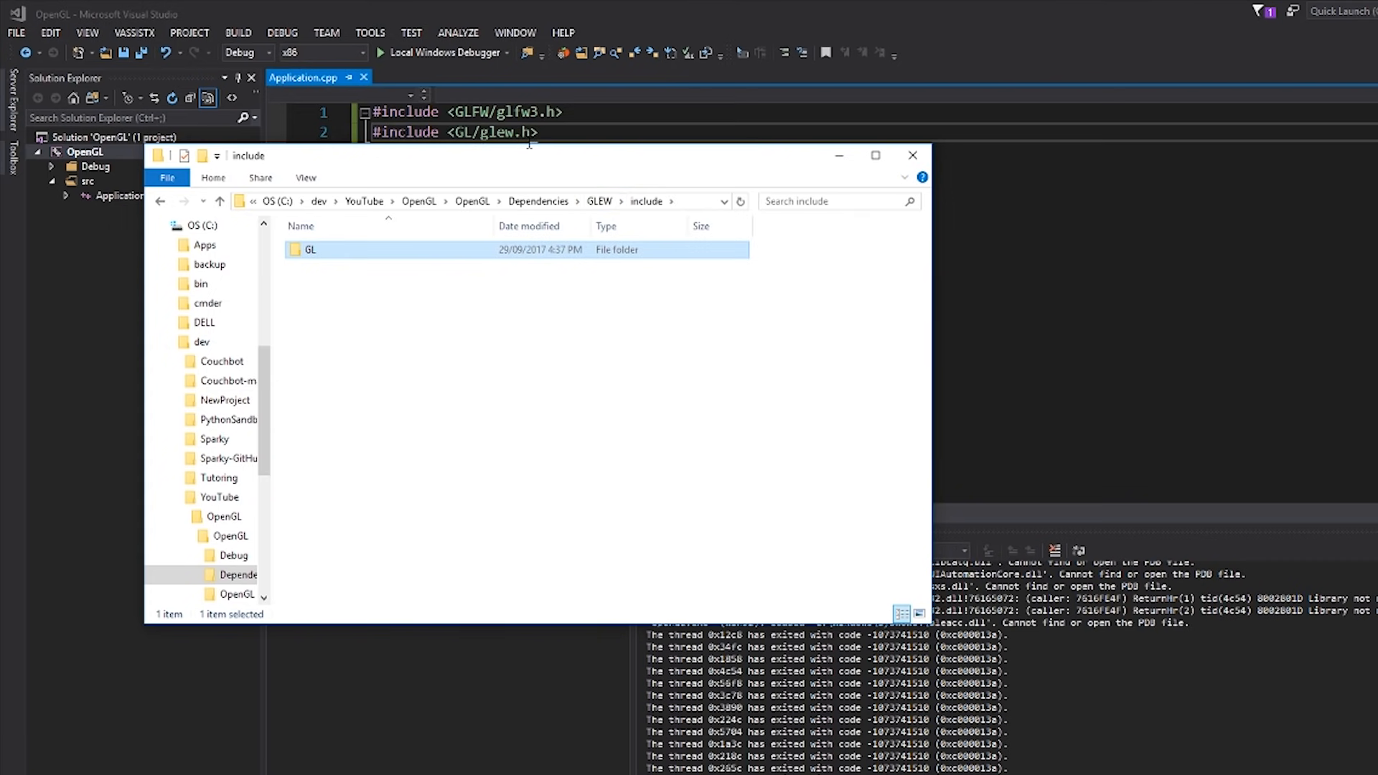
{"action": "left_click", "coordinate": [653, 360]}
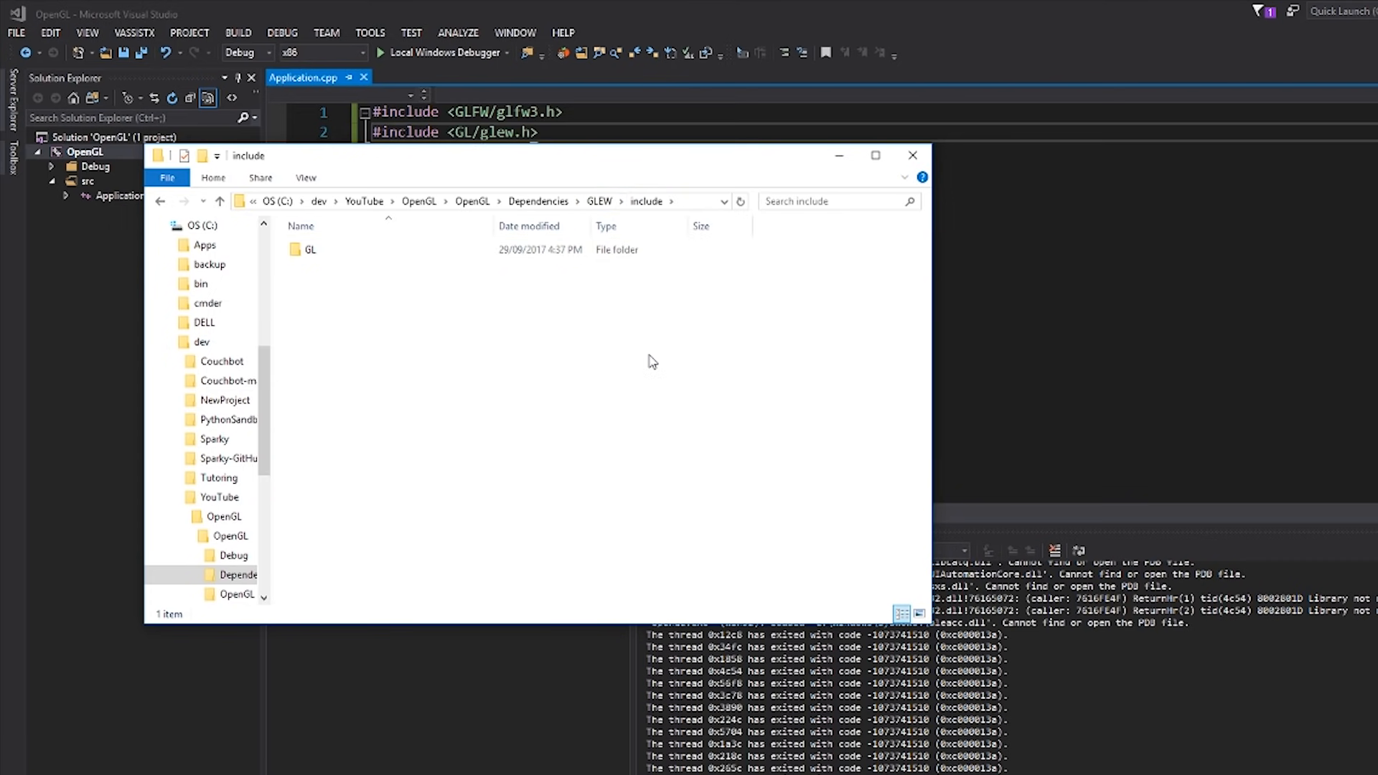
{"action": "left_click", "coordinate": [912, 155]}
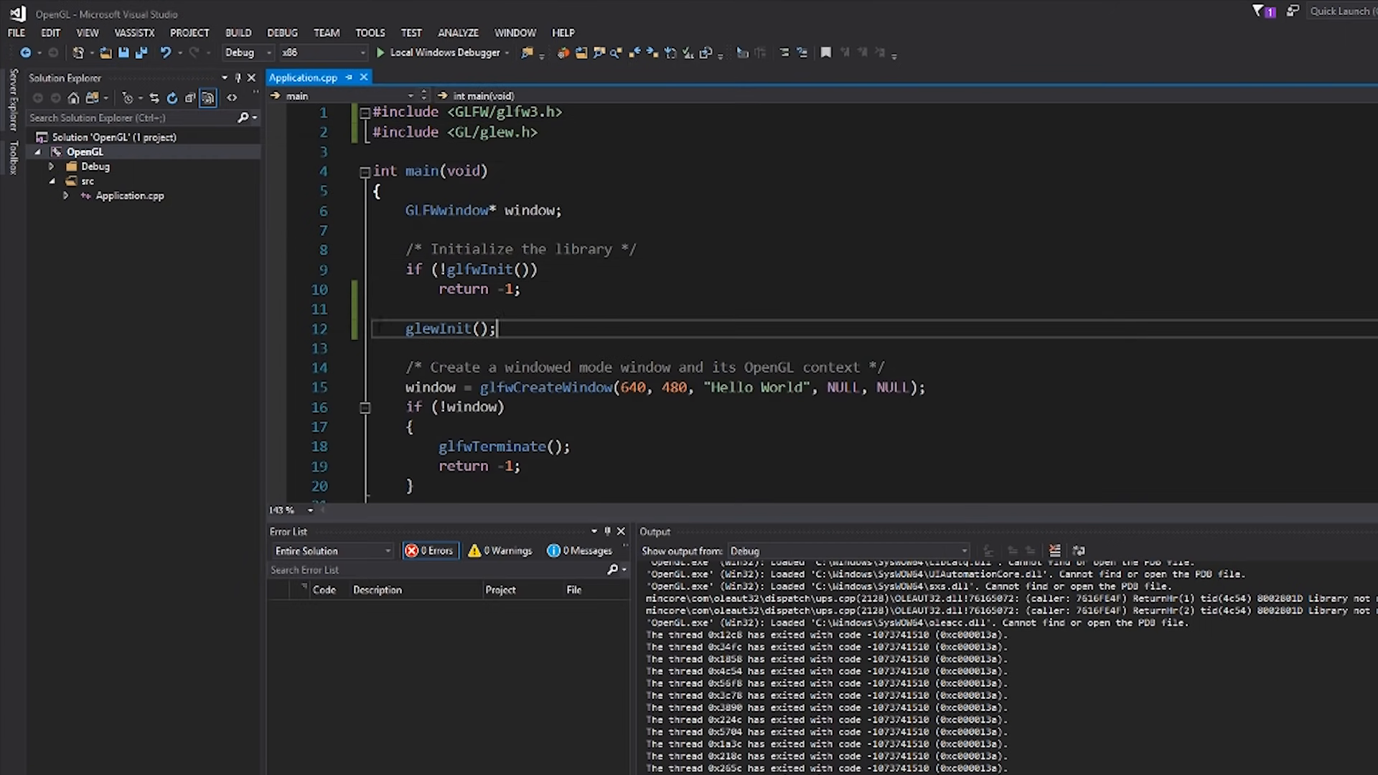
{"action": "mouse_move", "coordinate": [149, 180]}
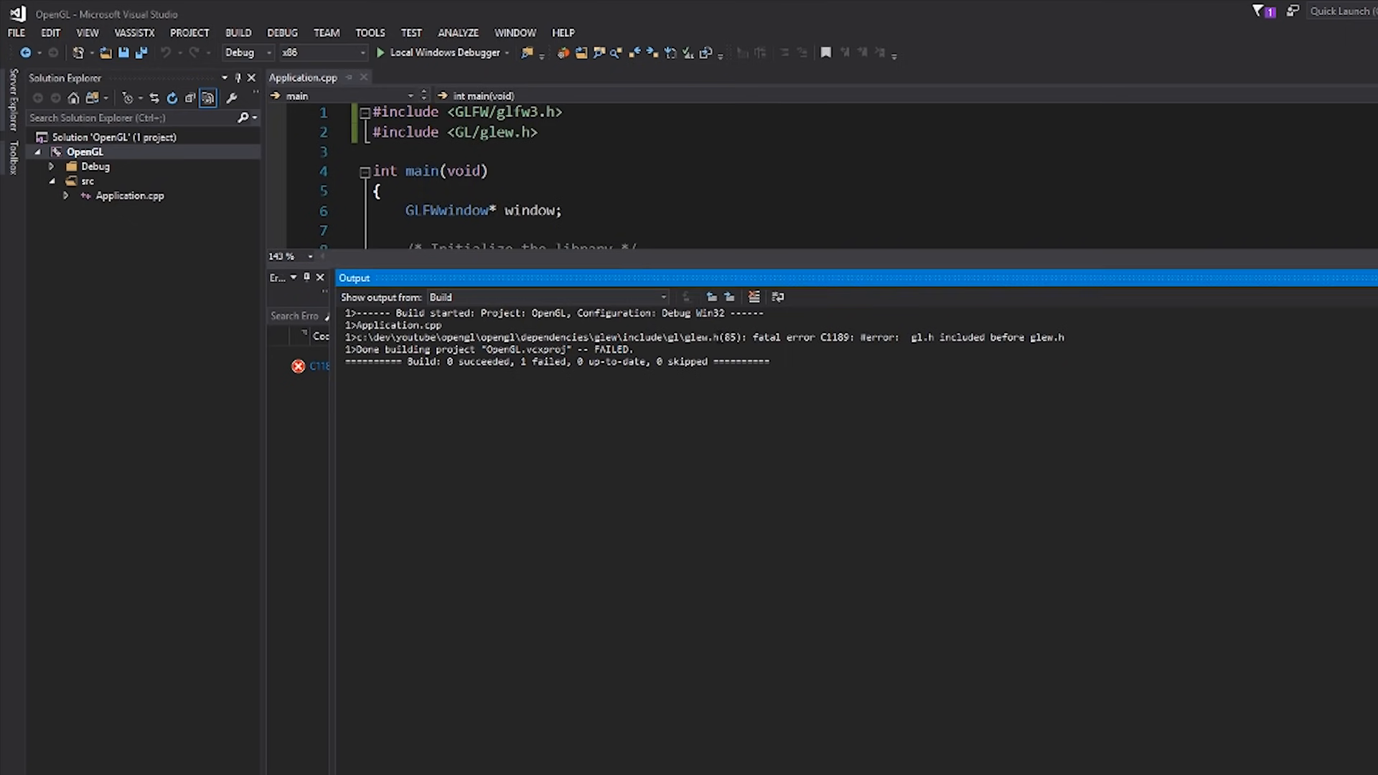
Inspect the C1189 gl.h-order check in glew.h, then add #include <GL/glew.h> atop Application.cpp
{"action": "double_click", "coordinate": [704, 337]}
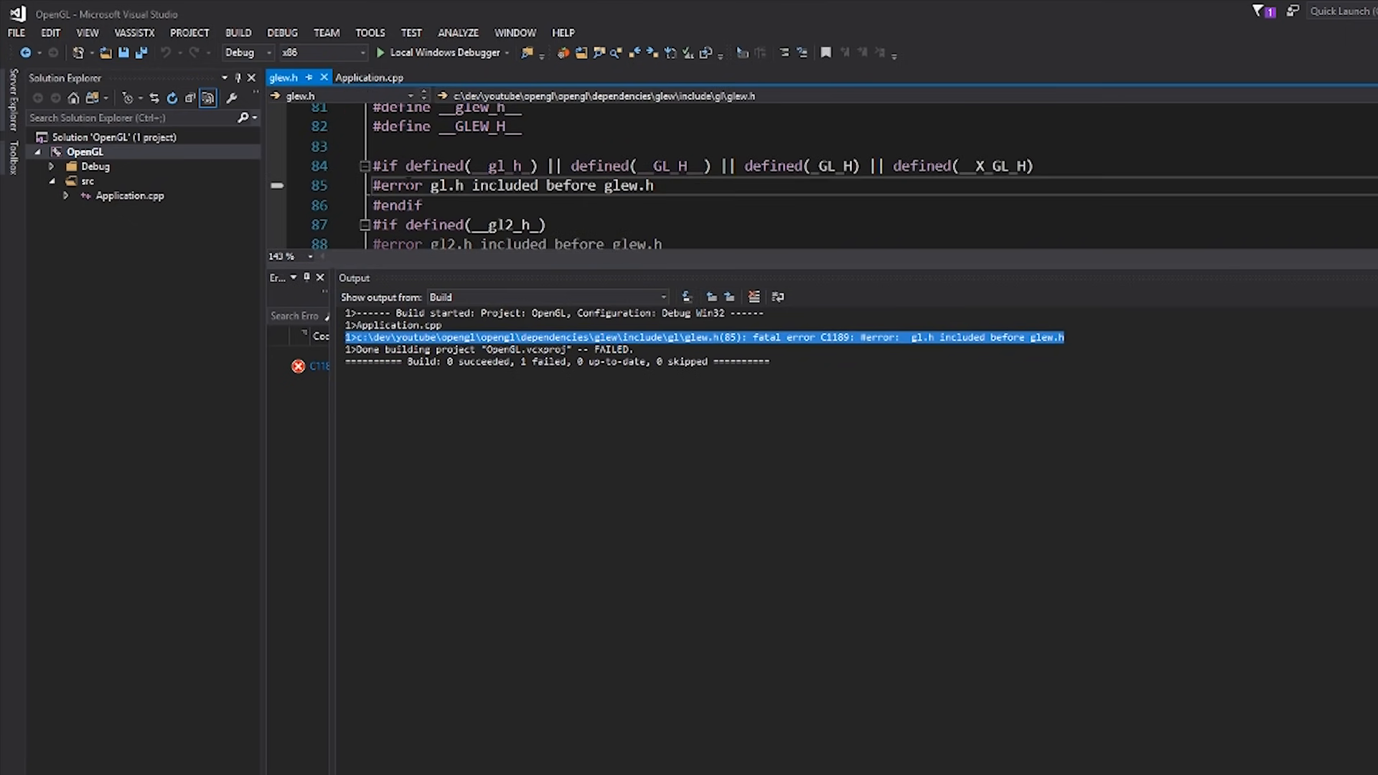
{"action": "double_click", "coordinate": [396, 185]}
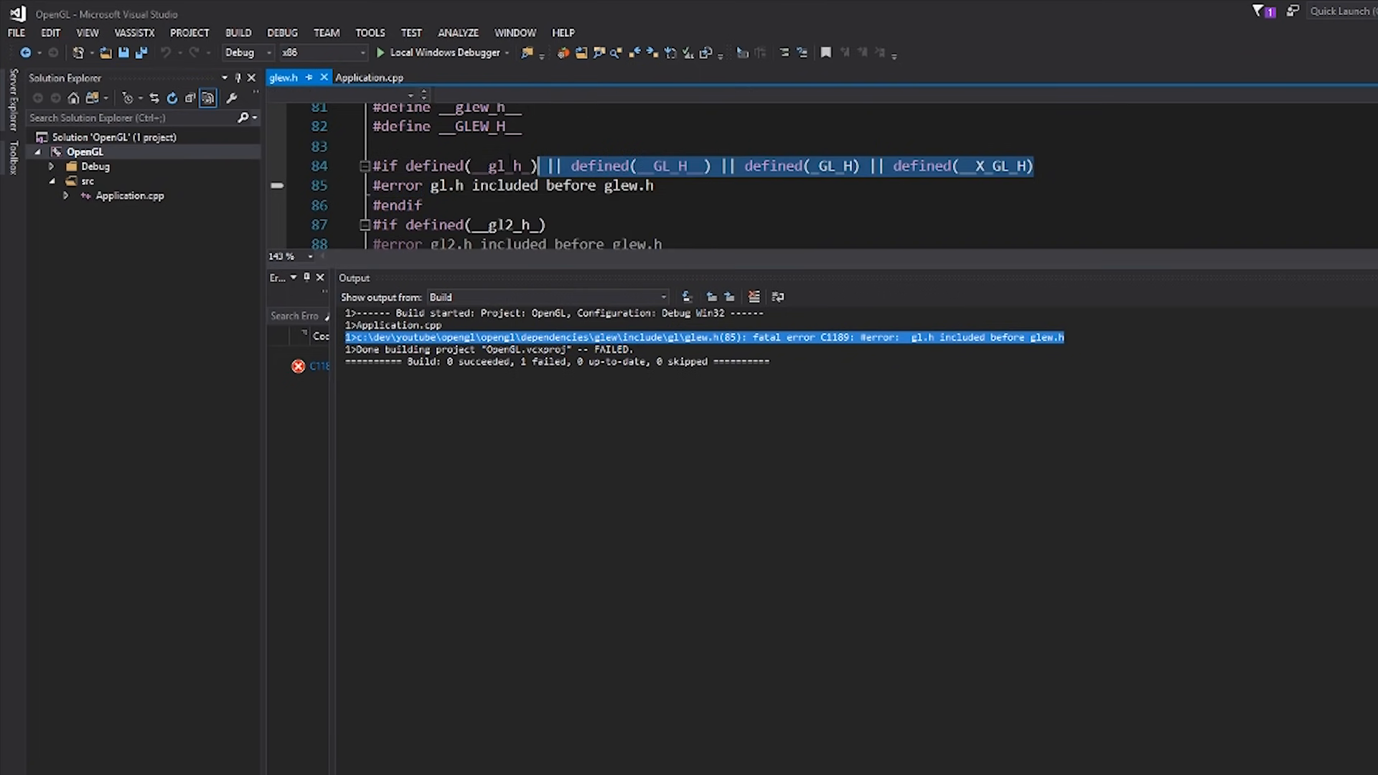
{"action": "left_click", "coordinate": [369, 78]}
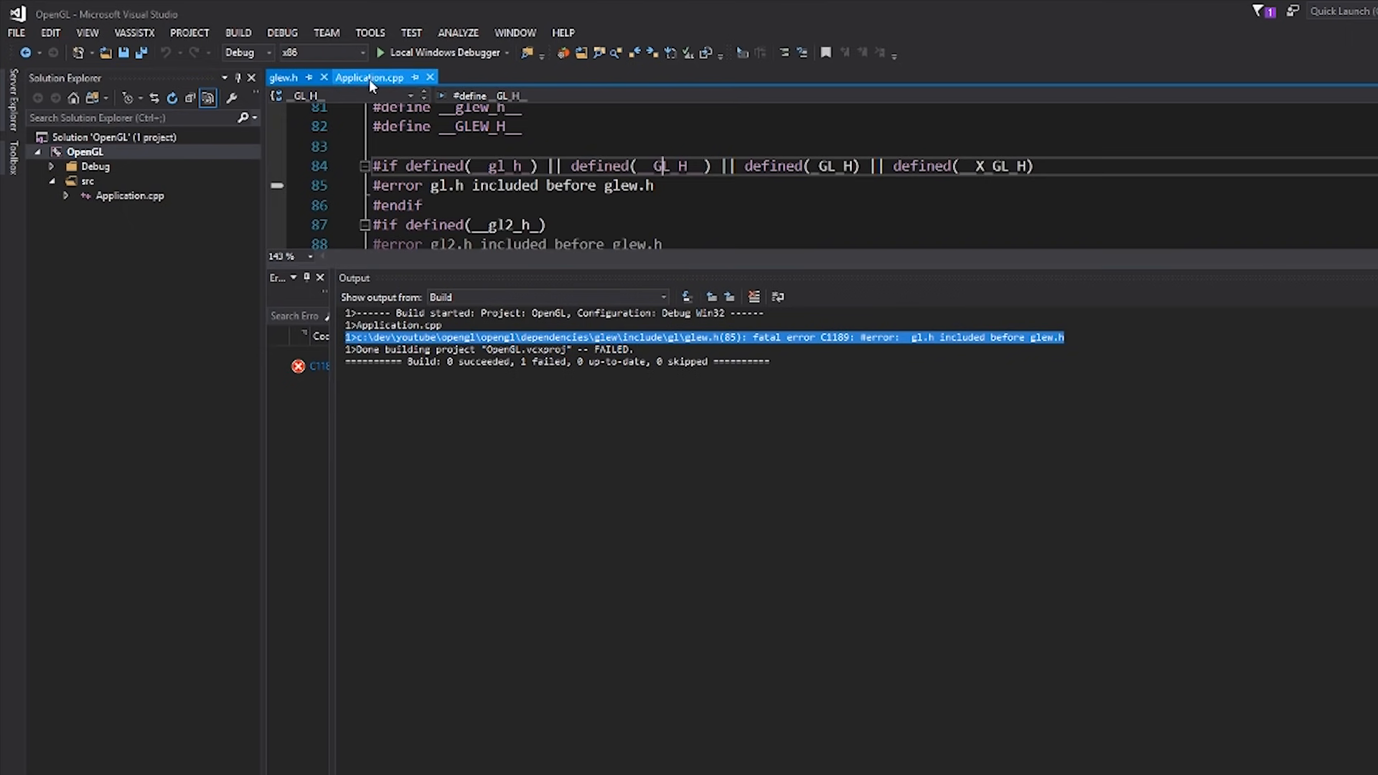
{"action": "left_click", "coordinate": [369, 78]}
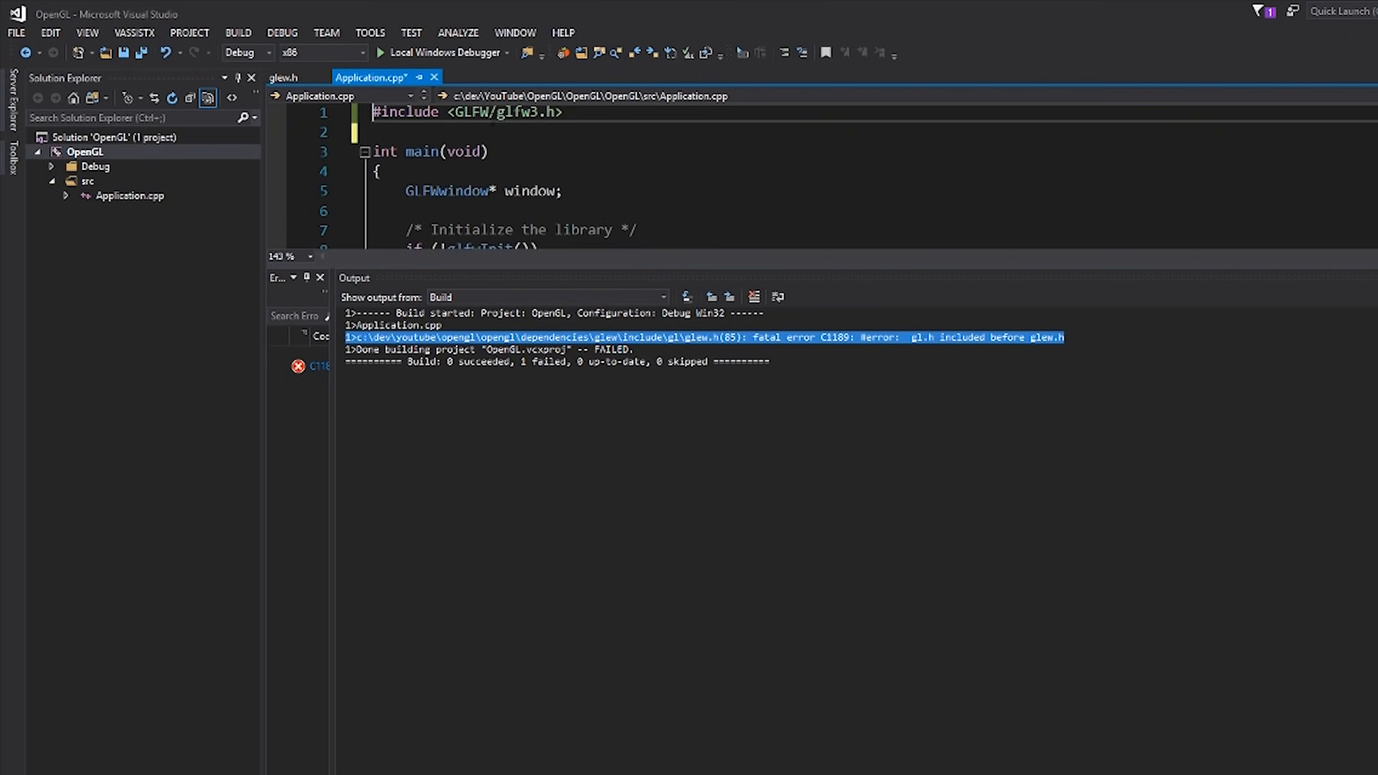
{"action": "type", "text": "#include <GL/glew.h>"}
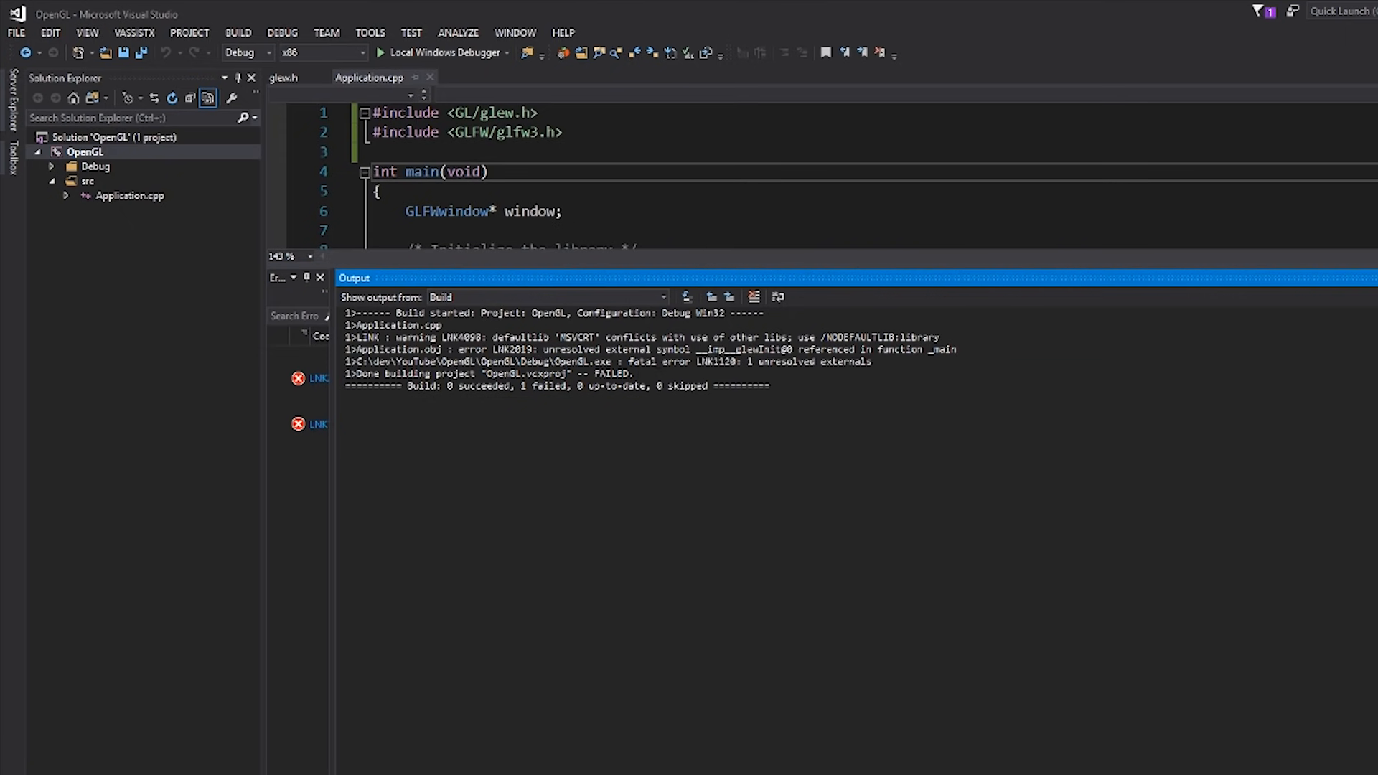
Switch to glew.h and locate the GLEW_STATIC block that defines GLEWAPI, around glewInit
{"action": "double_click", "coordinate": [748, 348]}
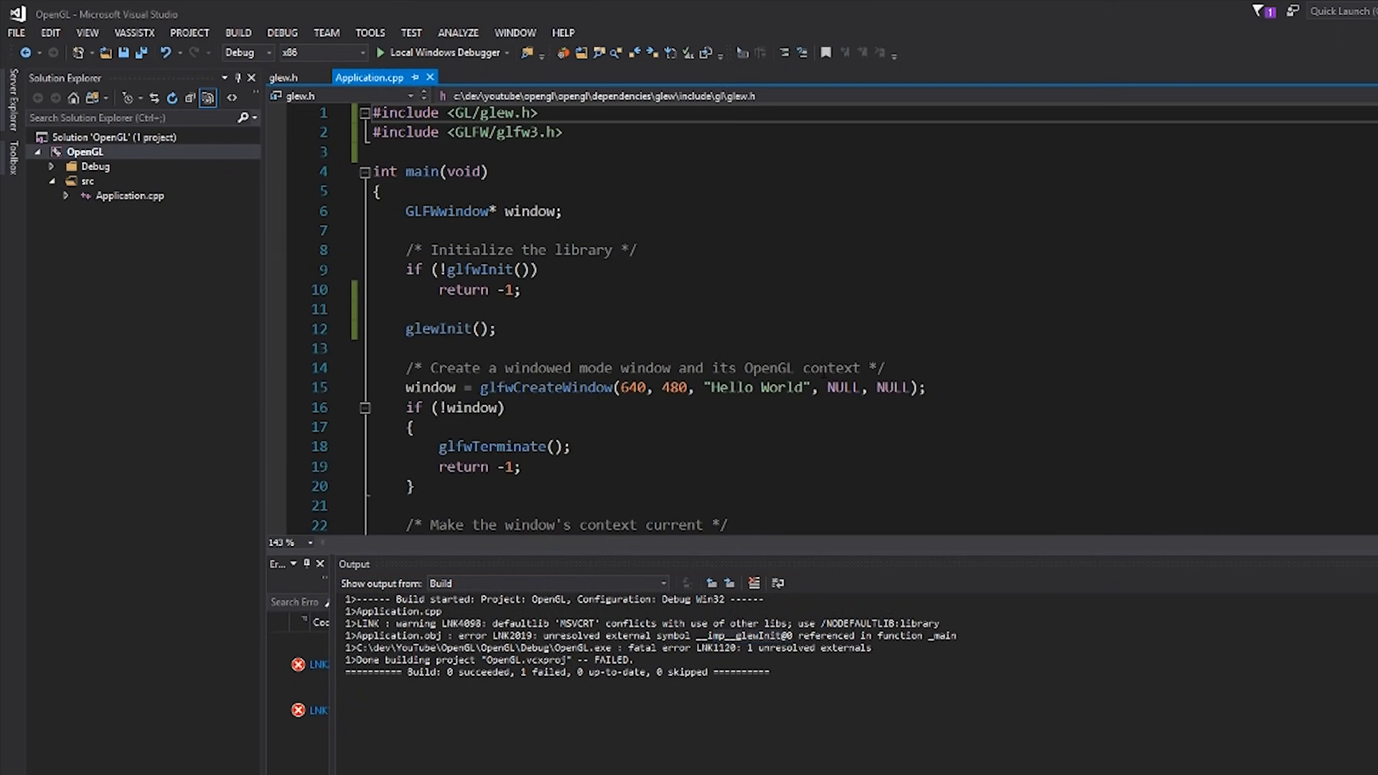
{"action": "left_click", "coordinate": [290, 77]}
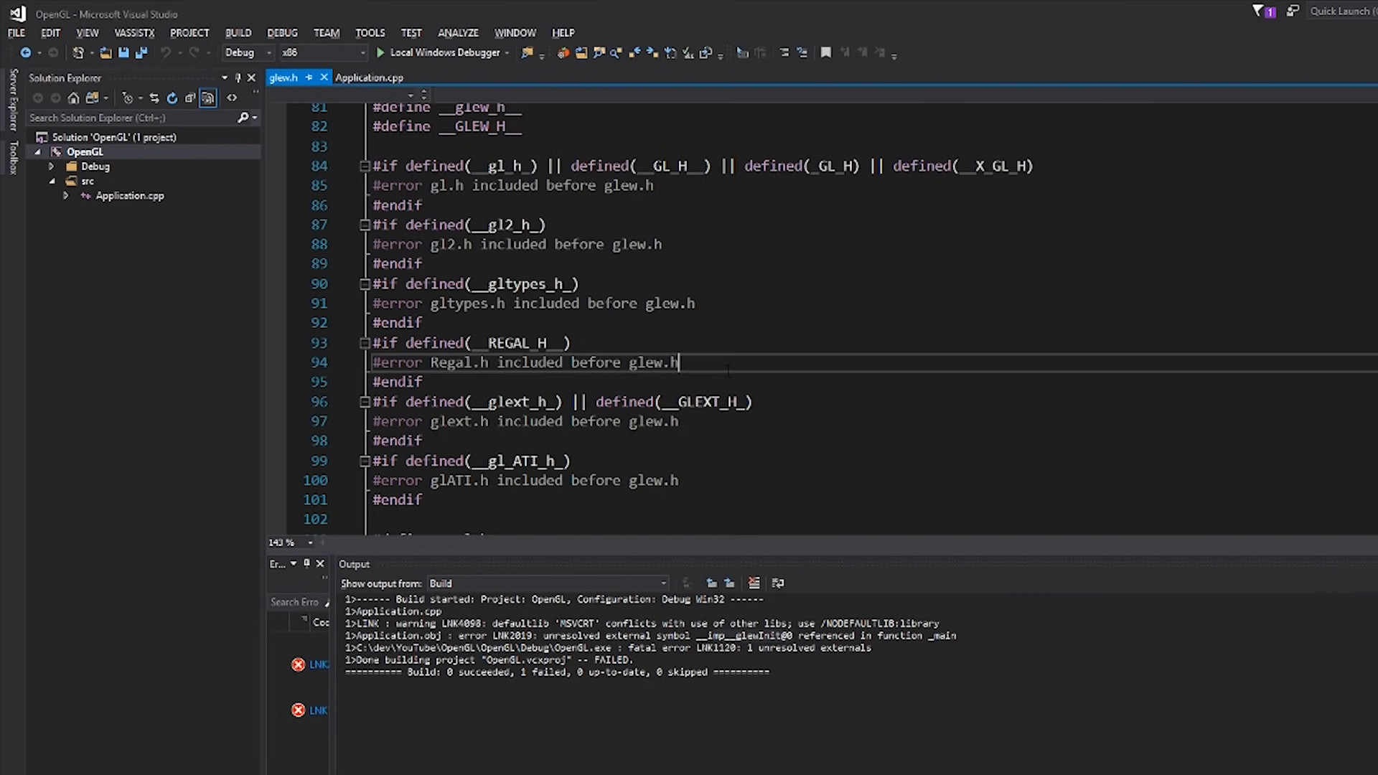
{"action": "type", "text": "glewInit"}
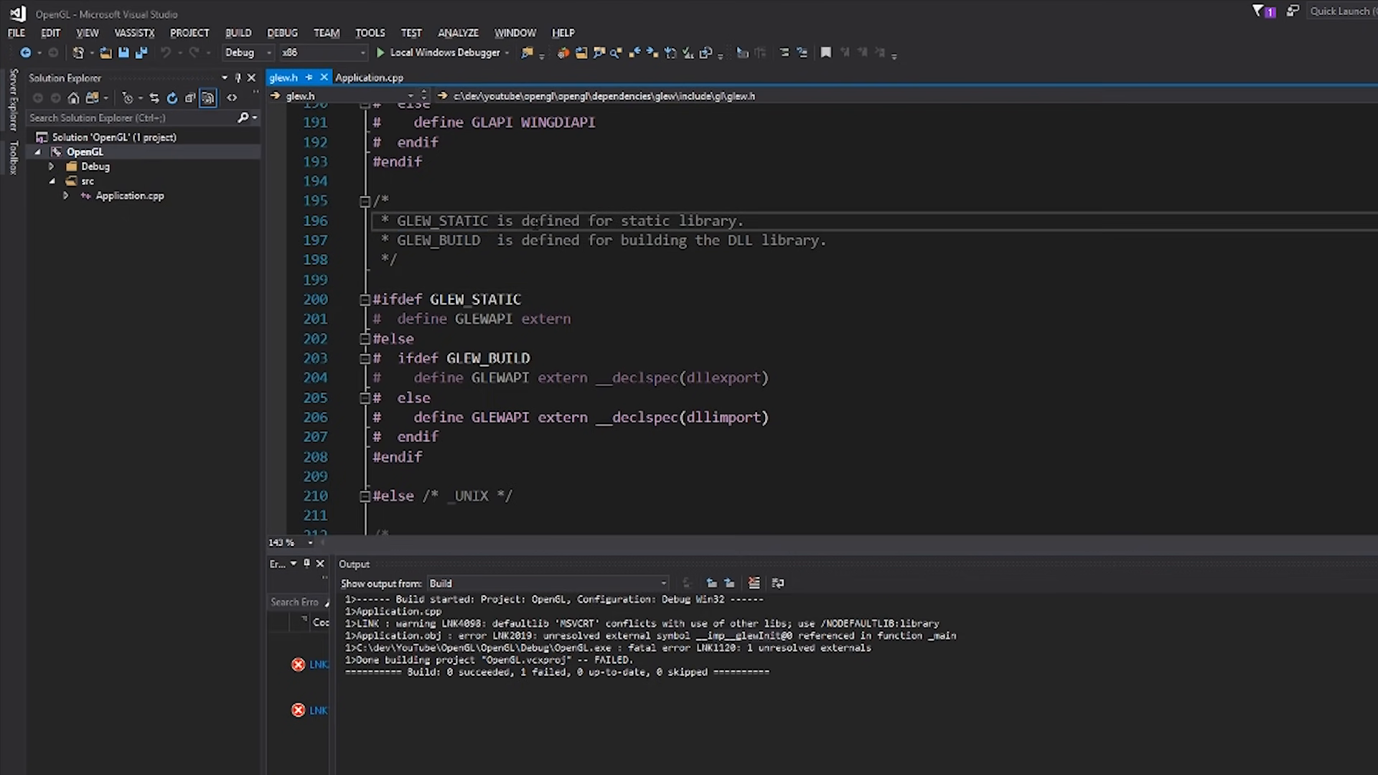
Inspect GLEW_STATIC and dllimport in glew.h, then return to Application.cpp
{"action": "left_click_drag", "start_coordinate": [482, 240], "coordinate": [681, 240]}
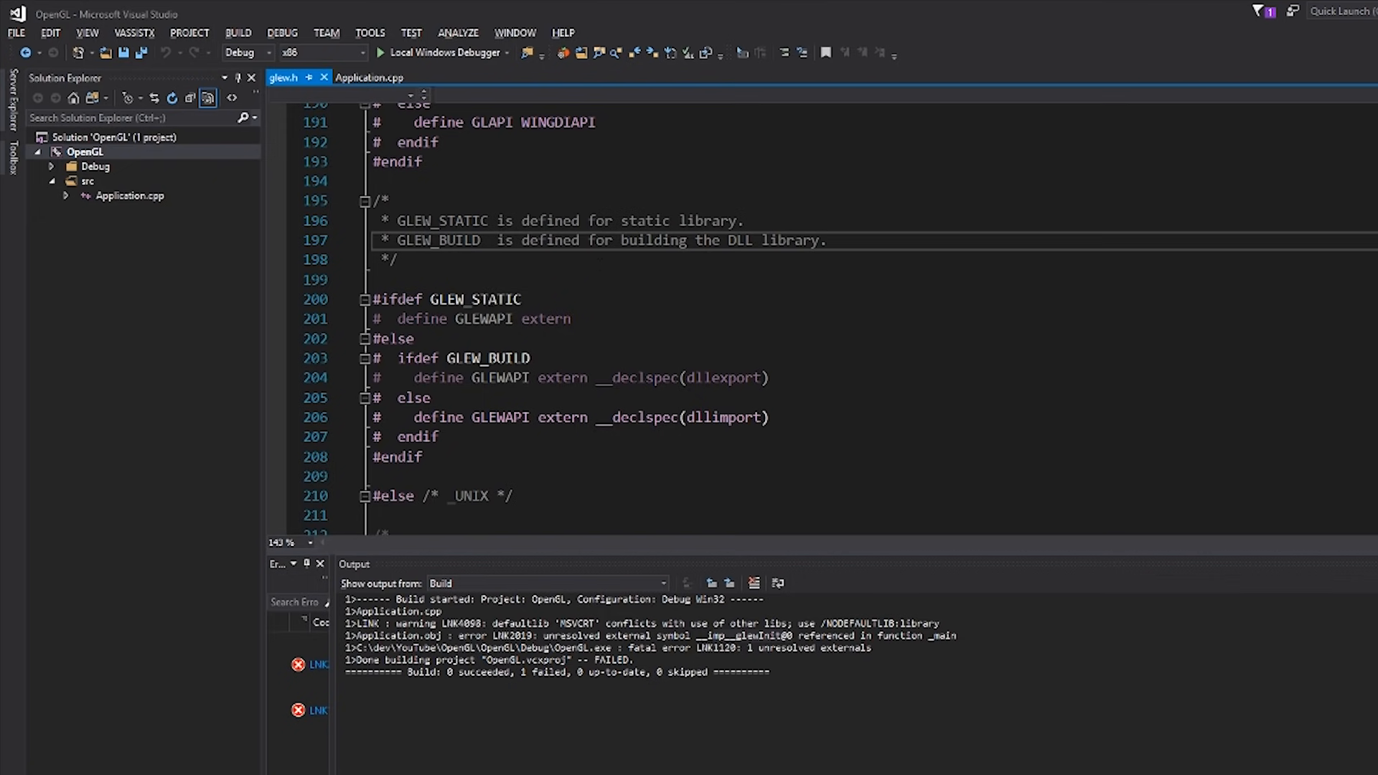
{"action": "double_click", "coordinate": [474, 299]}
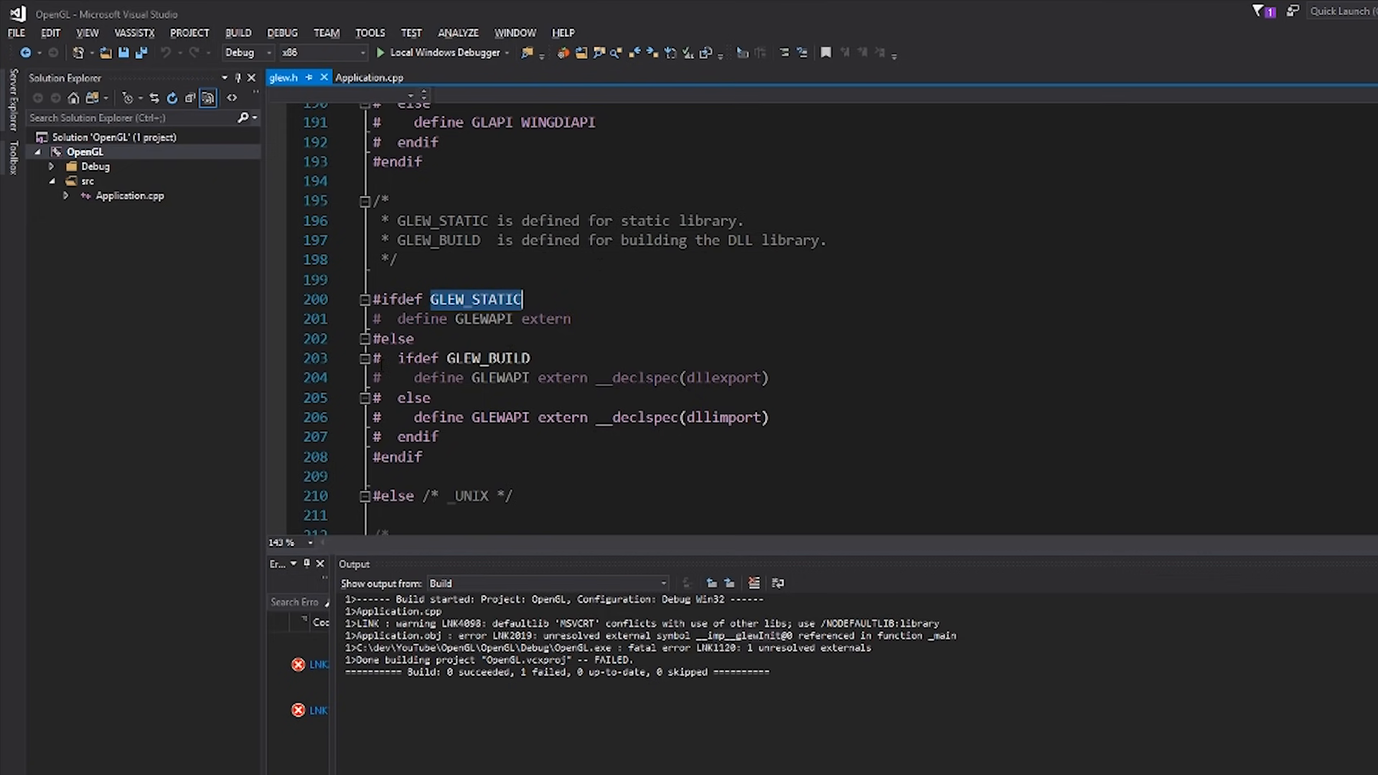
{"action": "double_click", "coordinate": [453, 358]}
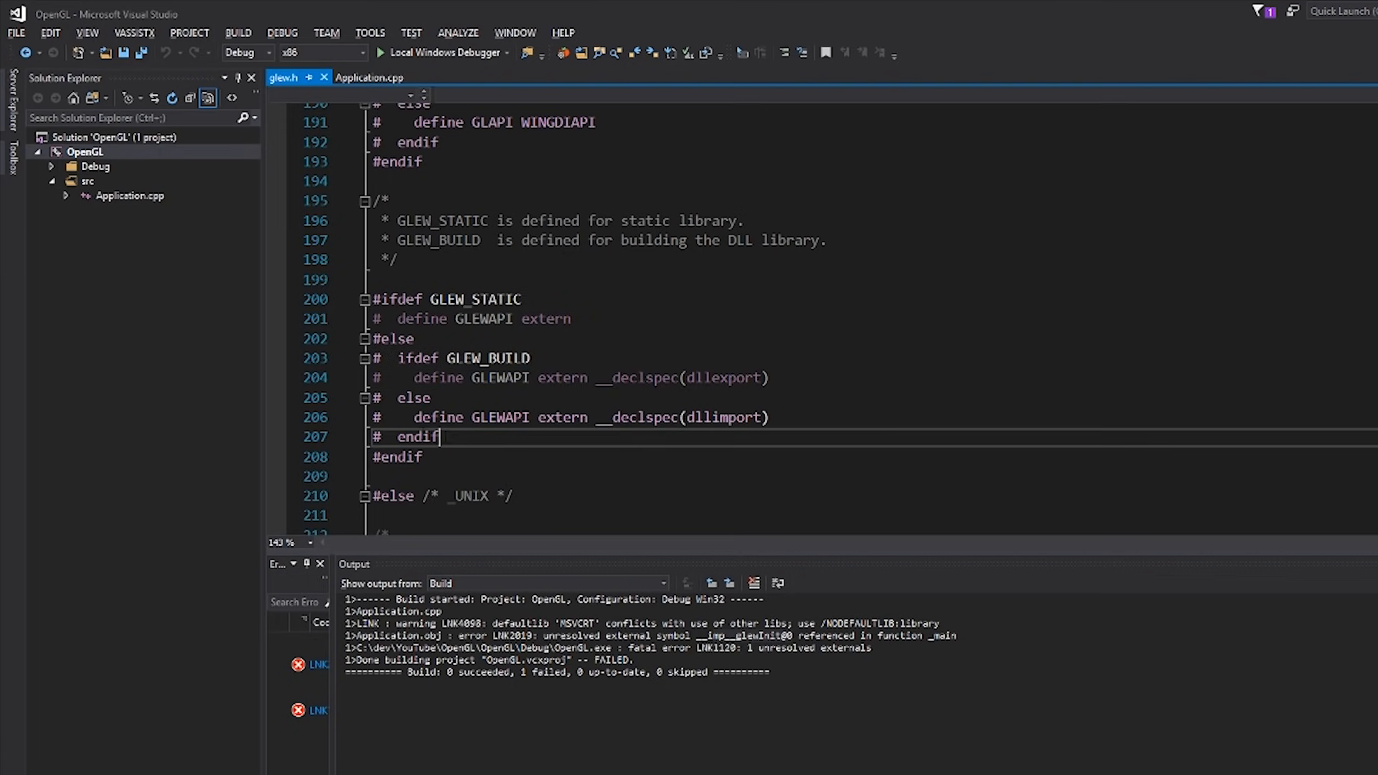
{"action": "double_click", "coordinate": [499, 417]}
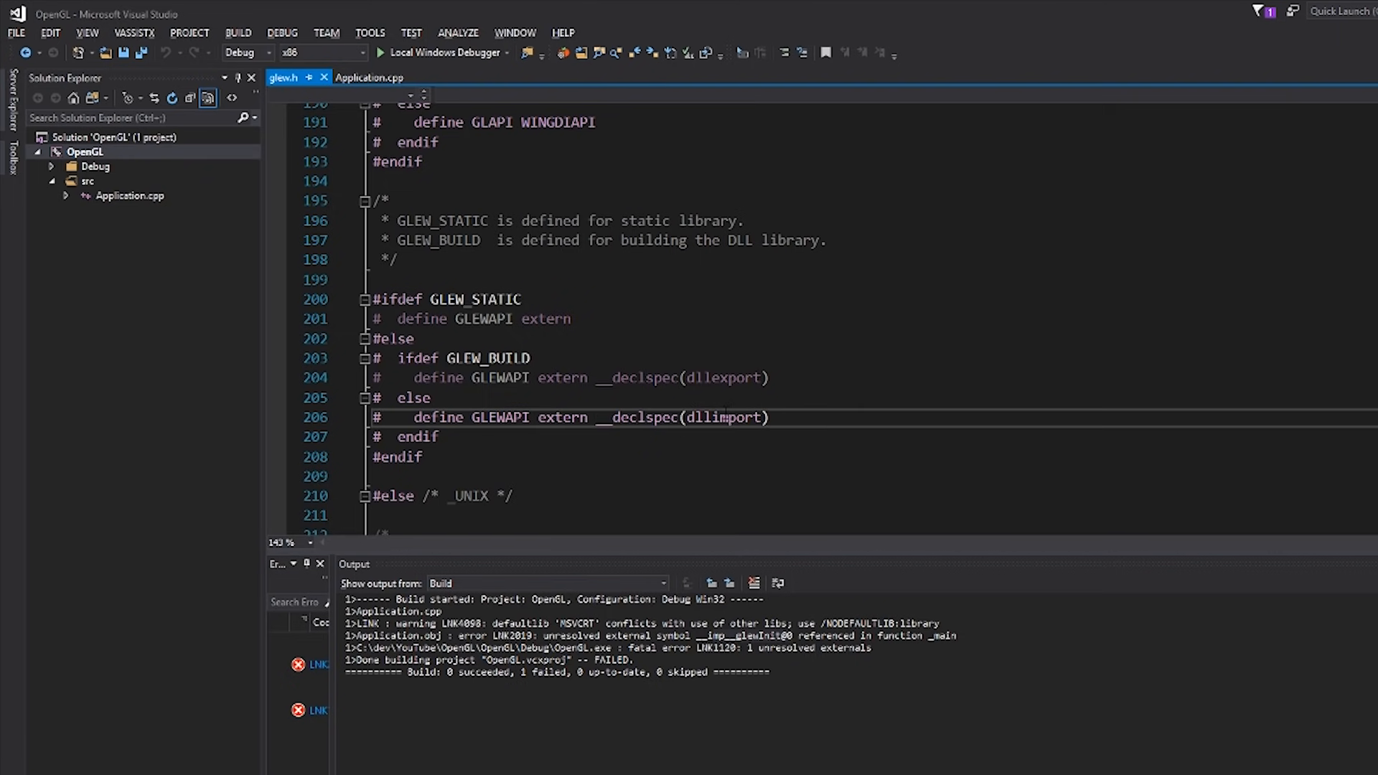
{"action": "double_click", "coordinate": [726, 418]}
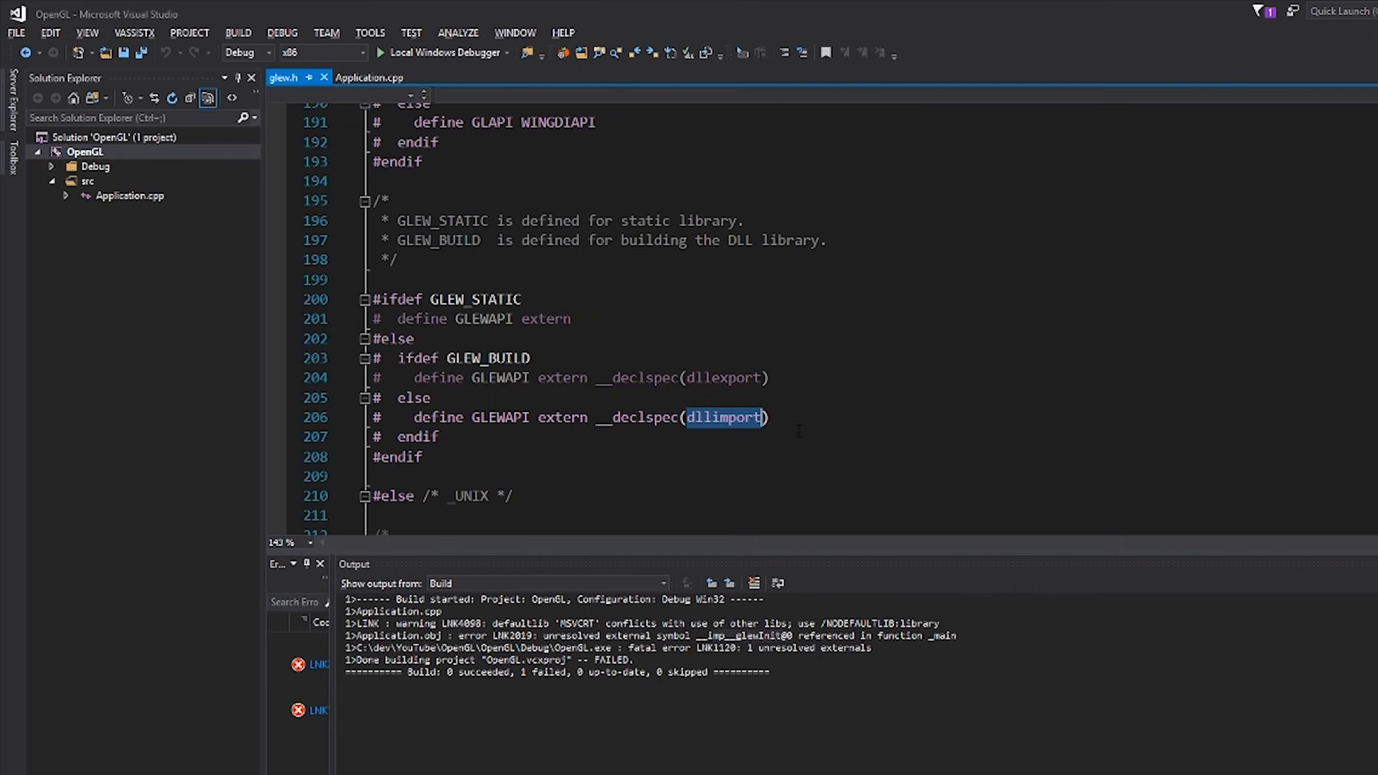
{"action": "double_click", "coordinate": [474, 300]}
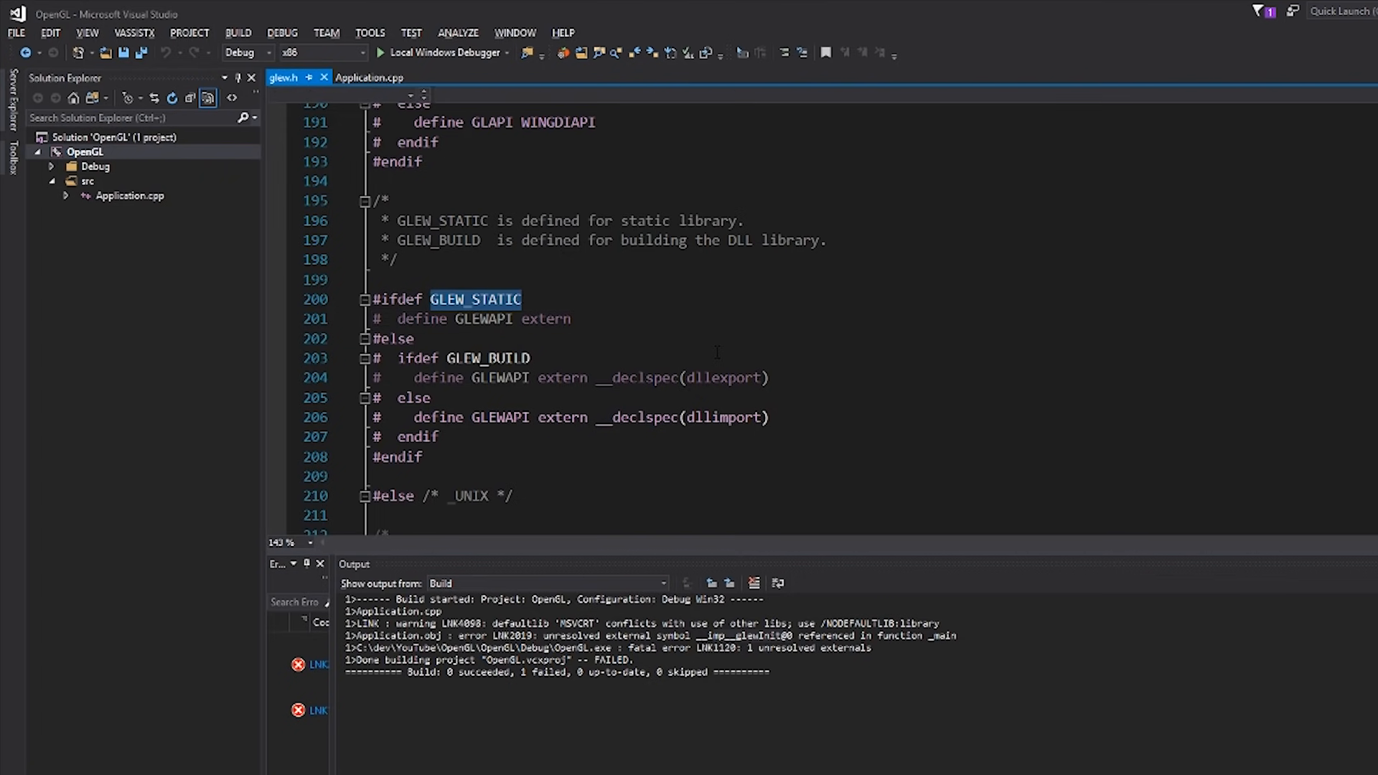
{"action": "left_click", "coordinate": [371, 78]}
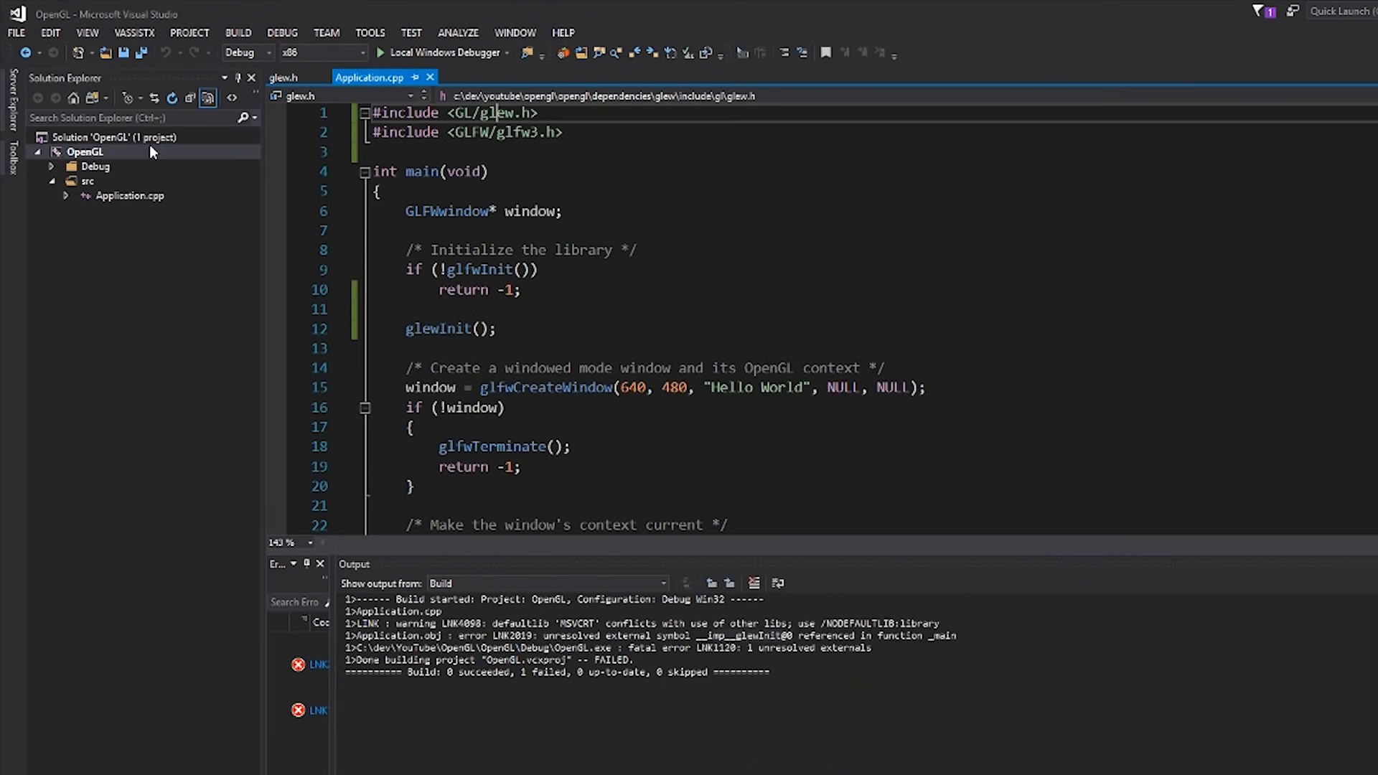
{"action": "mouse_move", "coordinate": [121, 179]}
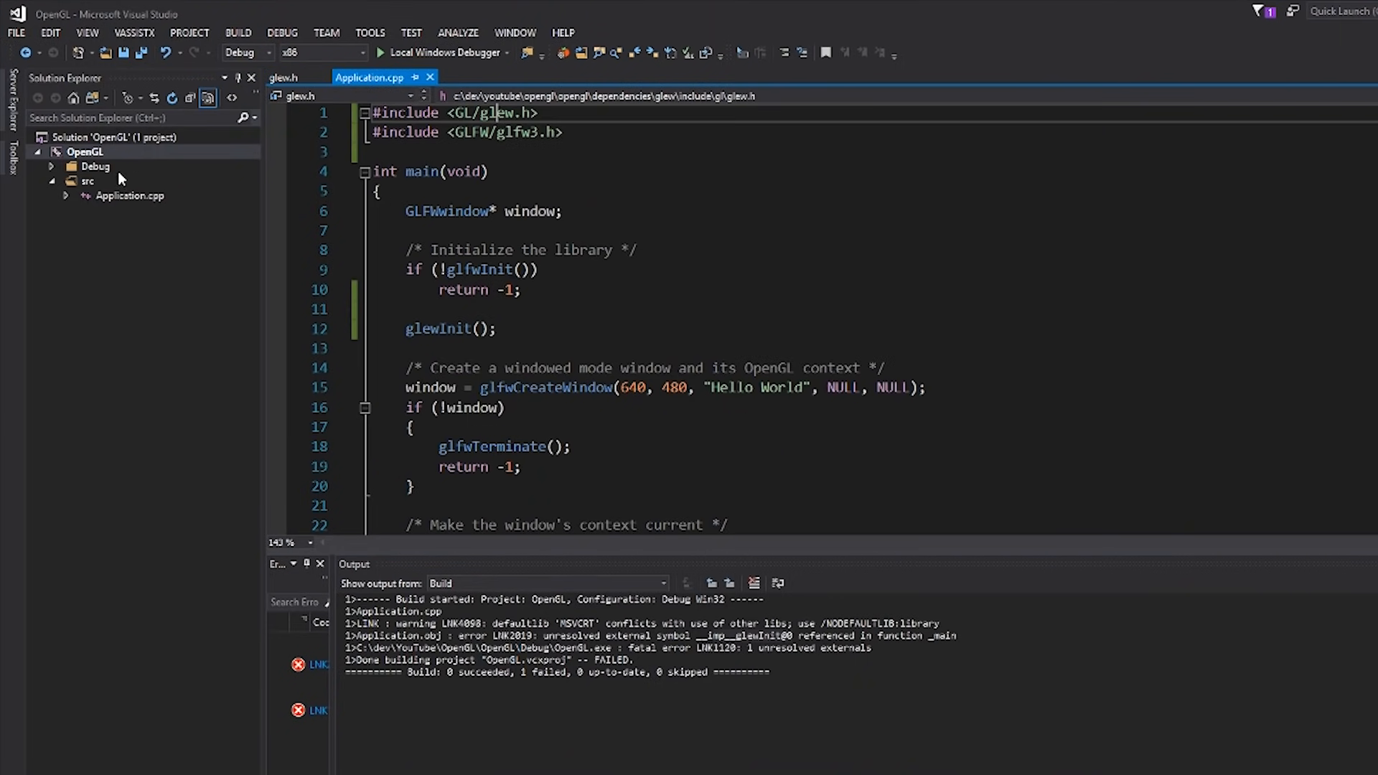
Add GLEW_STATIC; to the OpenGL project's C/C++ Preprocessor Definitions
{"action": "right_click", "coordinate": [85, 152]}
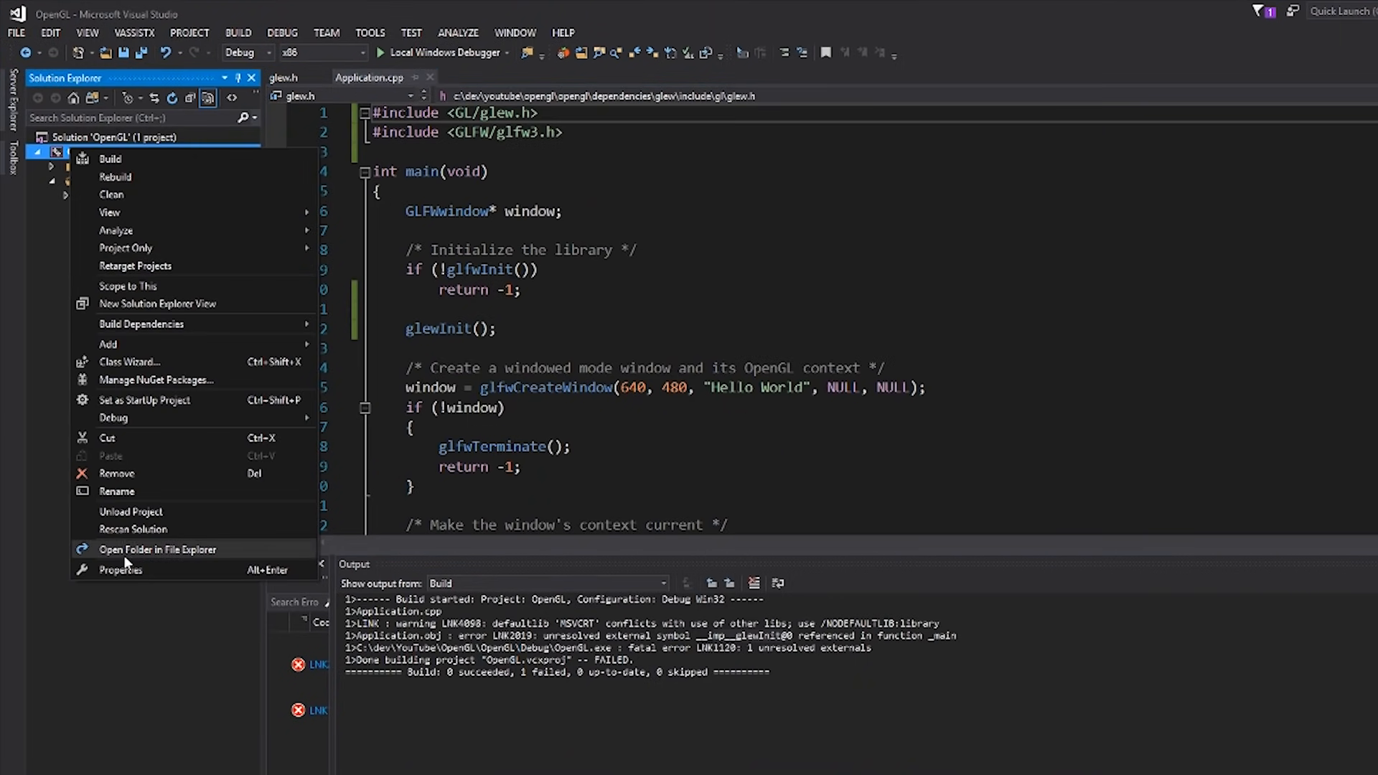
{"action": "left_click", "coordinate": [121, 569]}
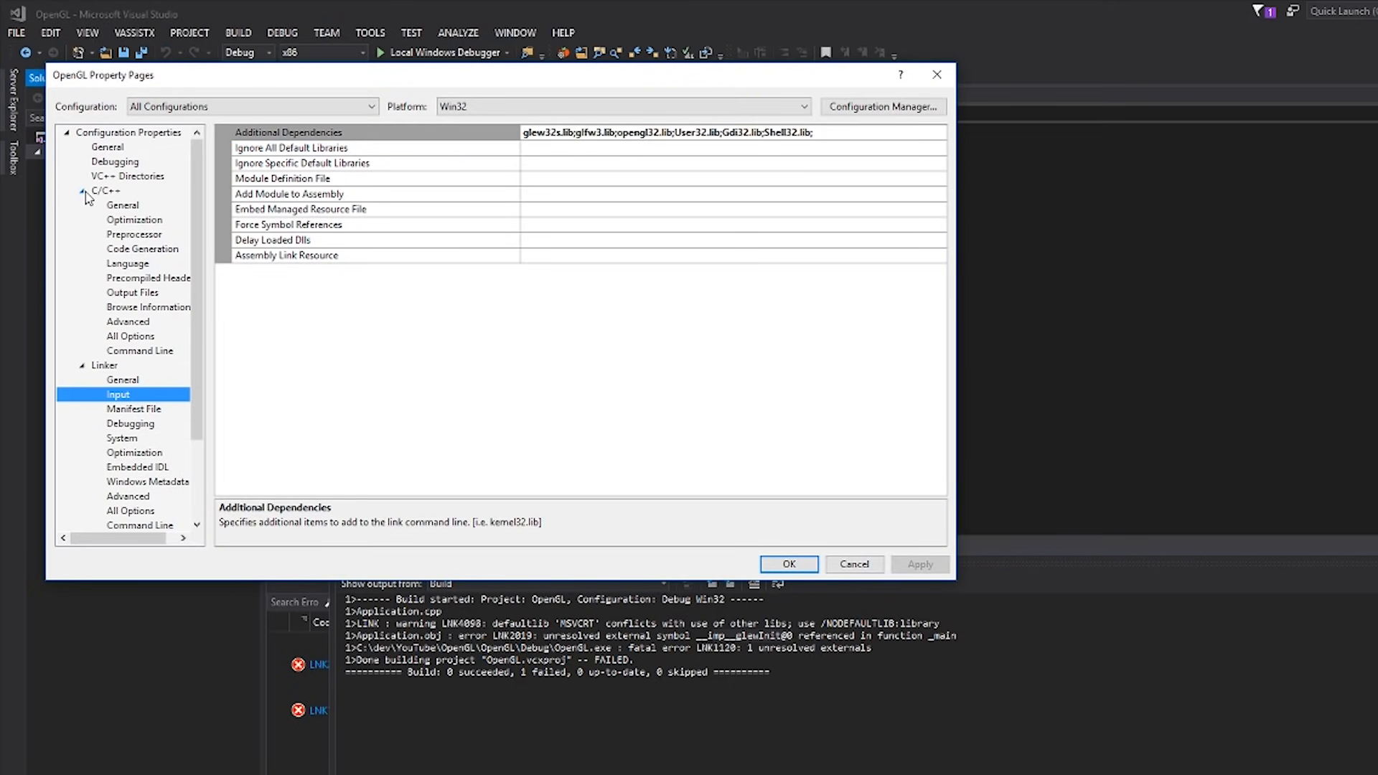
{"action": "left_click", "coordinate": [135, 235]}
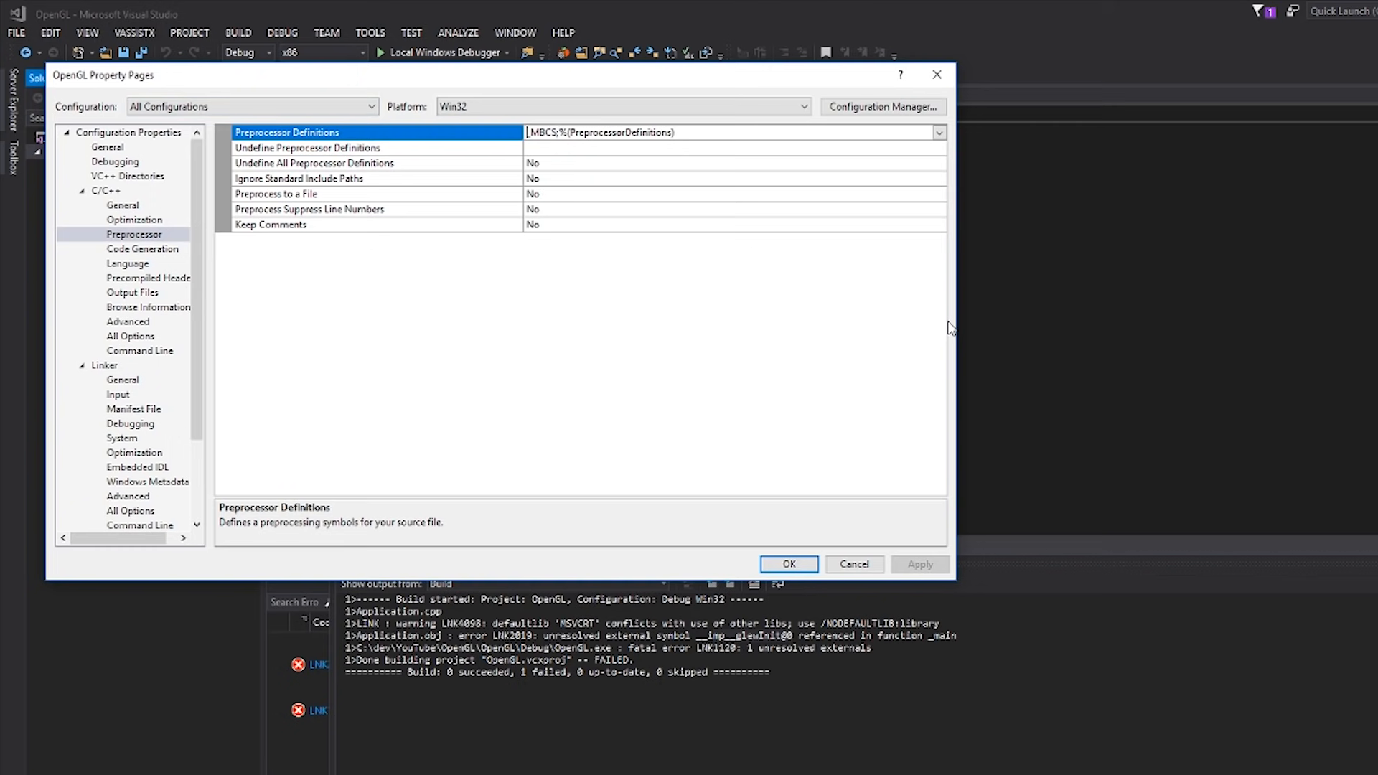
{"action": "type", "text": "GLEW_STATIC;"}
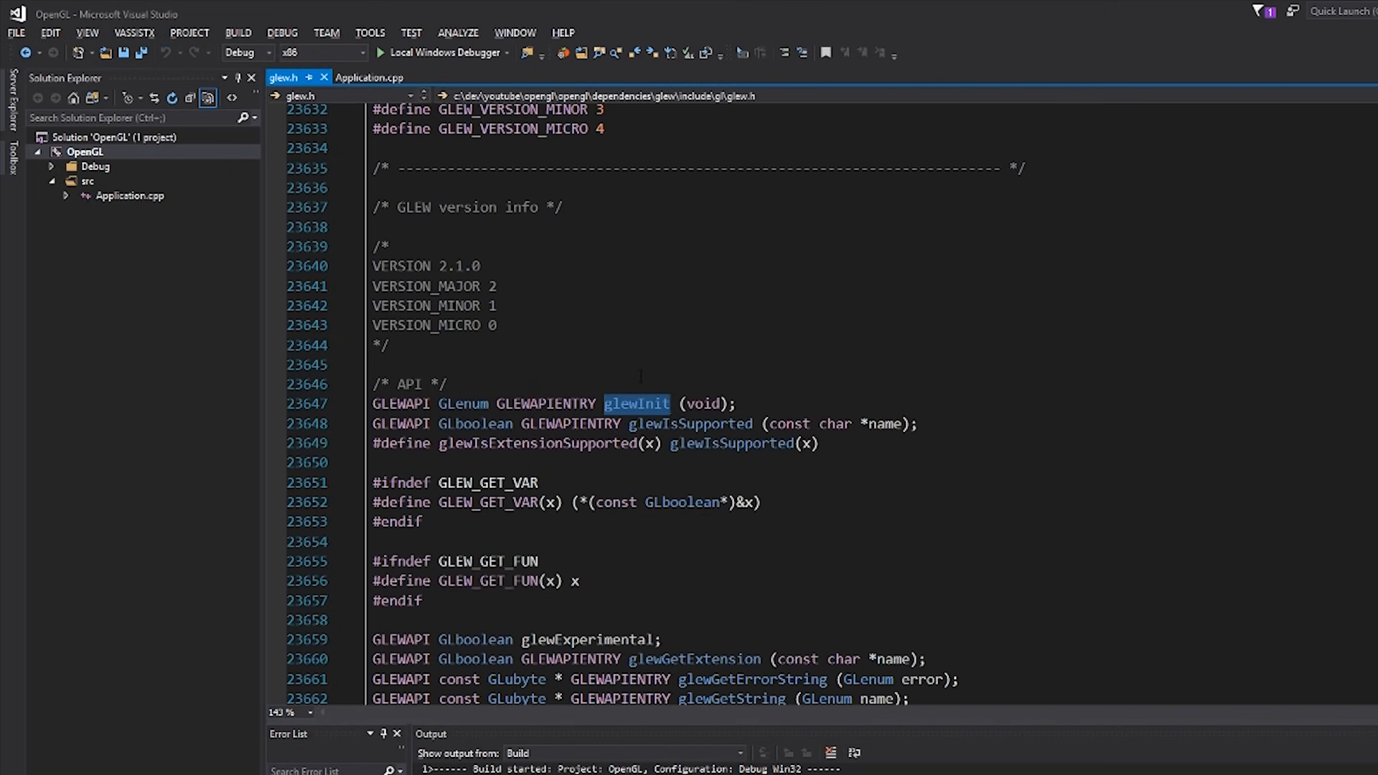
Read GLEW's Initializing GLEW section in Chrome, then return to Application.cpp
{"action": "left_click", "coordinate": [371, 78]}
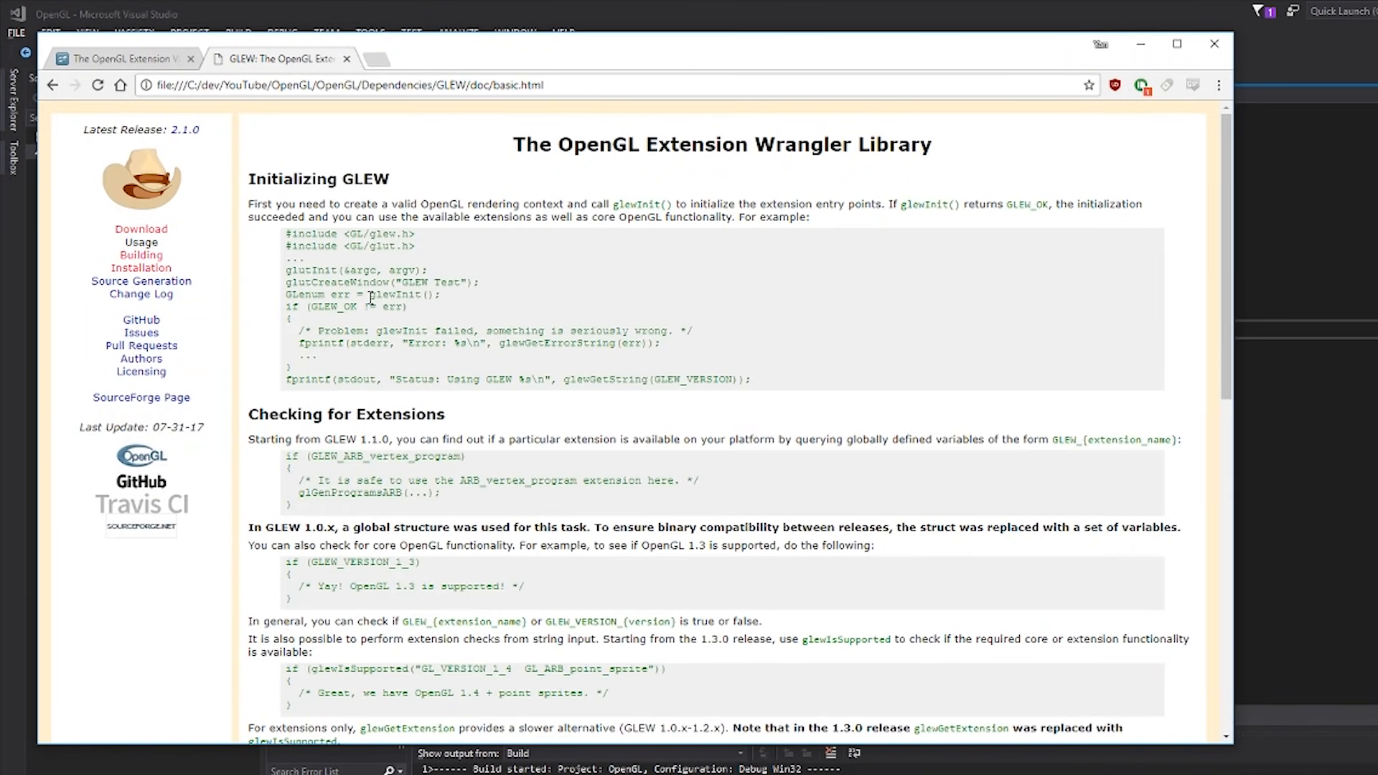
{"action": "double_click", "coordinate": [405, 294]}
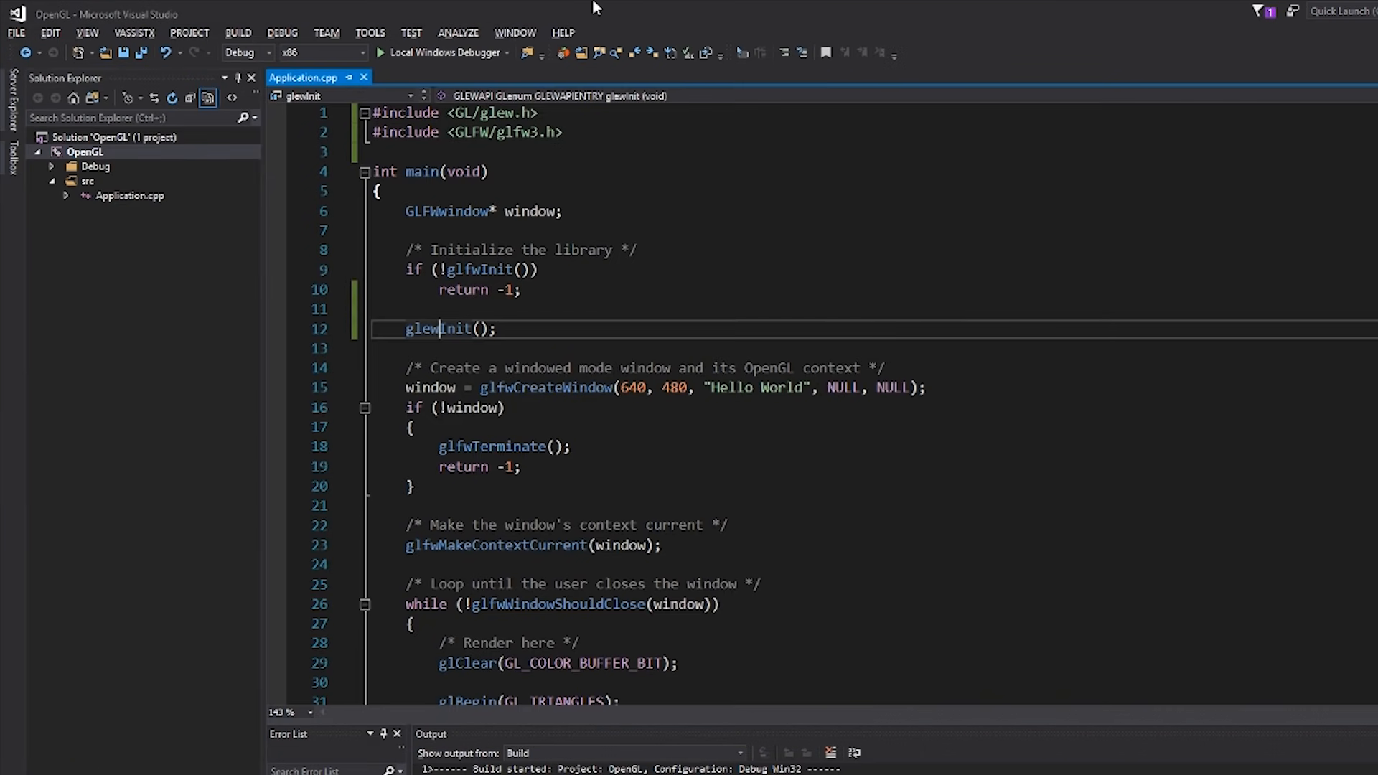
Print "Error!" via std::cout if glewInit() != GLEW_OK, and add #include <iostream>
{"action": "type", "text": "if ("}
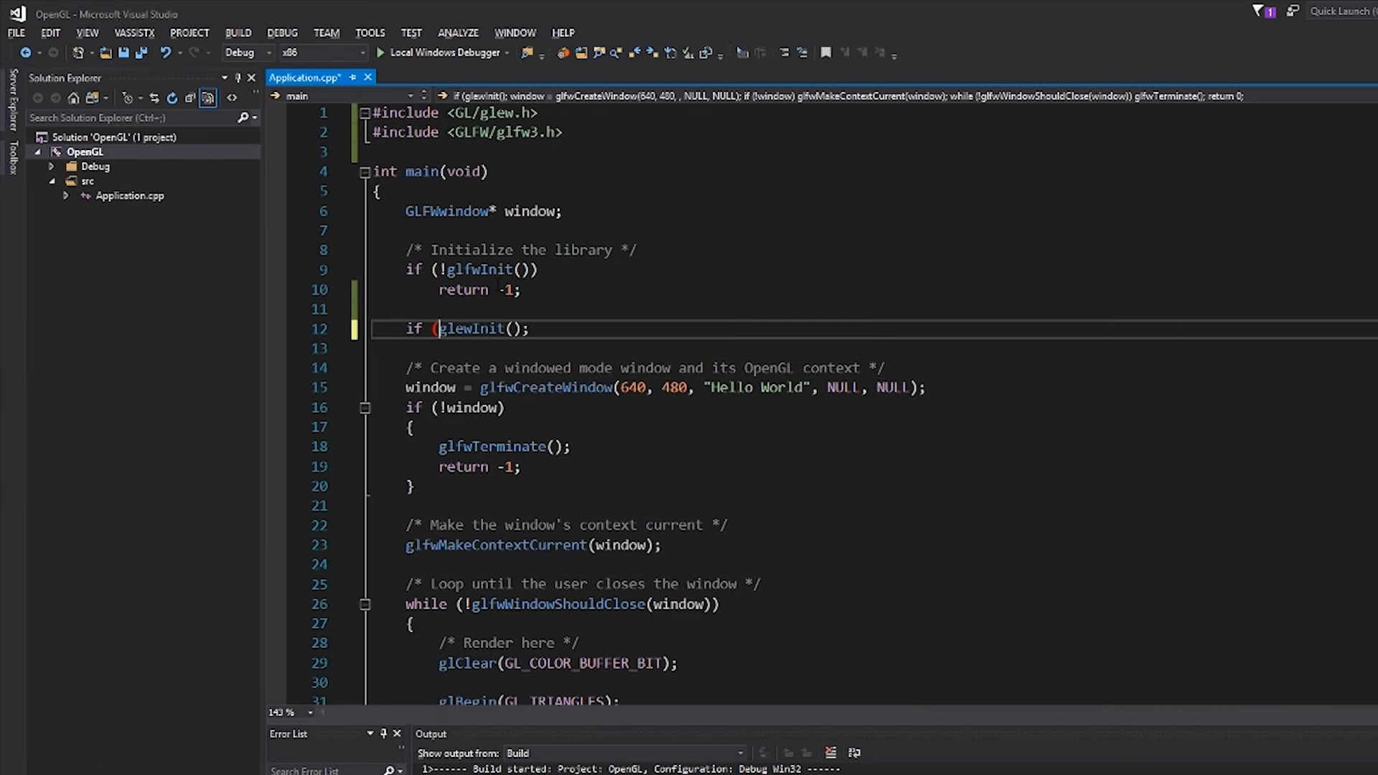
{"action": "type", "text": "!= GLEW_OK"}
{"action": "type", "text": "std::"}
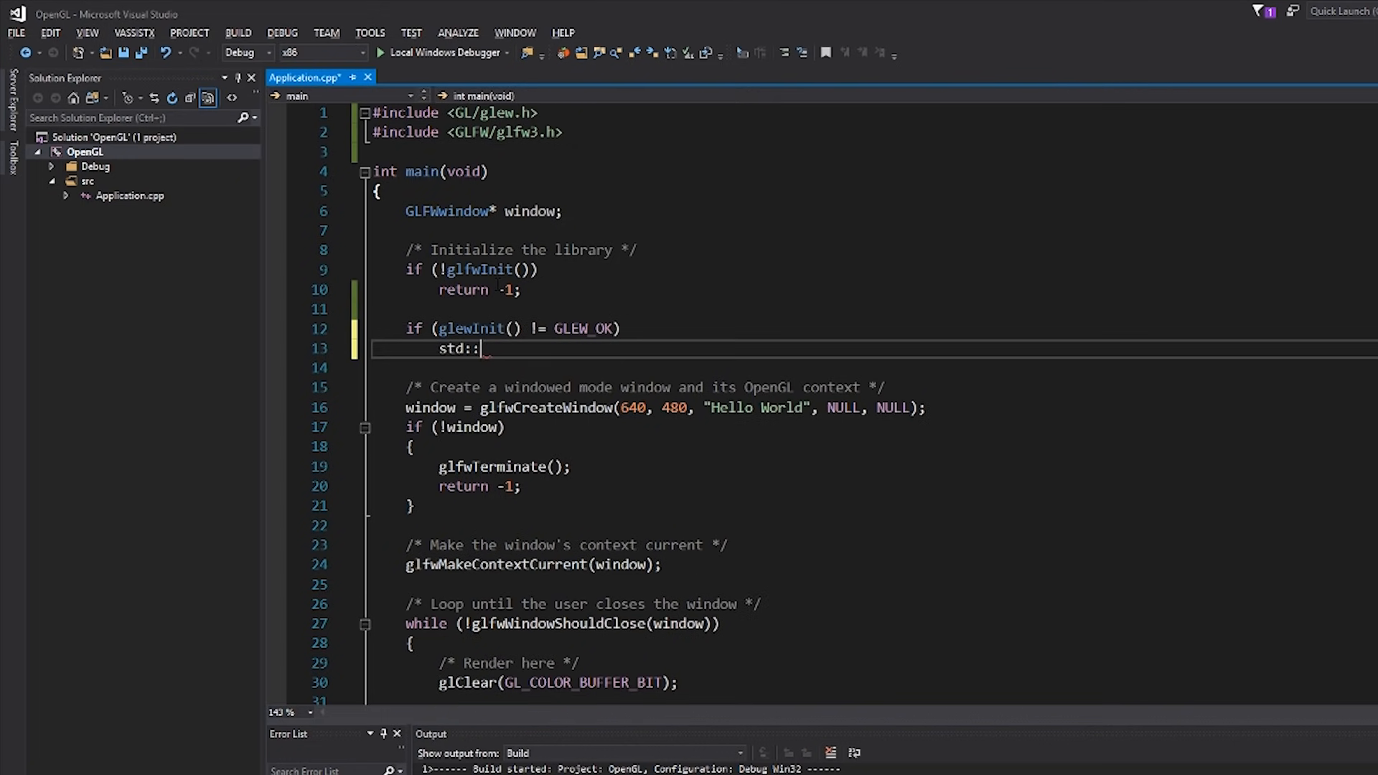
{"action": "type", "text": "cout << \"Error!\""}
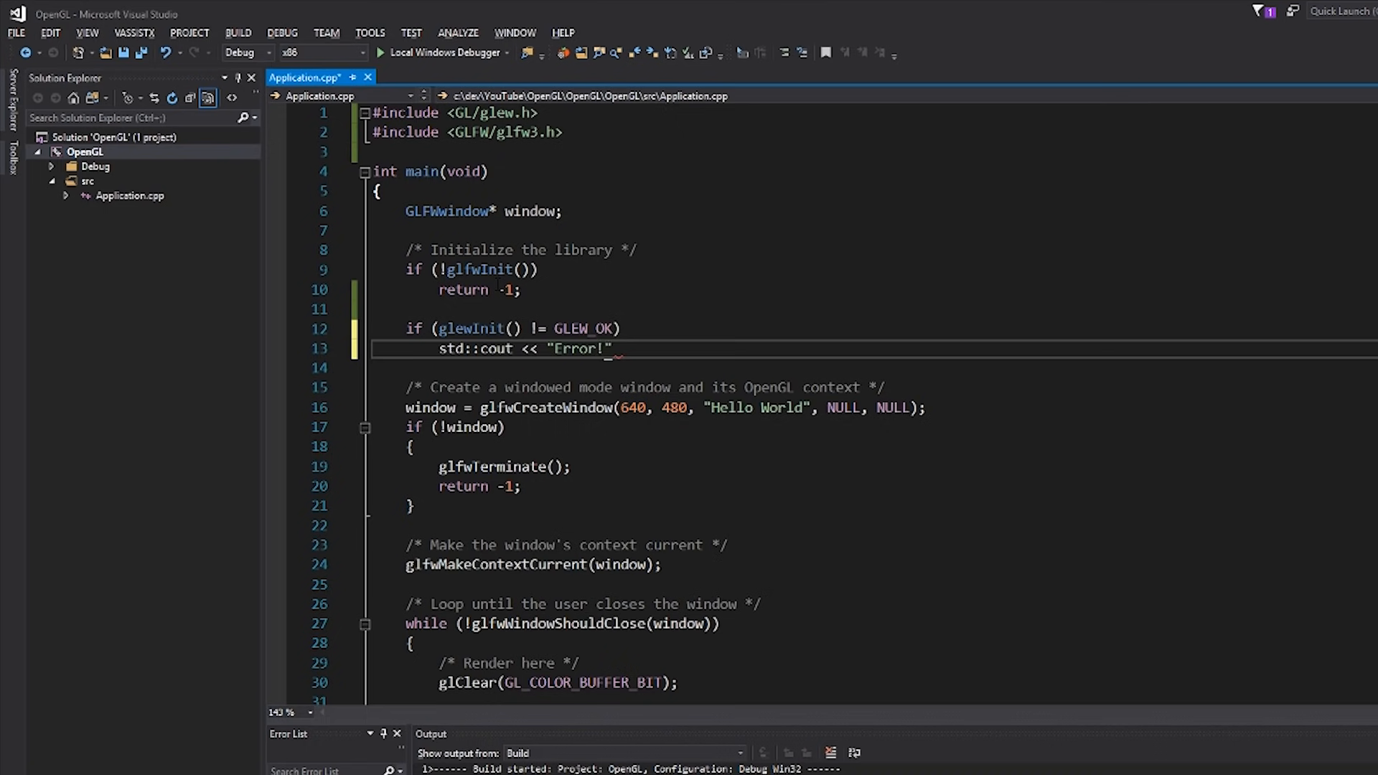
{"action": "type", "text": "<< std::endl;"}
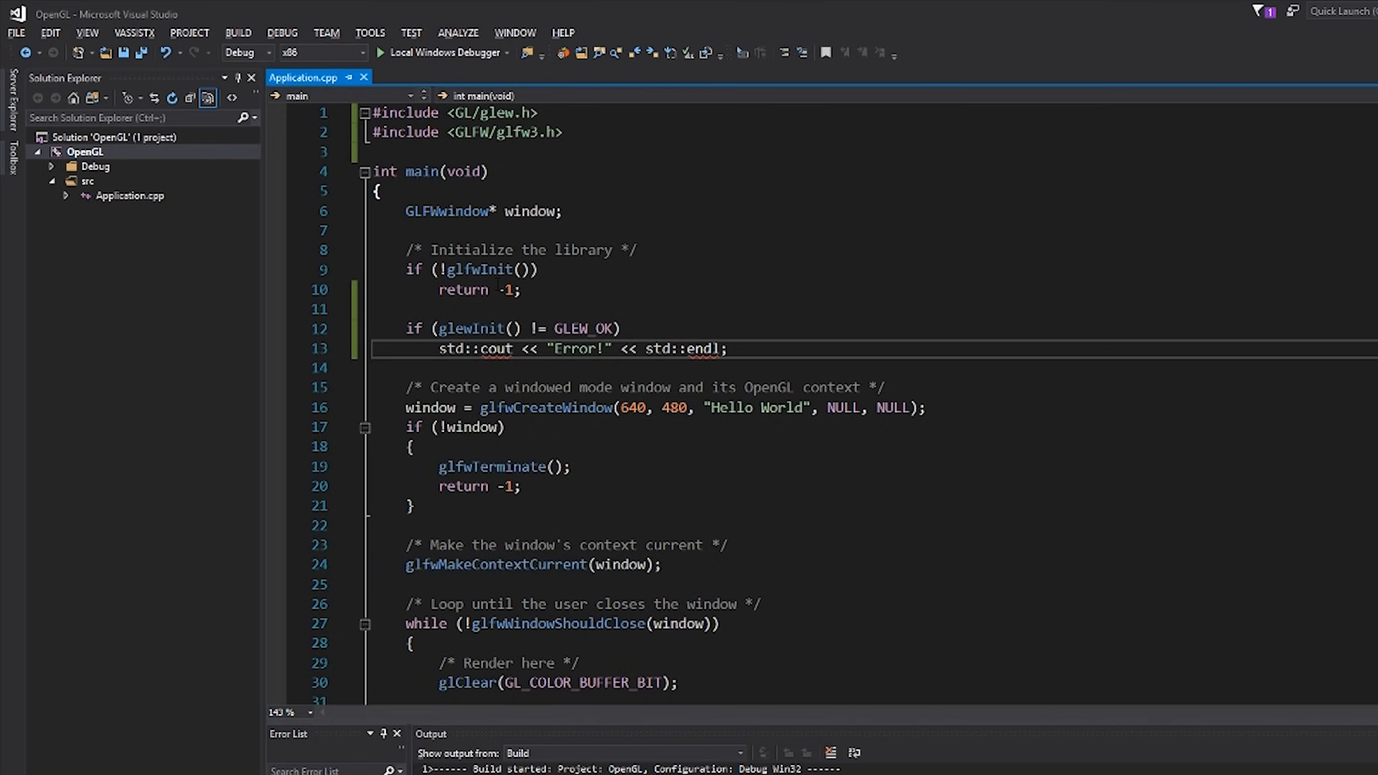
{"action": "left_click", "coordinate": [275, 329]}
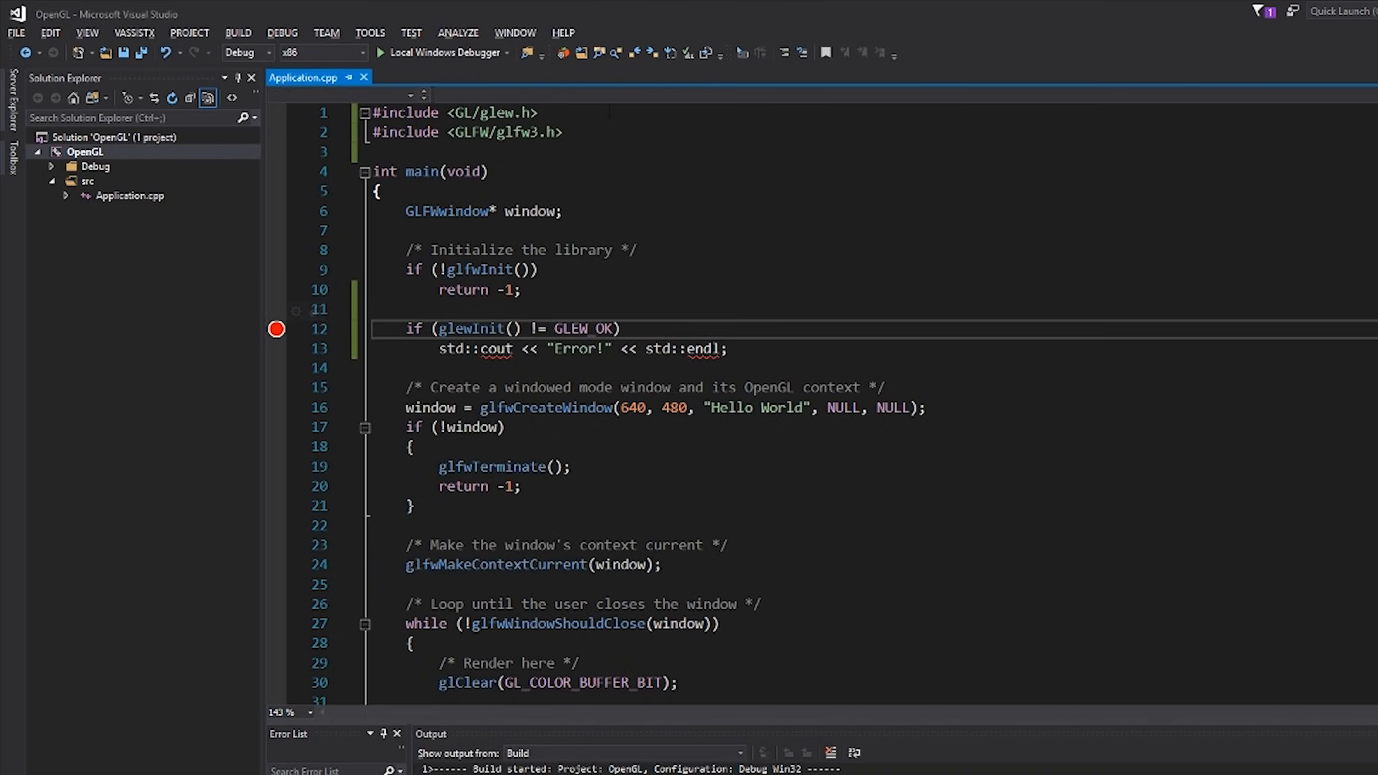
{"action": "type", "text": "#include <iost"}
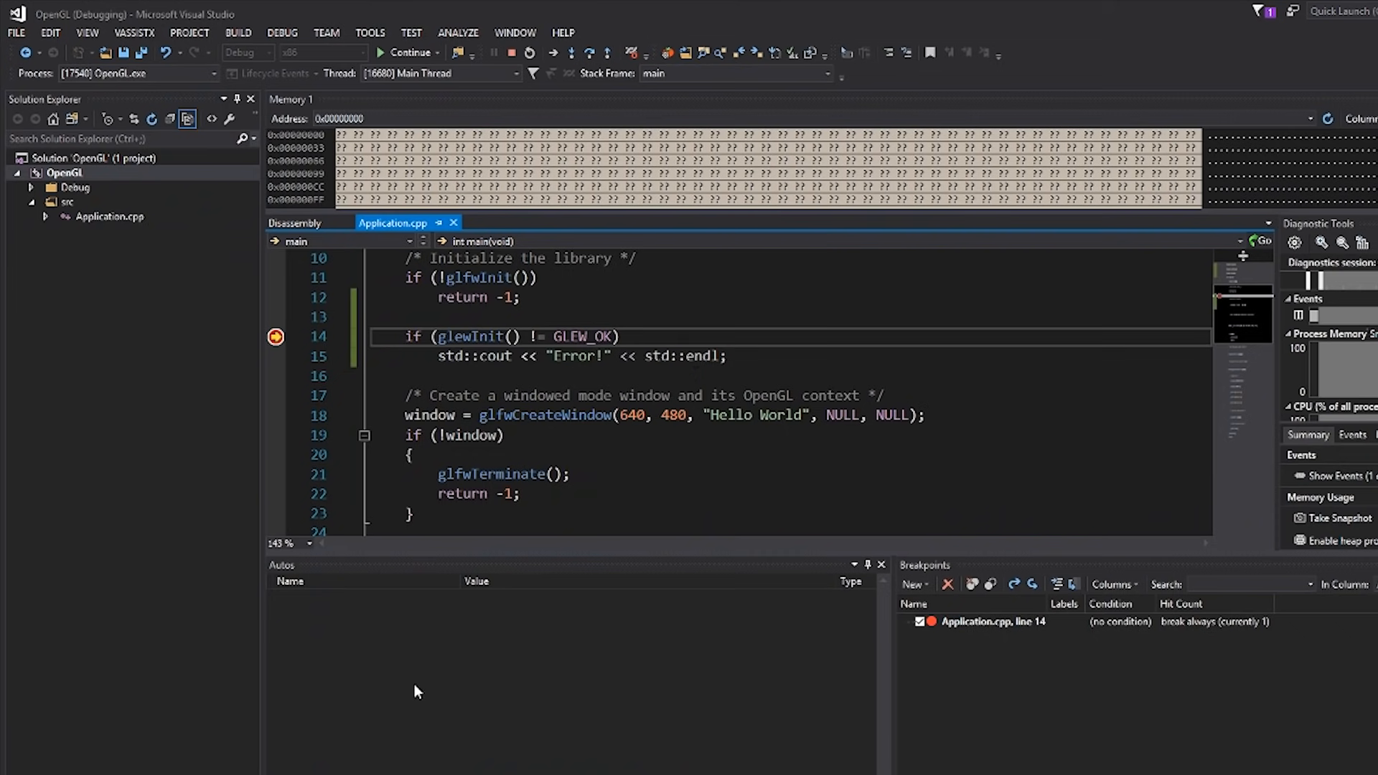
Step over the glewInit check to see it hit the "Error!" line, then stop debugging
{"action": "key", "text": "F10"}
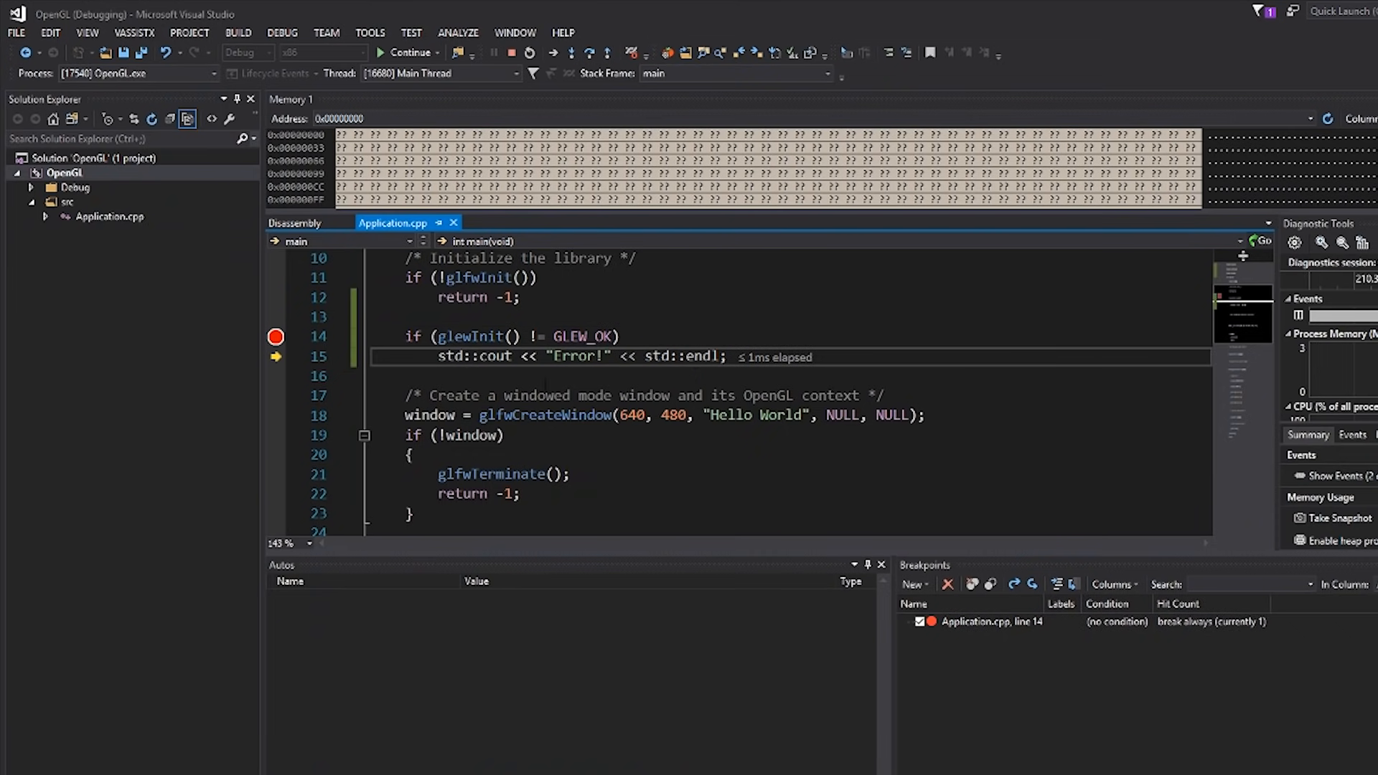
{"action": "key", "text": "F10"}
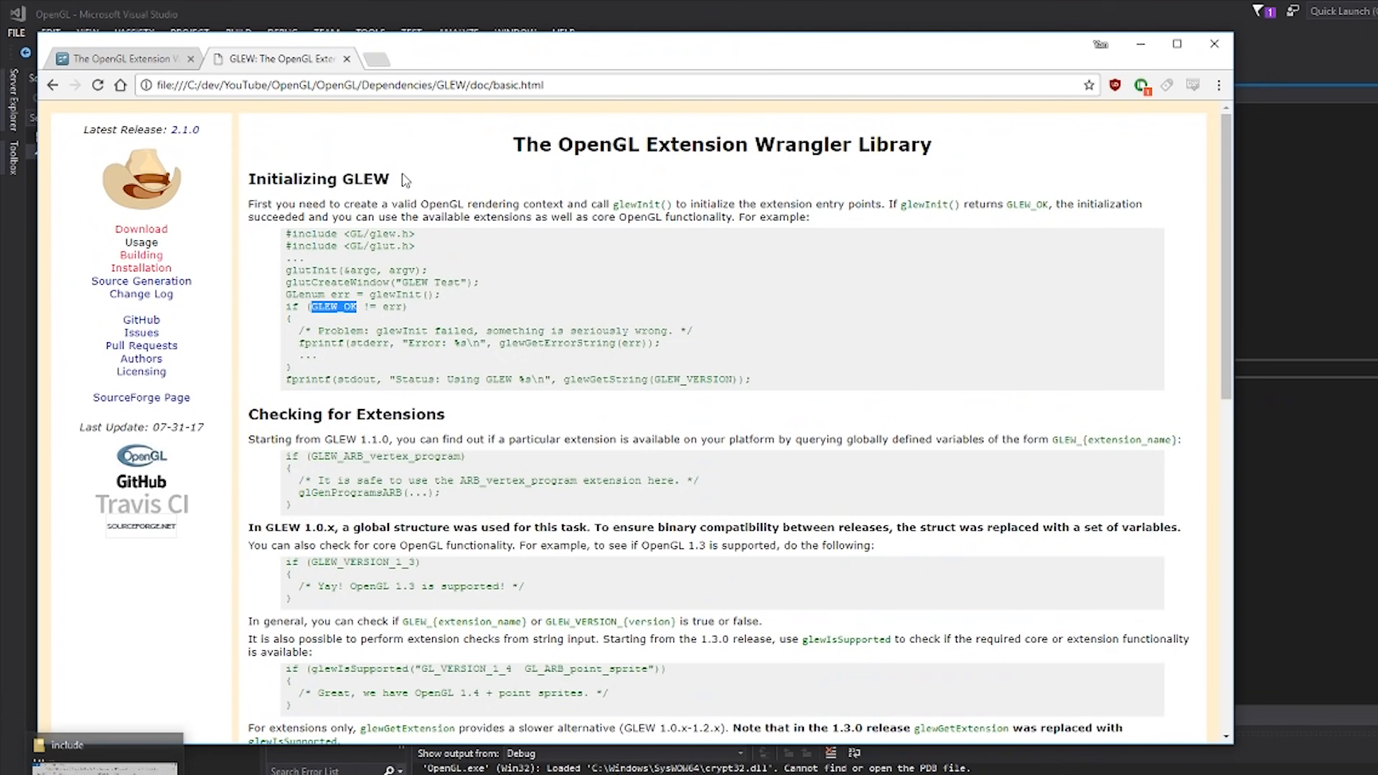
Move the glewInit check after glfwMakeContextCurrent(window) and set a breakpoint on it
{"action": "left_click_drag", "start_coordinate": [300, 203], "coordinate": [569, 217]}
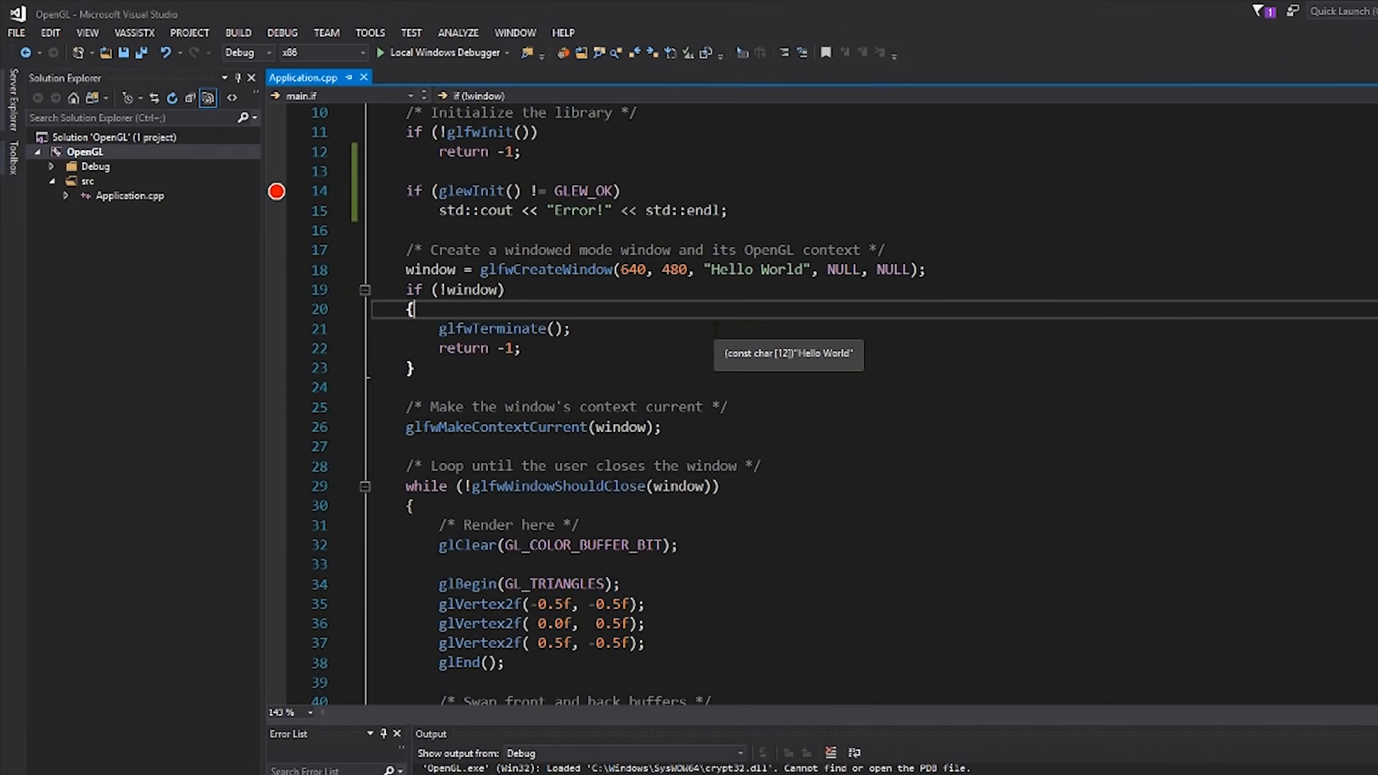
{"action": "double_click", "coordinate": [497, 427]}
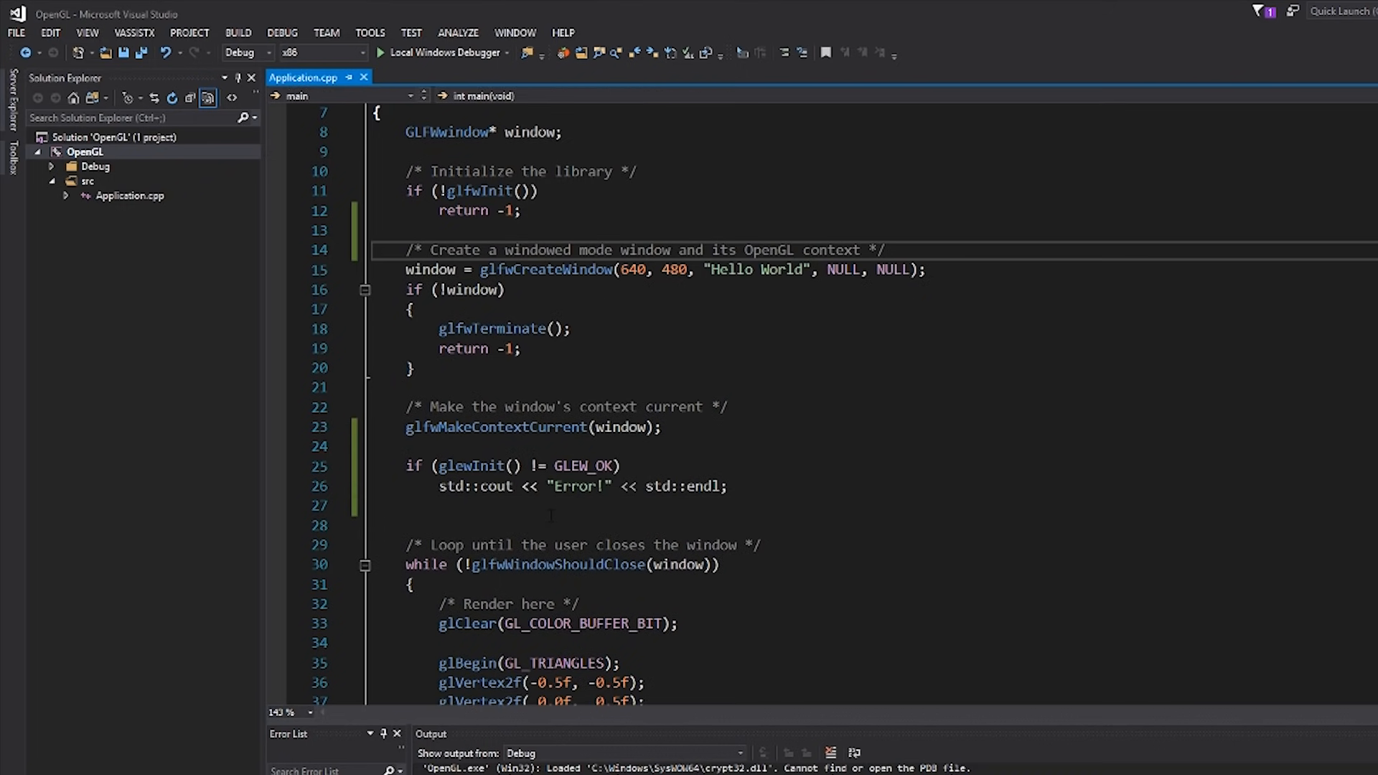
{"action": "scroll", "scroll_direction": "down", "scroll_amount": 3}
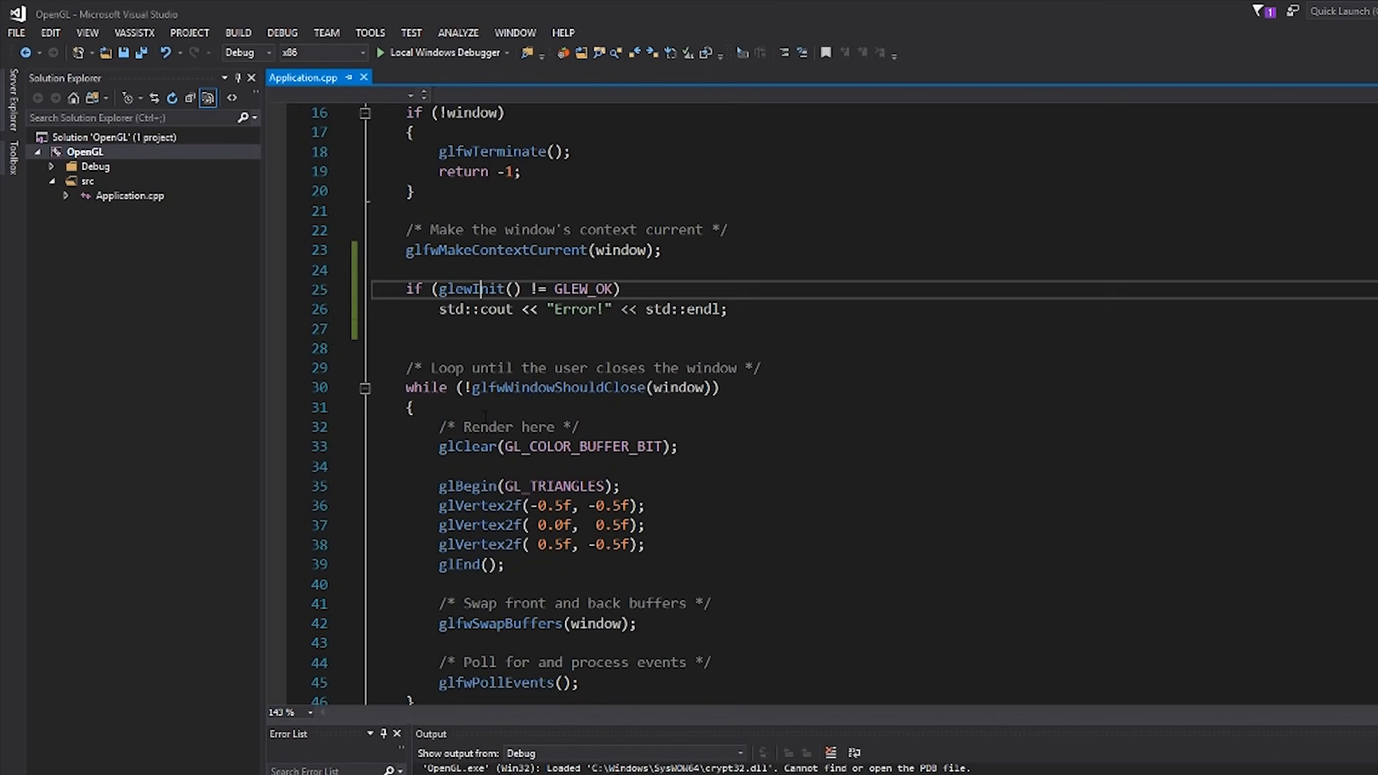
{"action": "left_click", "coordinate": [276, 290]}
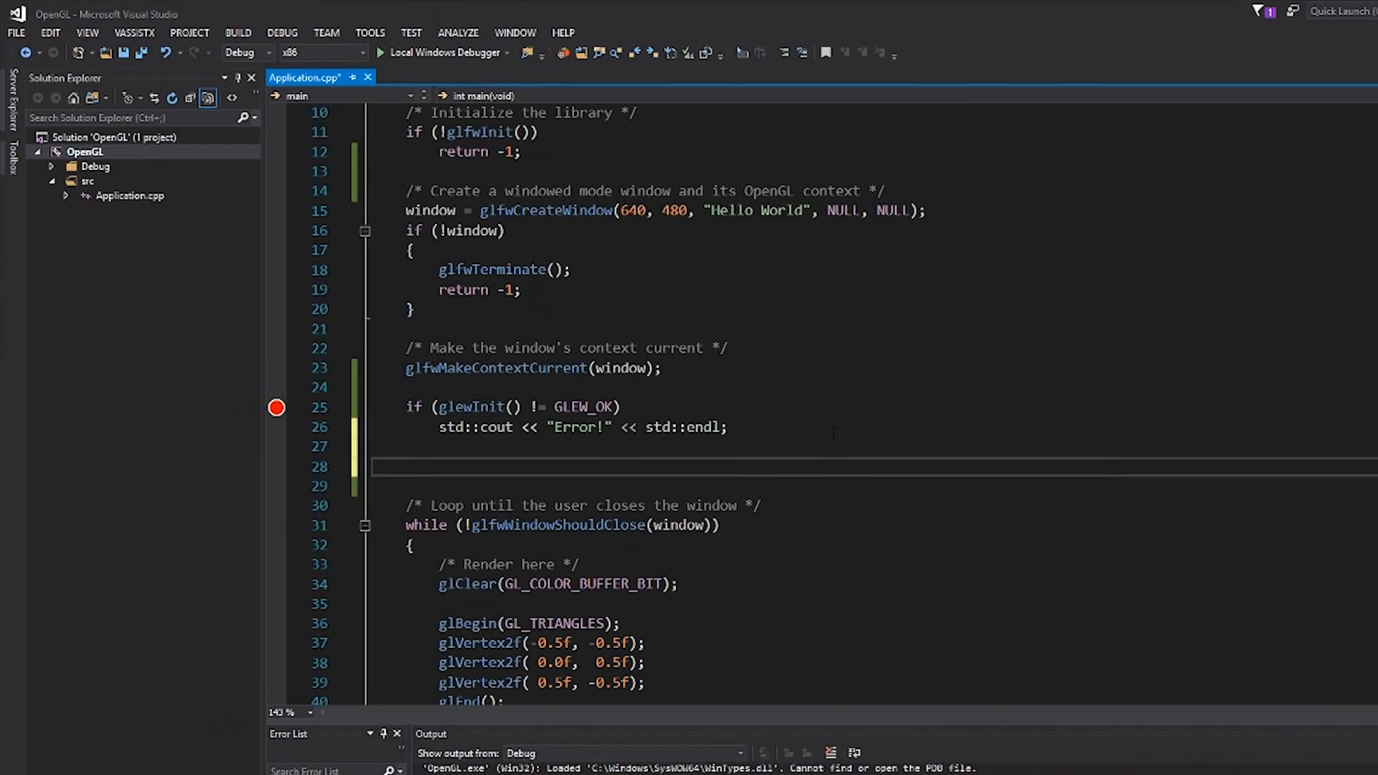
Type a trial glGenBuffers(); call, then bring up the context menu on the glew.h include
{"action": "type", "text": "g"}
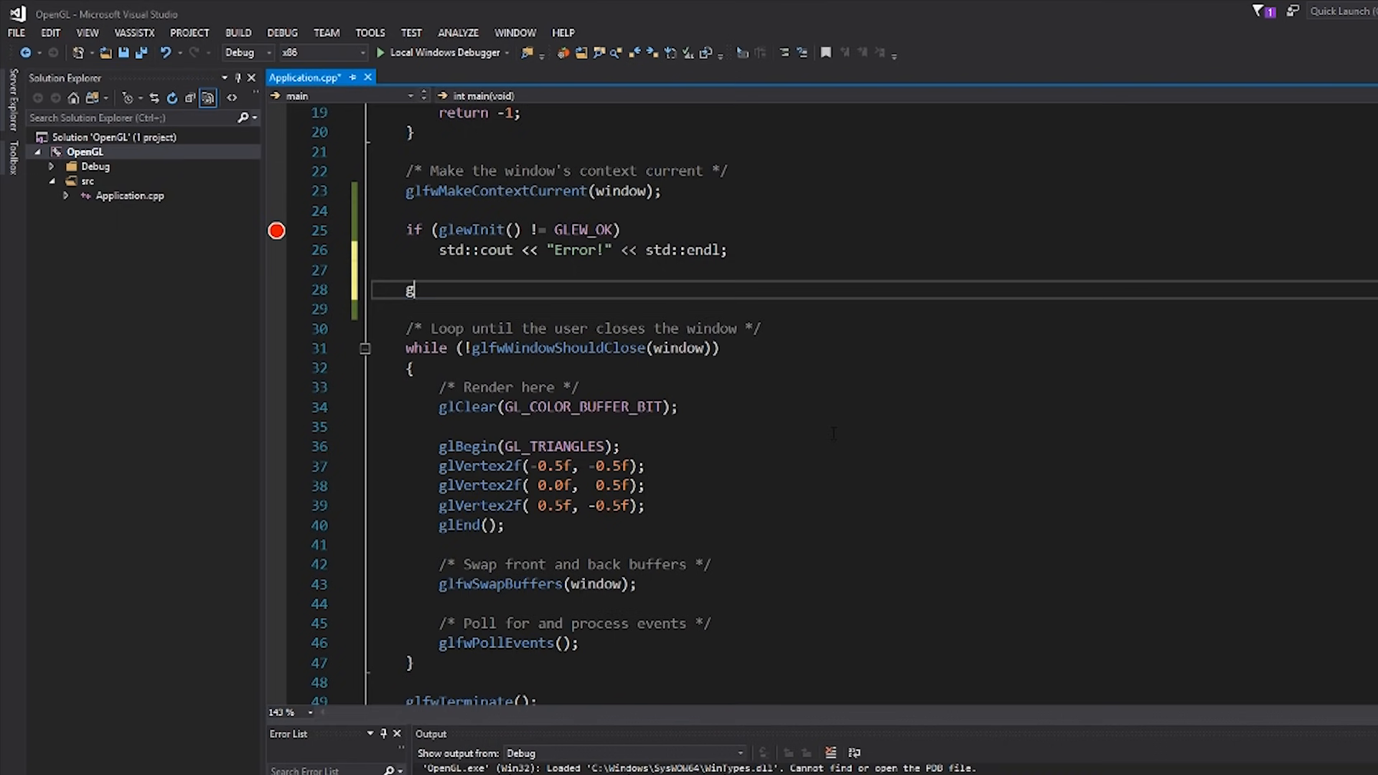
{"action": "type", "text": "lGenBuffers()"}
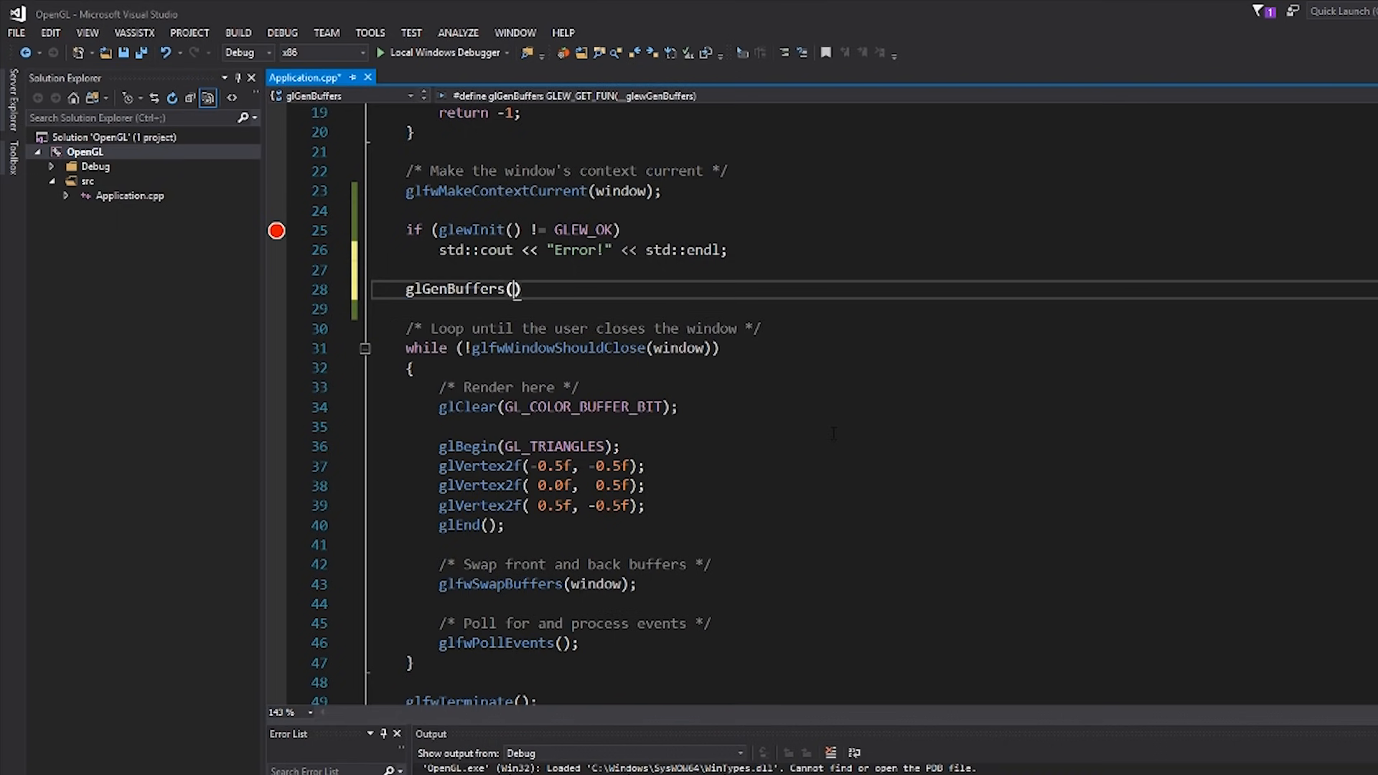
{"action": "type", "text": ";"}
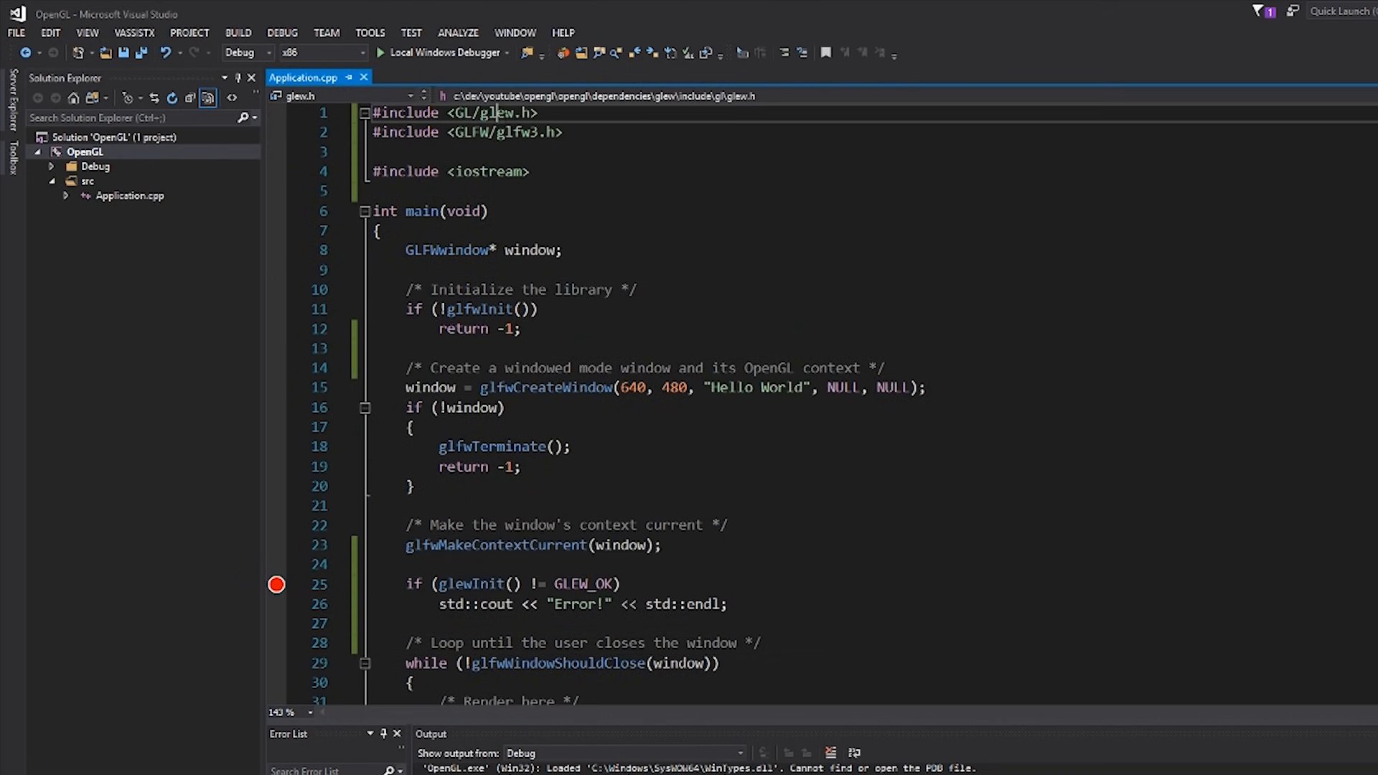
{"action": "right_click", "coordinate": [497, 113]}
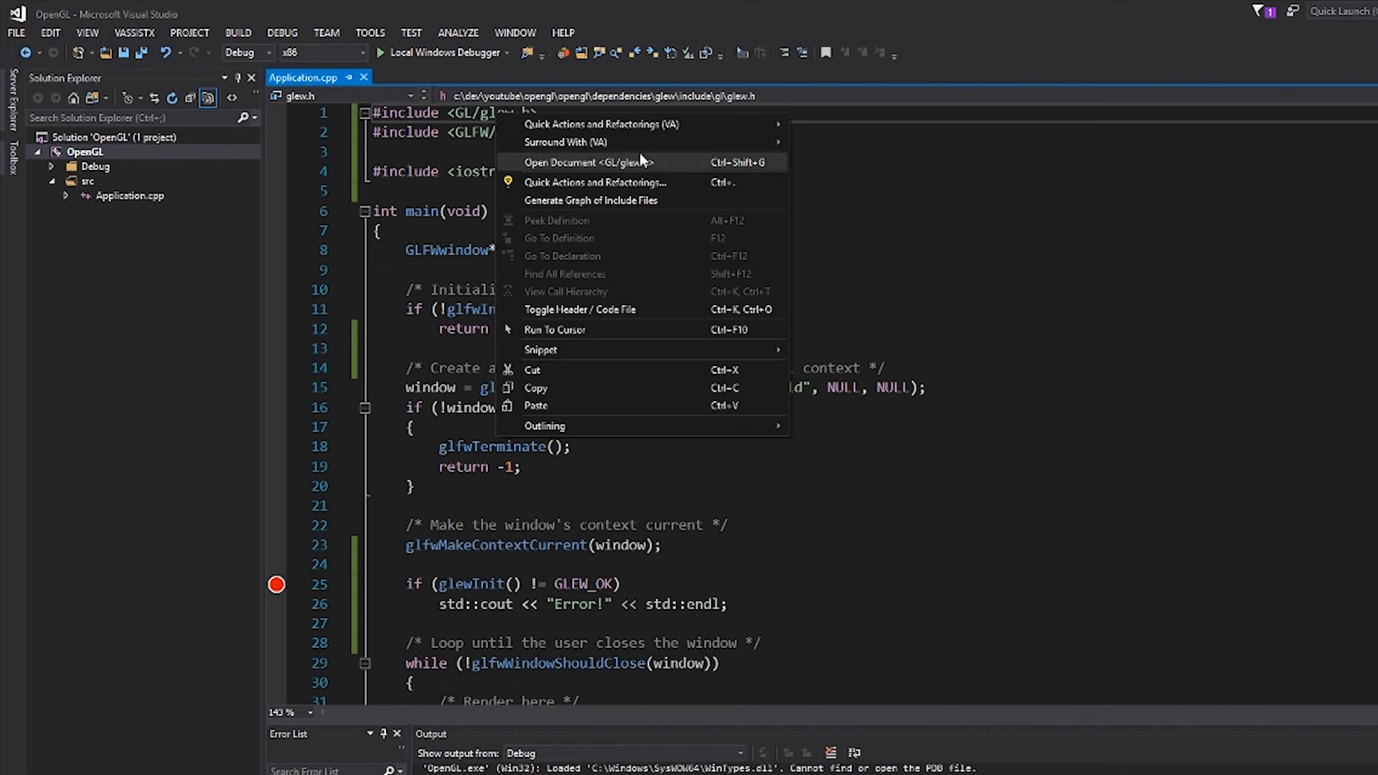
Open glew.h, scroll through its GL definitions, and return to Application.cpp
{"action": "left_click", "coordinate": [587, 163]}
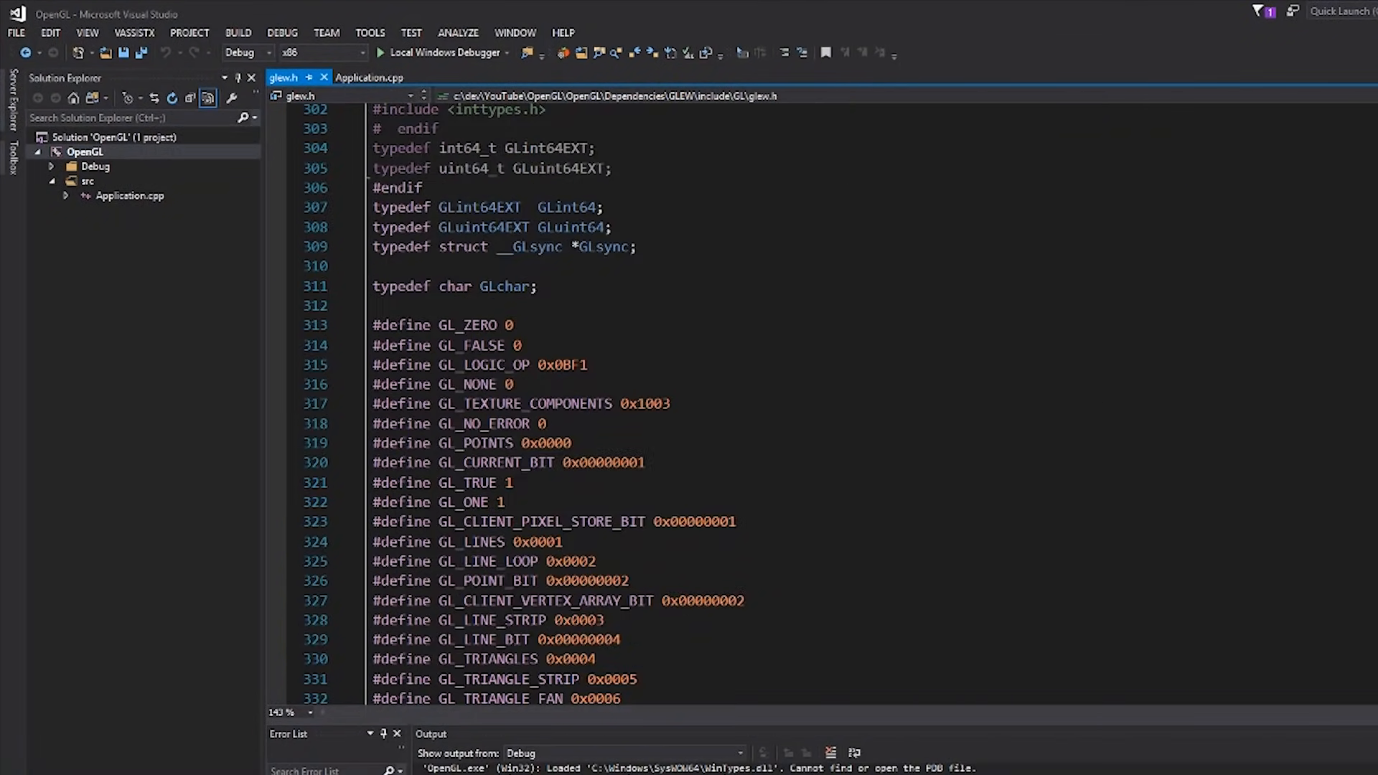
{"action": "scroll", "scroll_direction": "down", "scroll_amount": 3}
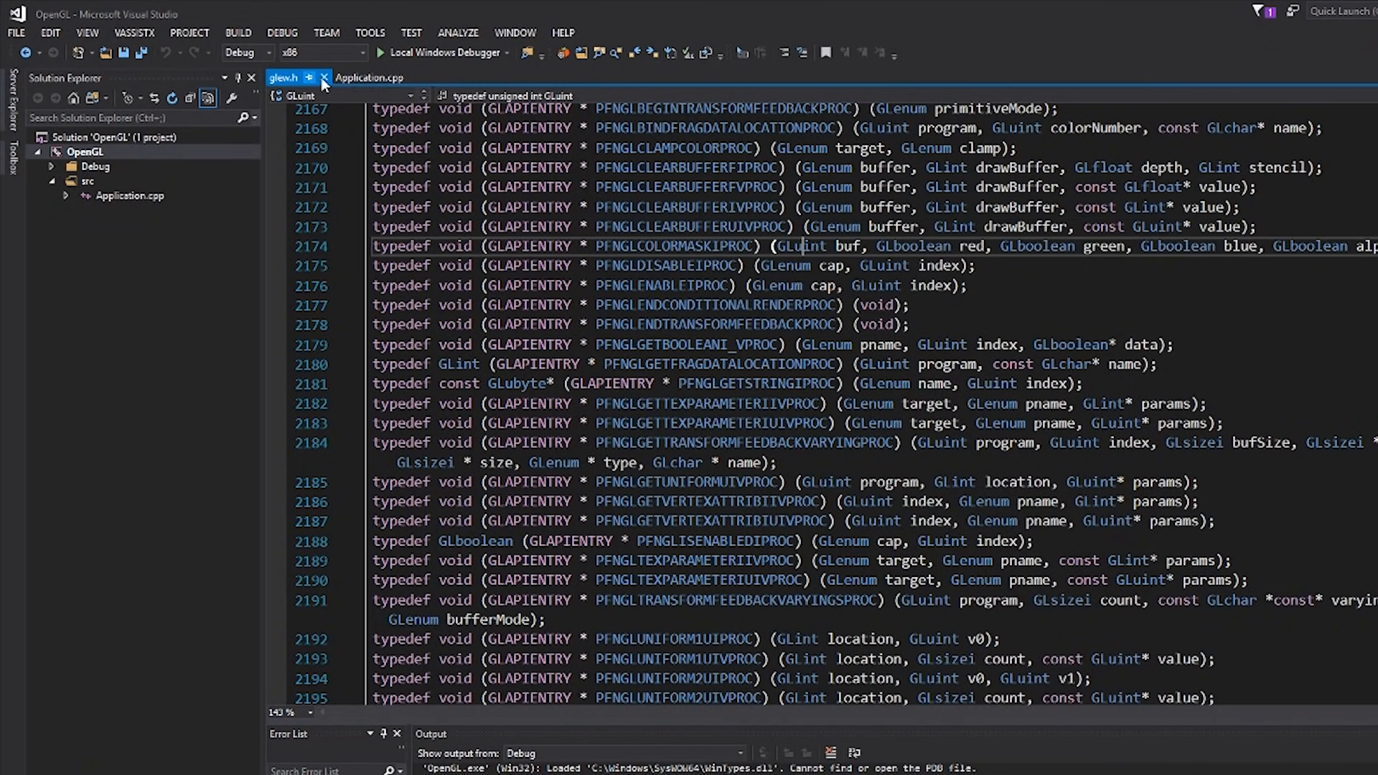
{"action": "left_click", "coordinate": [369, 78]}
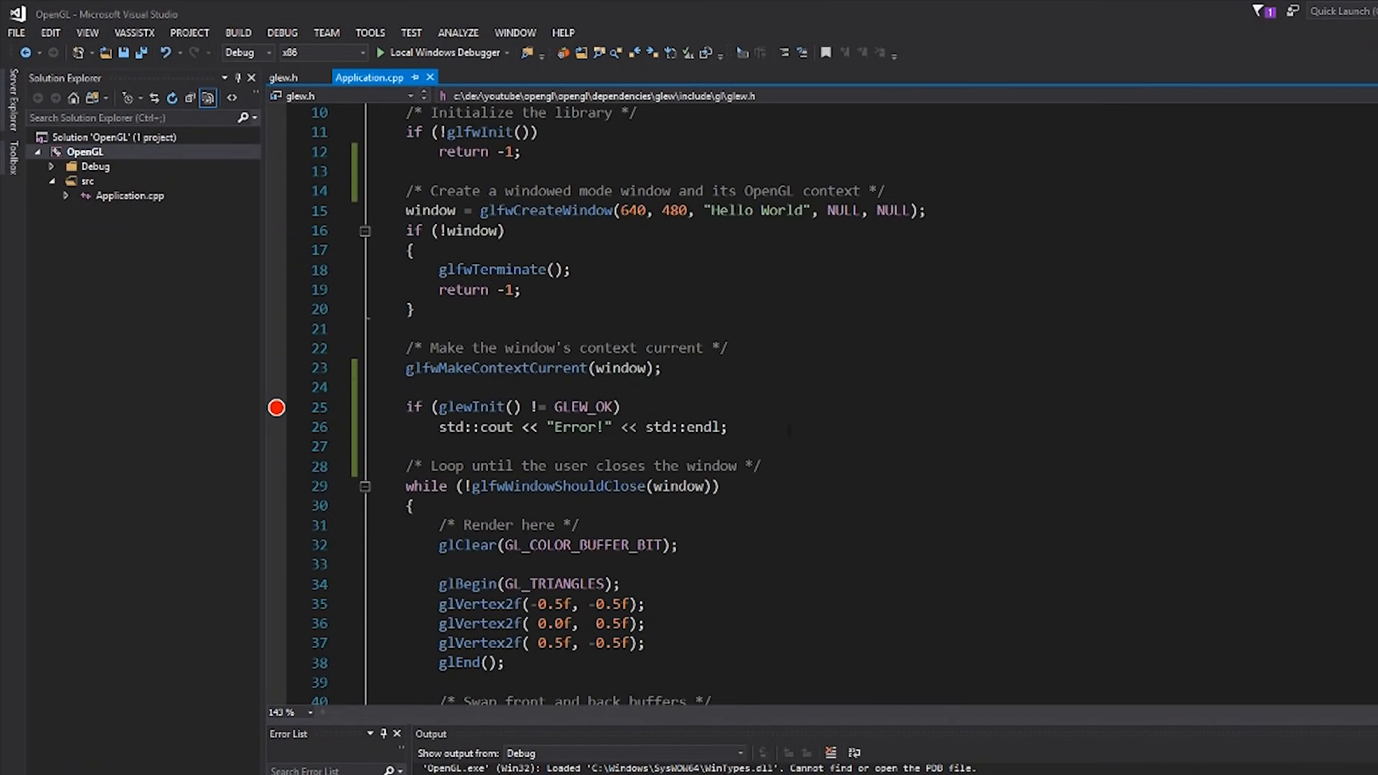
Write int a; and glGenBuffers(1, &a); below glewInit, starting to retype a as unsigned
{"action": "type", "text": "glGenBuffers"}
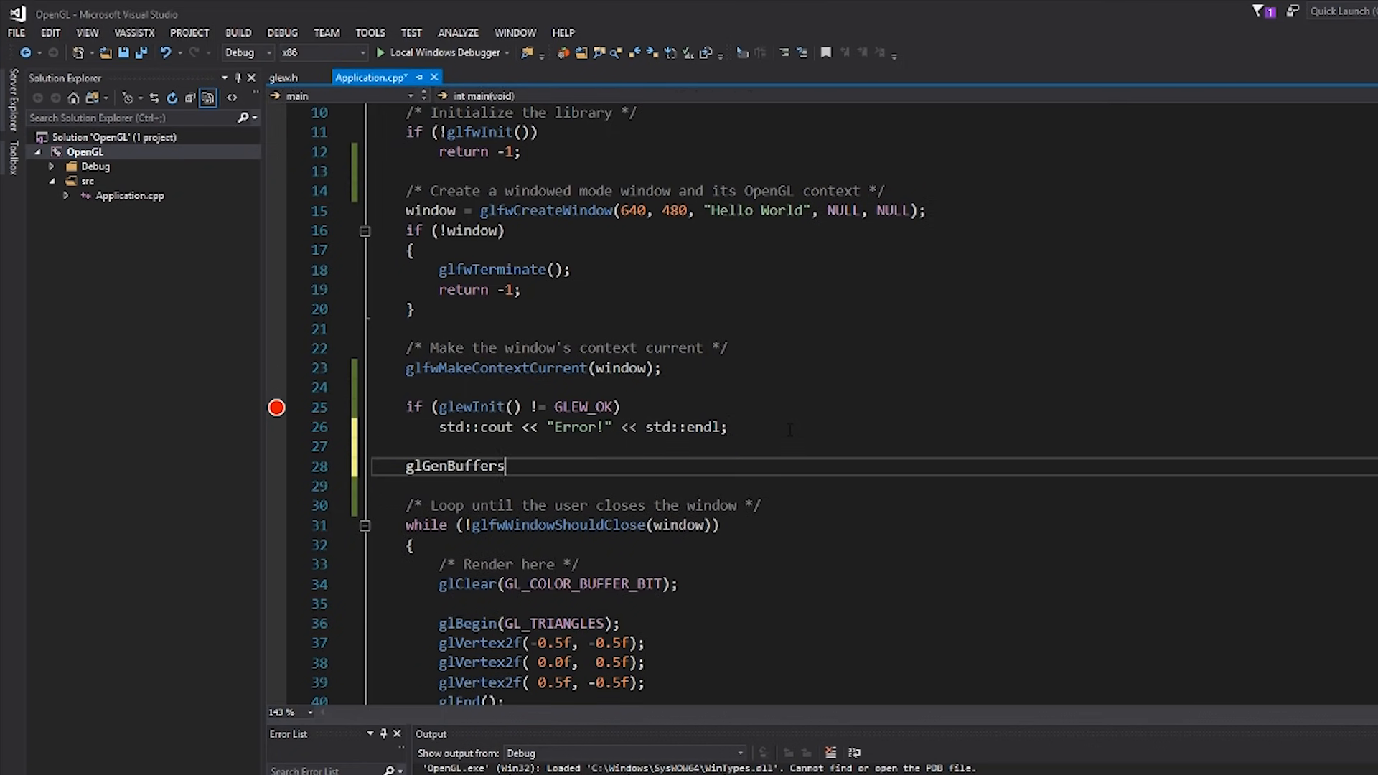
{"action": "type", "text": "();"}
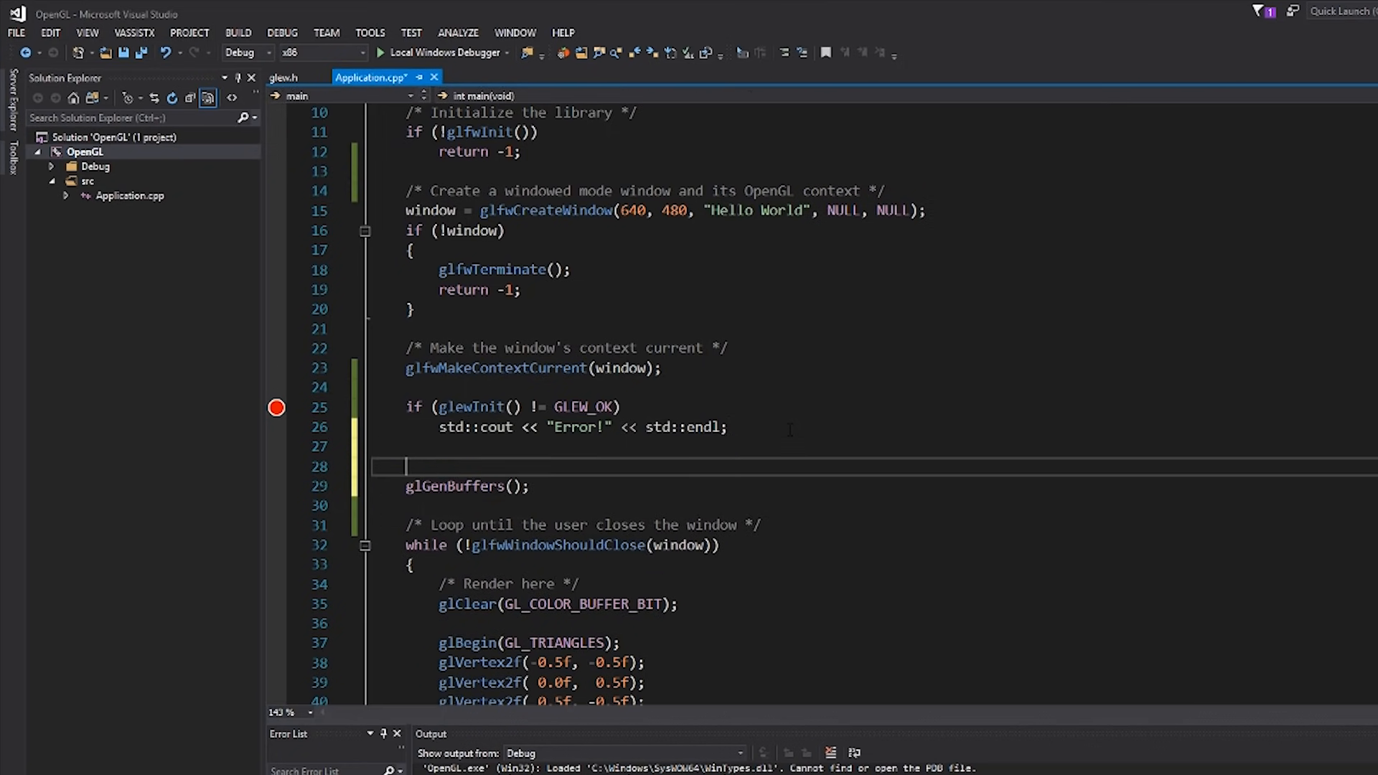
{"action": "type", "text": "int a;"}
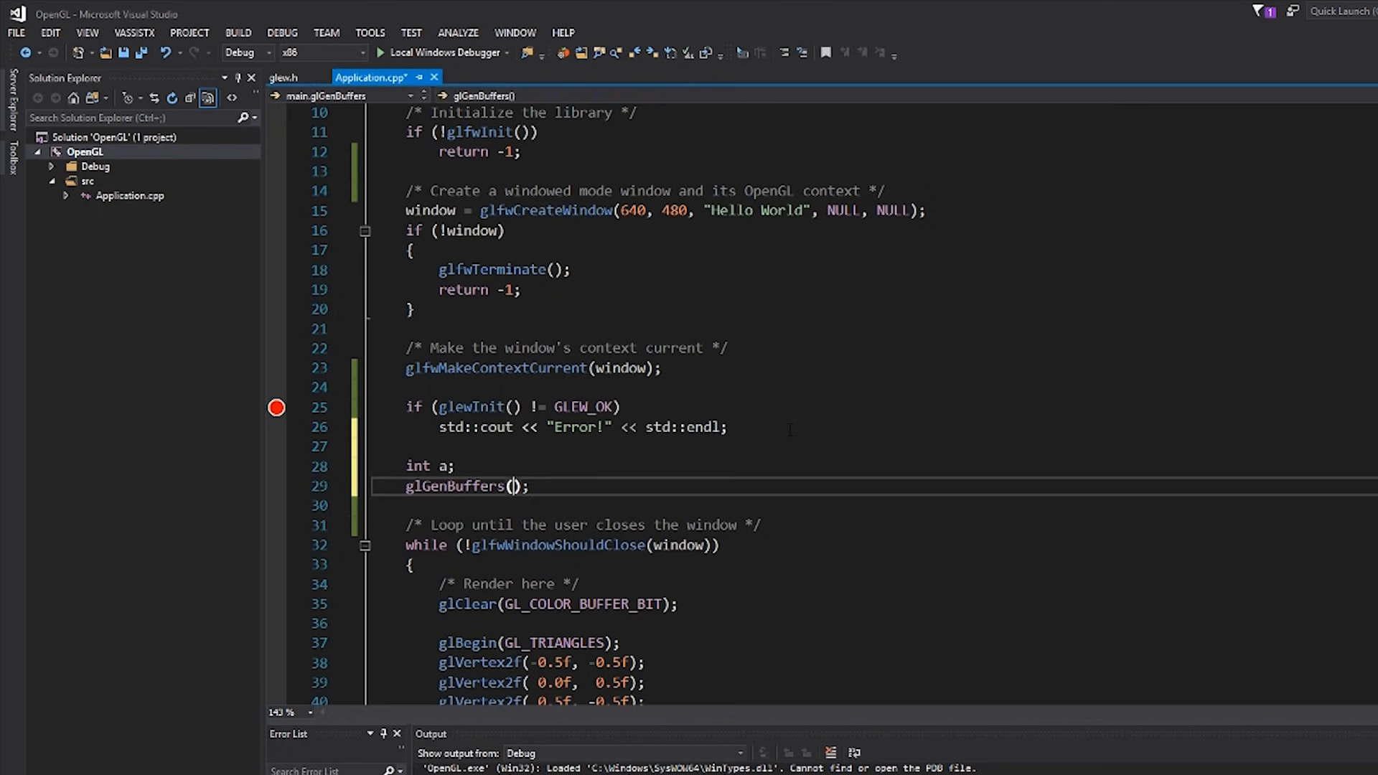
{"action": "type", "text": "1, &a"}
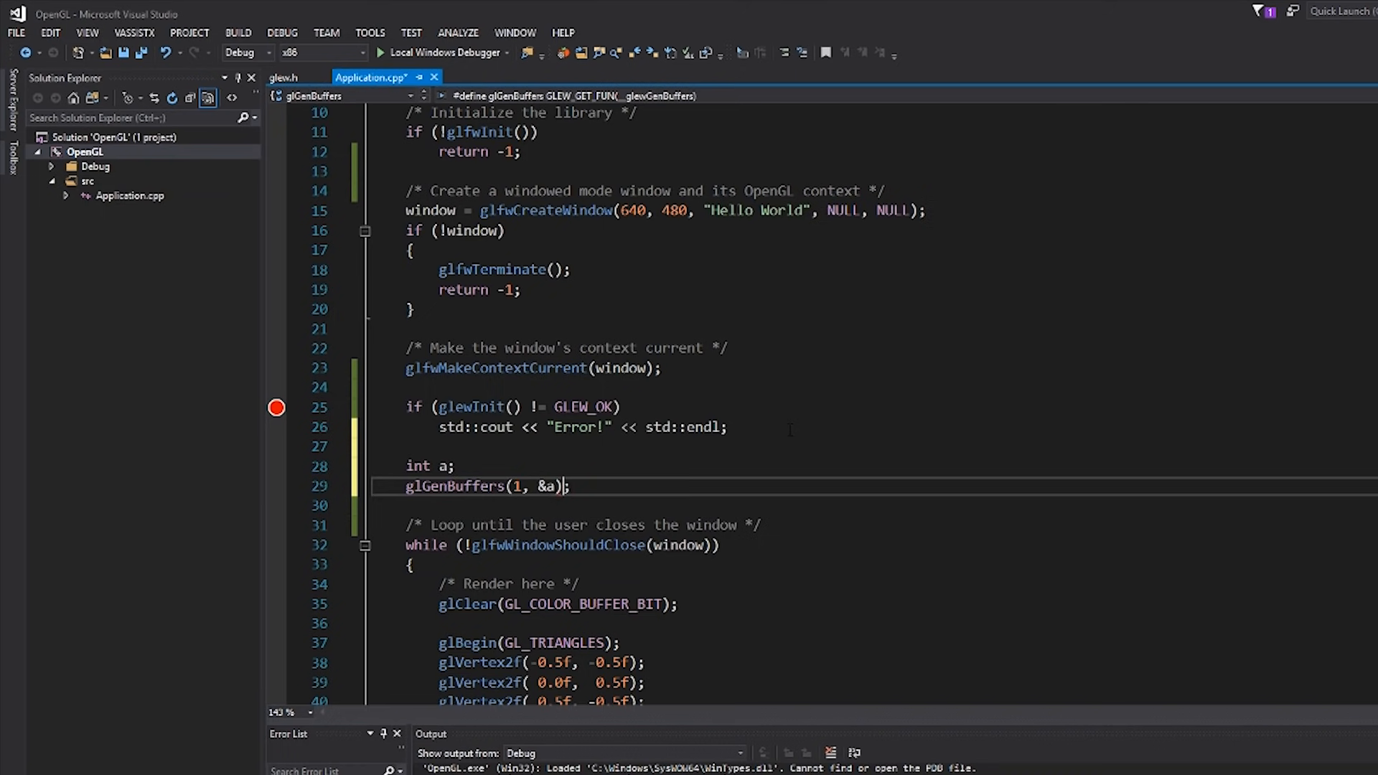
{"action": "type", "text": "unsigned"}
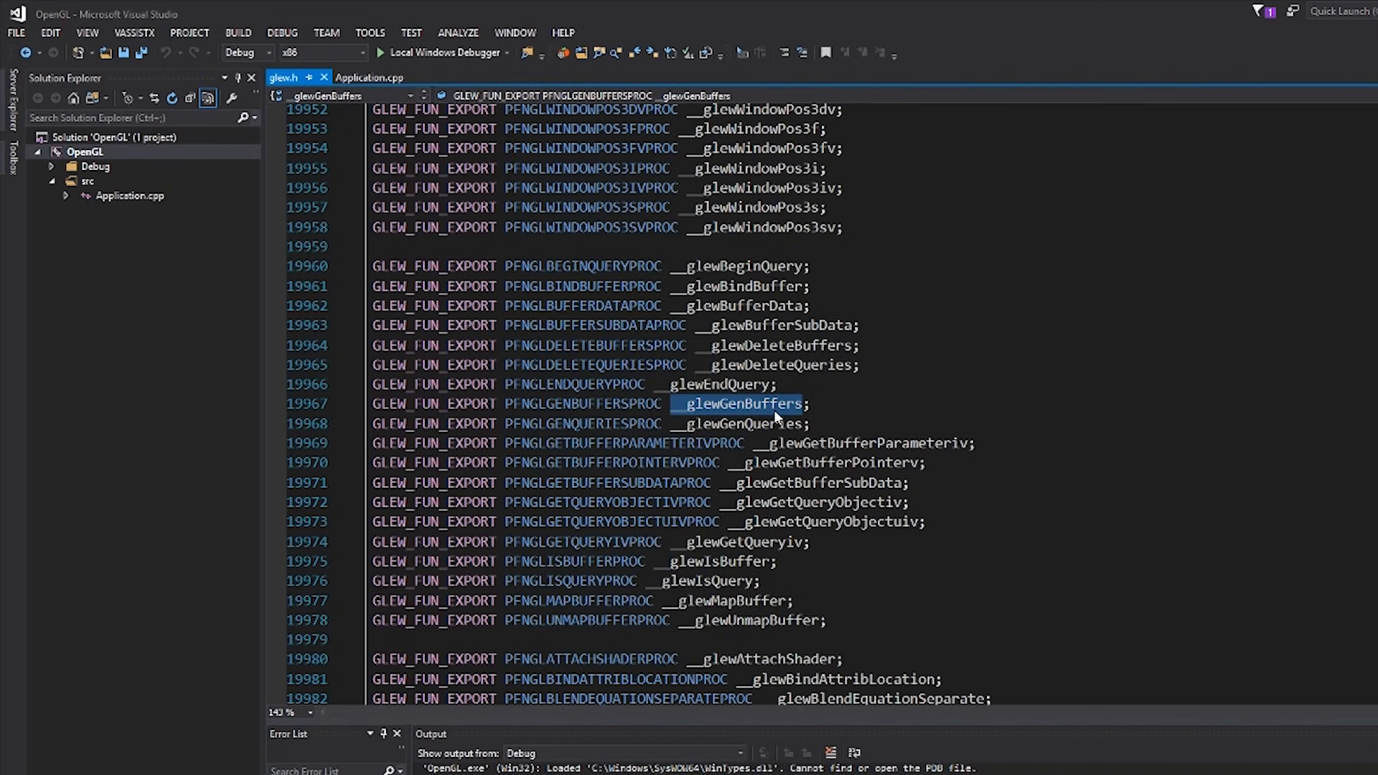
Inspect the __glewGenBuffers declaration in glew.h, then close the glew.h tab
{"action": "double_click", "coordinate": [582, 408]}
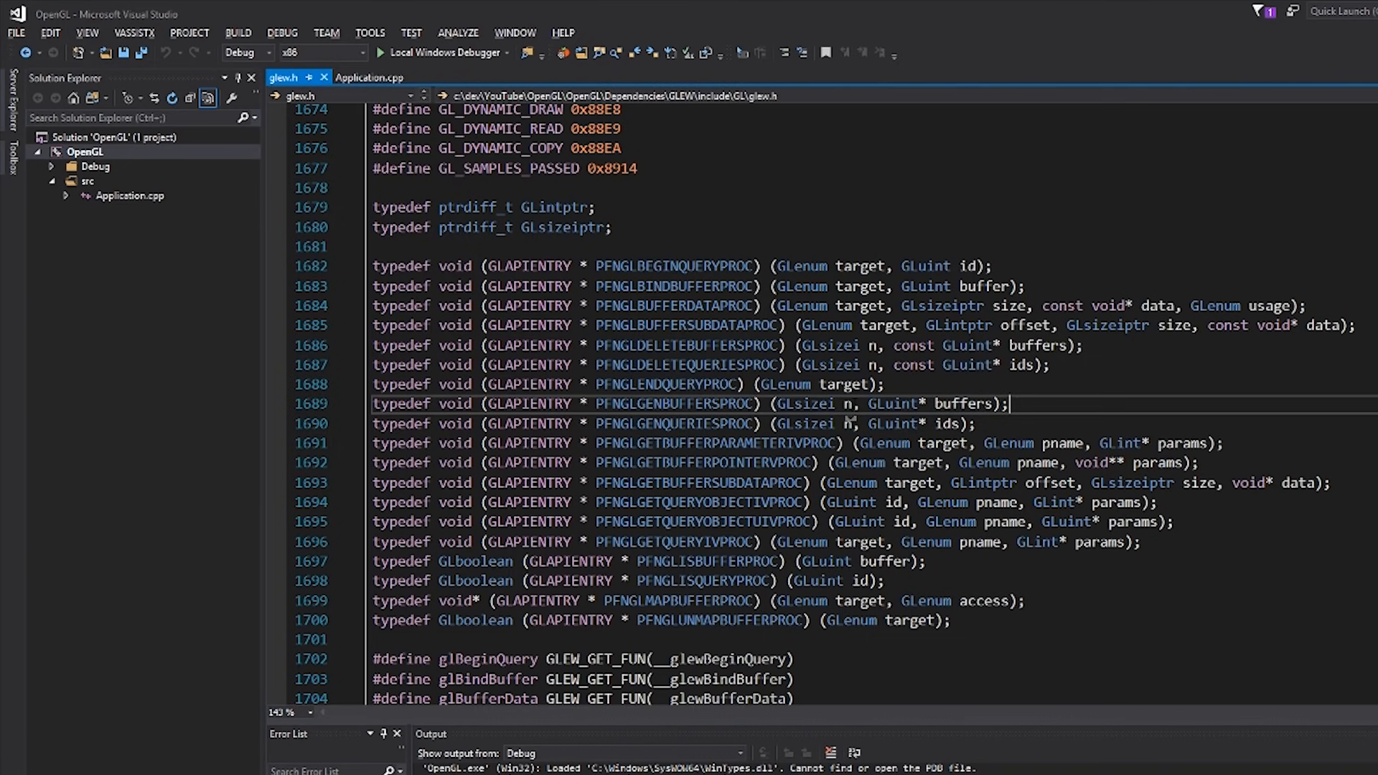
{"action": "mouse_move", "coordinate": [325, 79]}
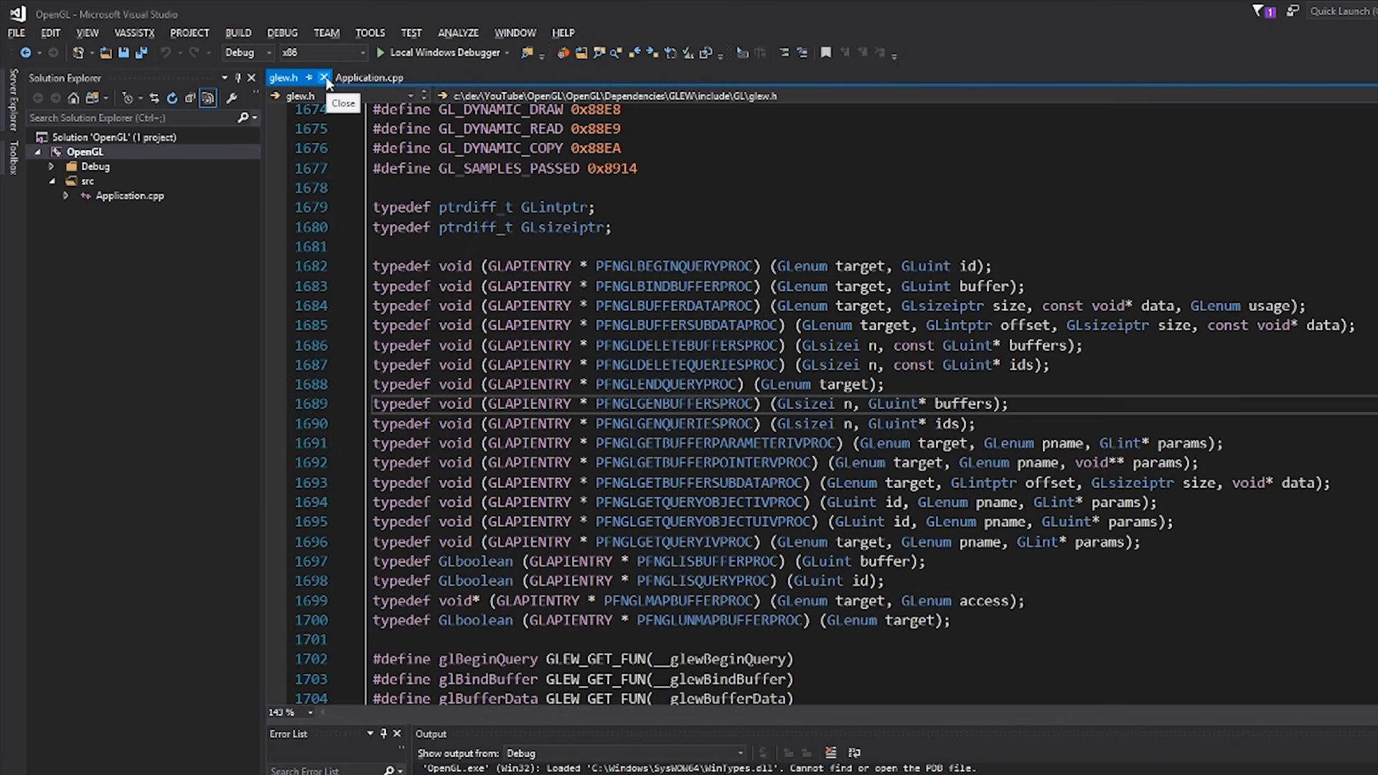
{"action": "left_click", "coordinate": [325, 78]}
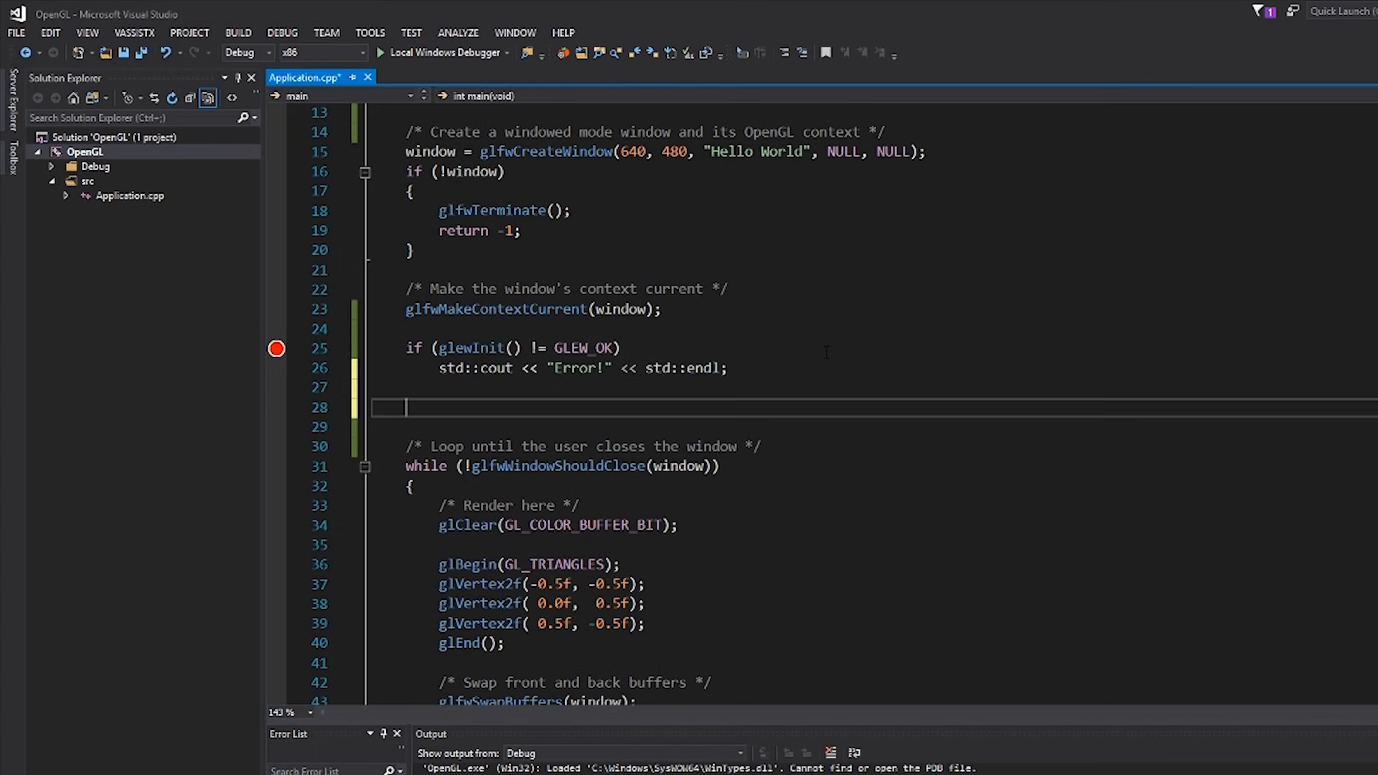
Add std::cout << glGetString(GL_VERSION) << std::endl; after the glewInit check
{"action": "type", "text": "std::cout << glGetString(GL_"}
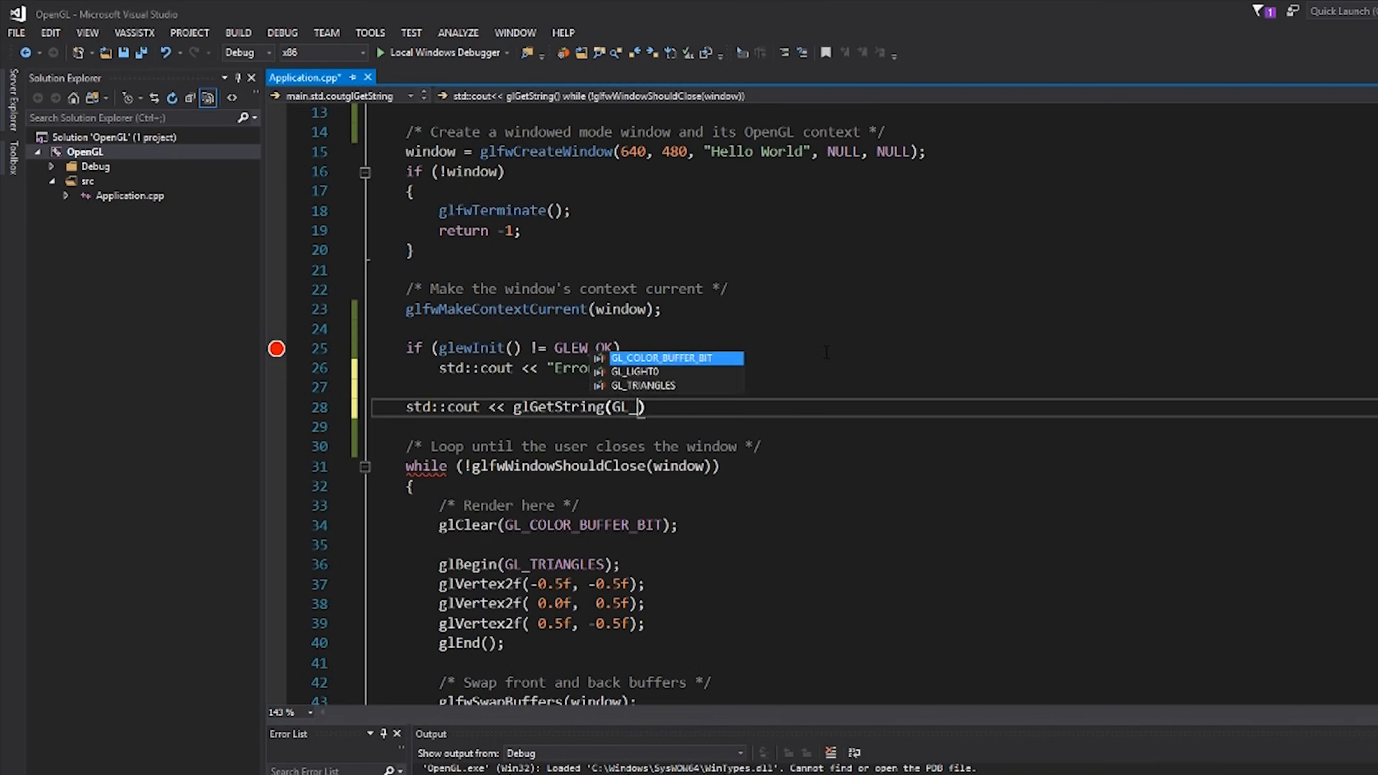
{"action": "type", "text": "VERSION) << std:"}
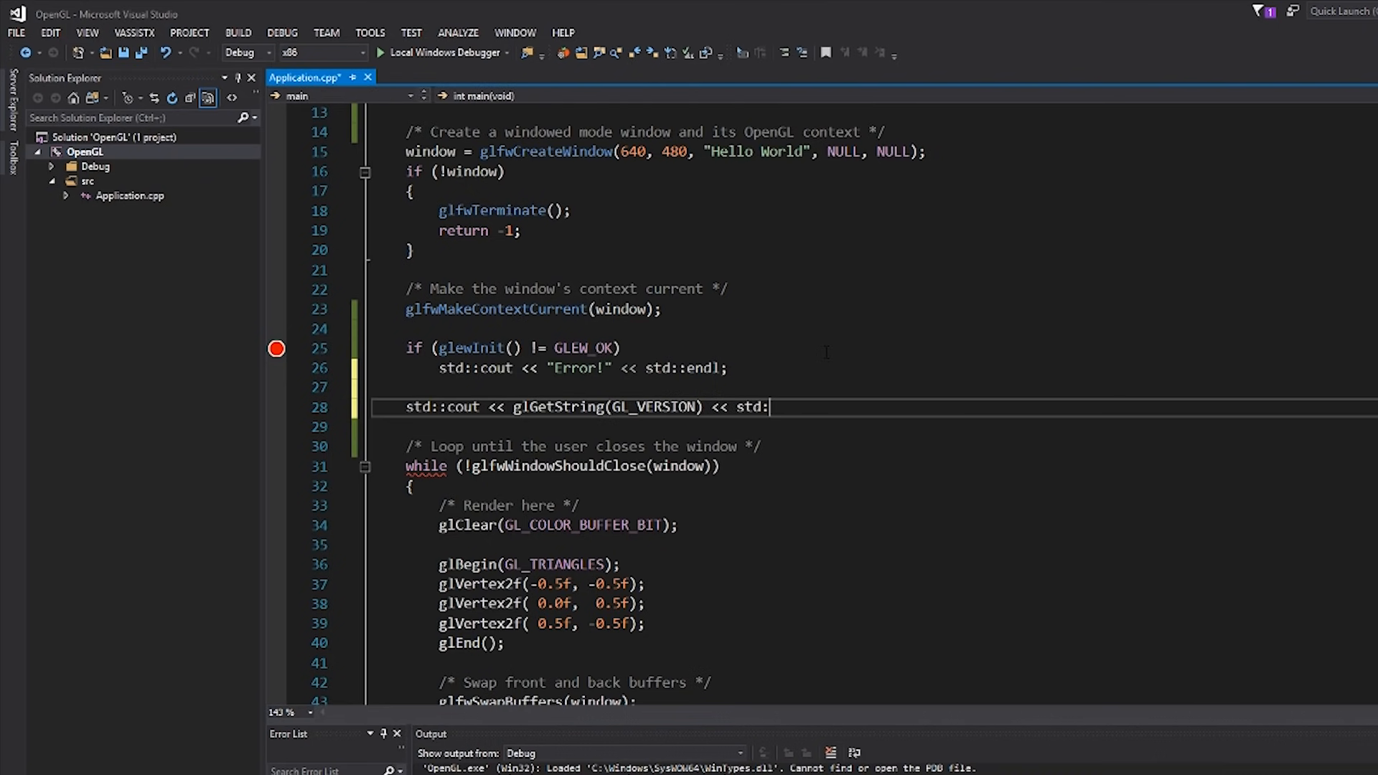
{"action": "type", "text": "endl;"}
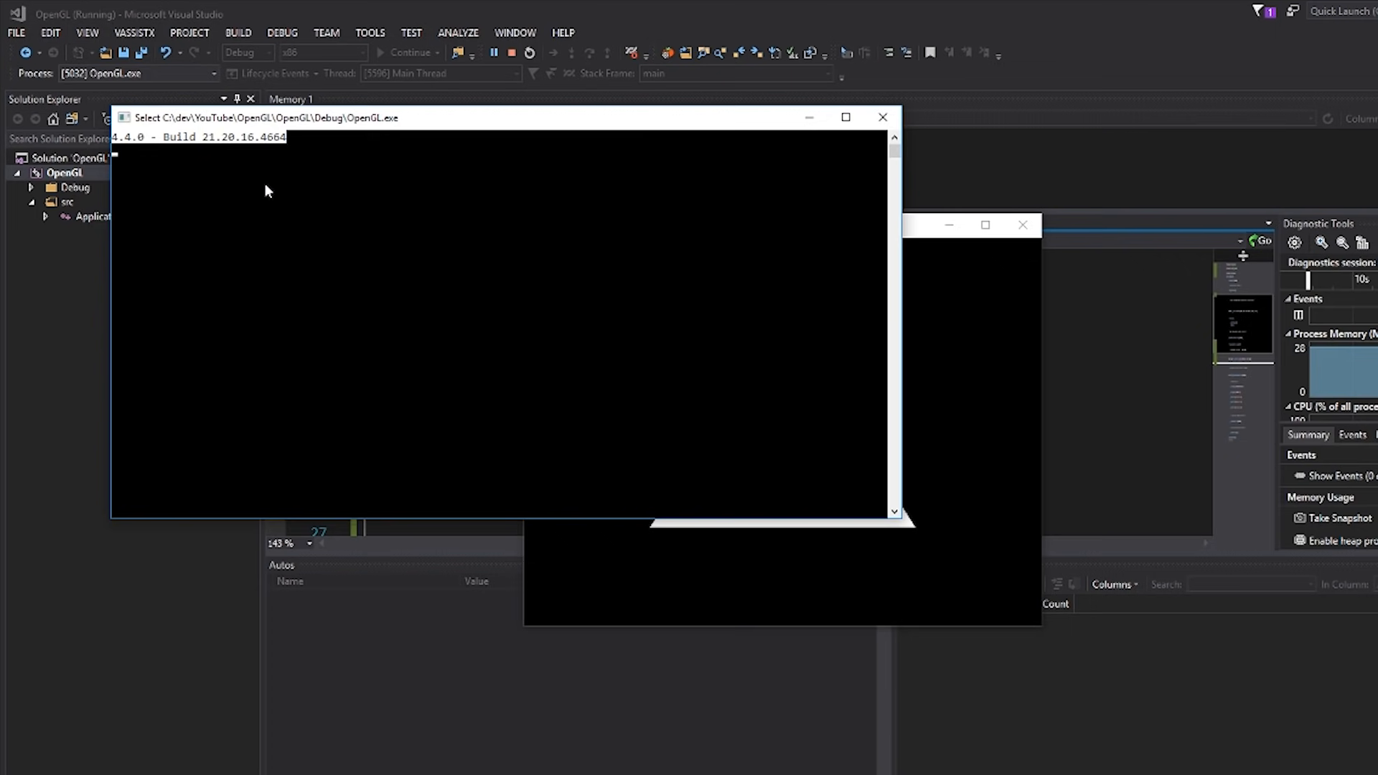
{"action": "mouse_move", "coordinate": [163, 164]}
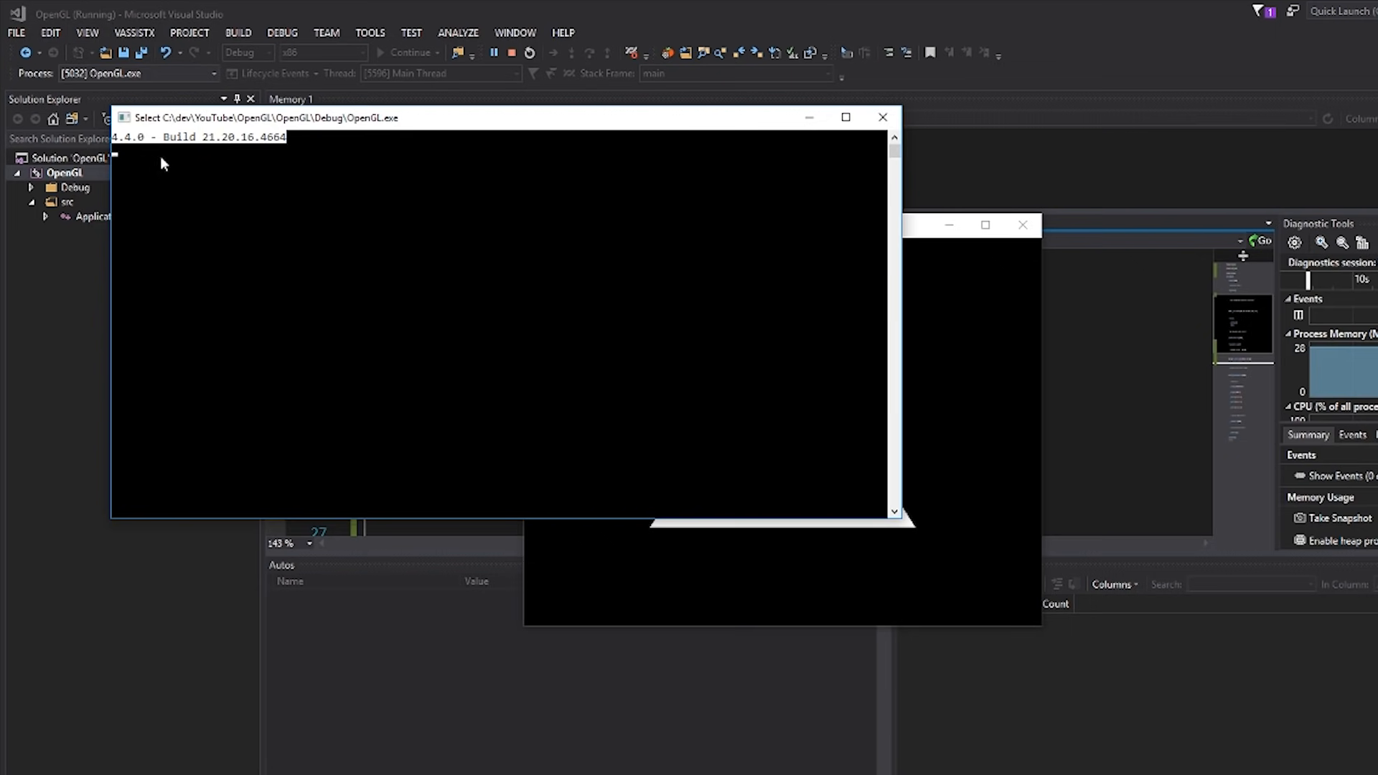